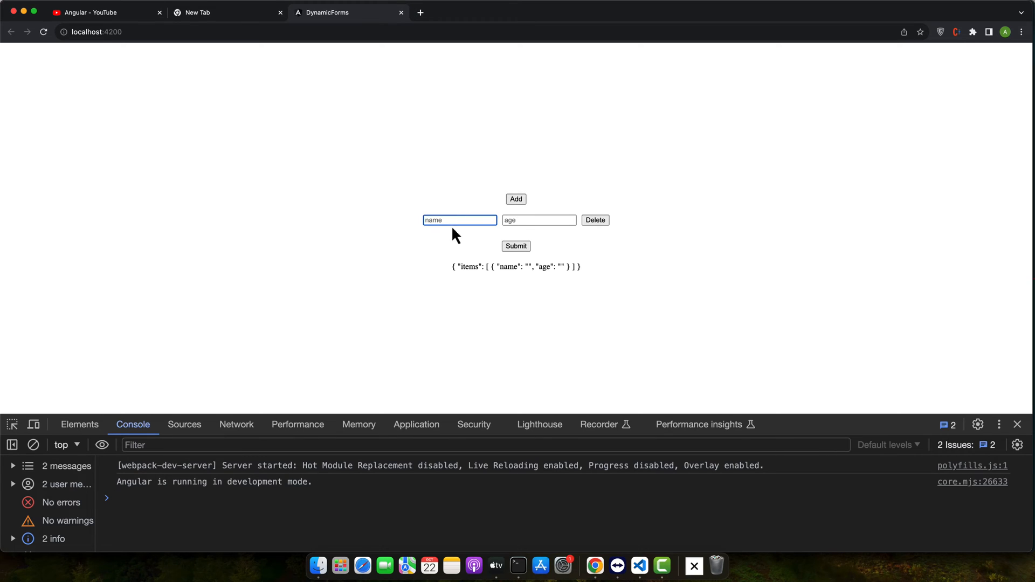
- Test the DynamicForms page: add rows, delete the empty-age row, enter age 11, inspect the log
{"action": "left_click", "coordinate": [516, 191]}
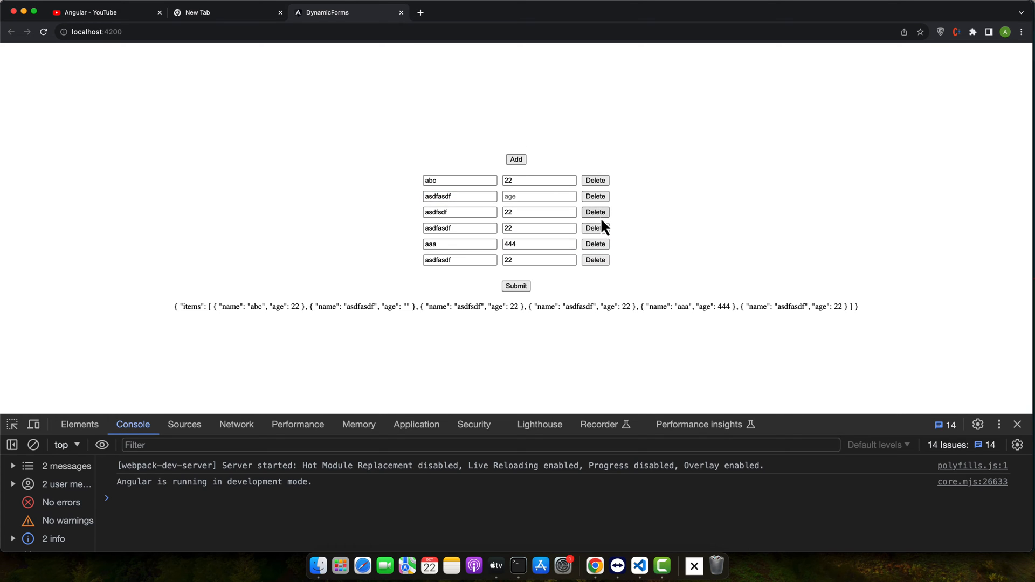
{"action": "left_click", "coordinate": [593, 196]}
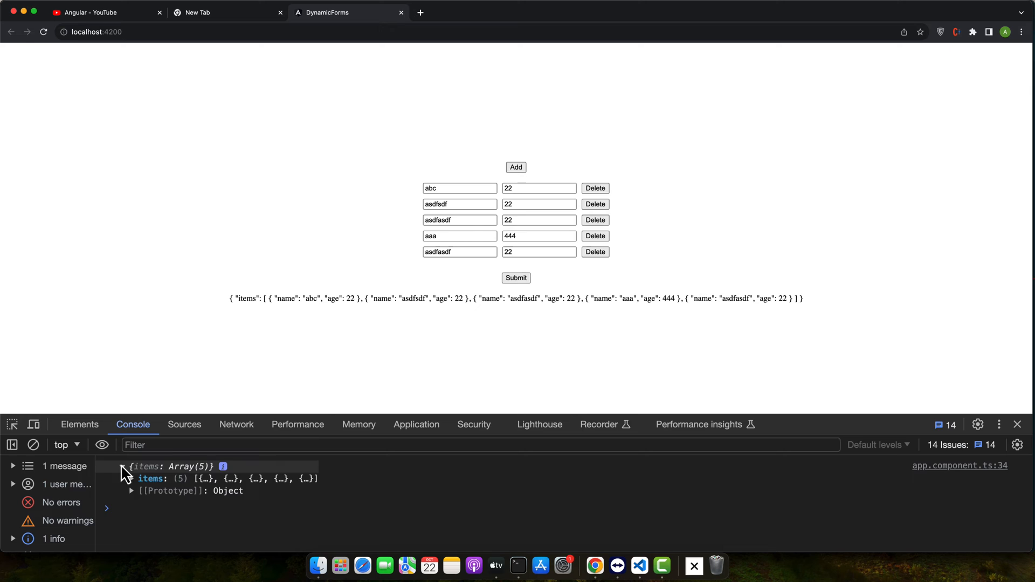
{"action": "left_click", "coordinate": [123, 466]}
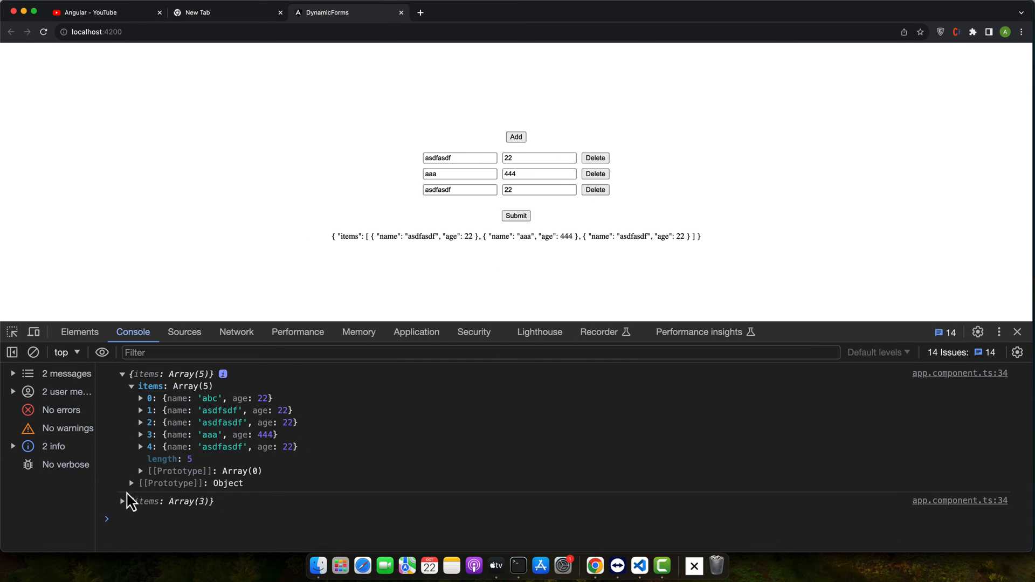
{"action": "left_click", "coordinate": [515, 136]}
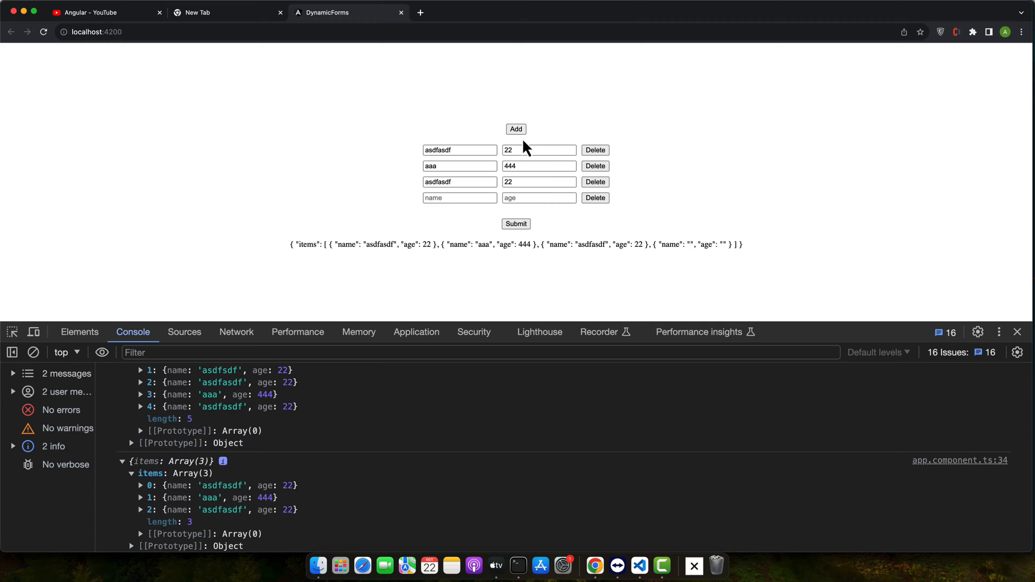
{"action": "type", "text": "112"}
{"action": "type", "text": "ayyaz"}
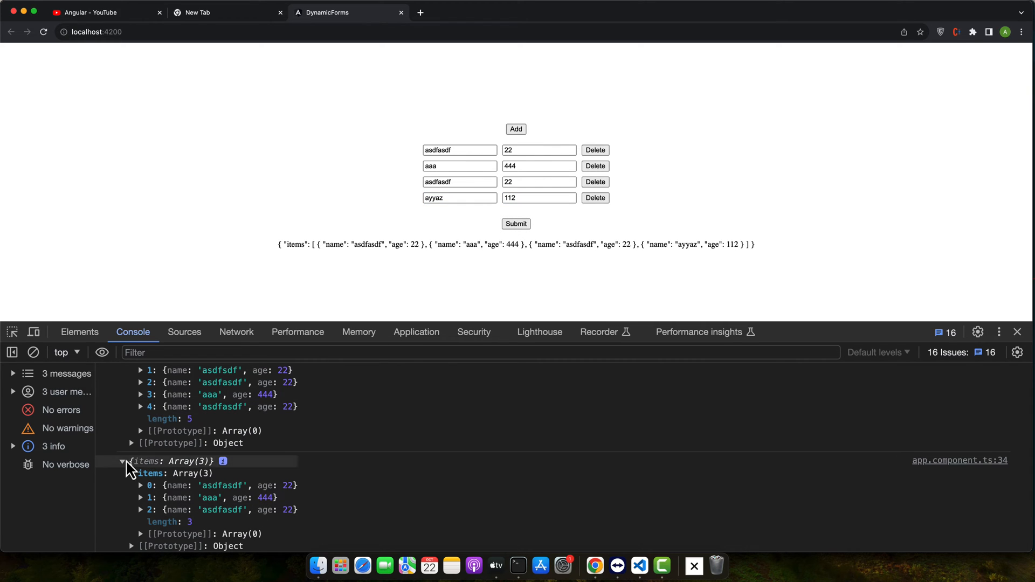
{"action": "scroll", "scroll_direction": "down", "scroll_amount": 3}
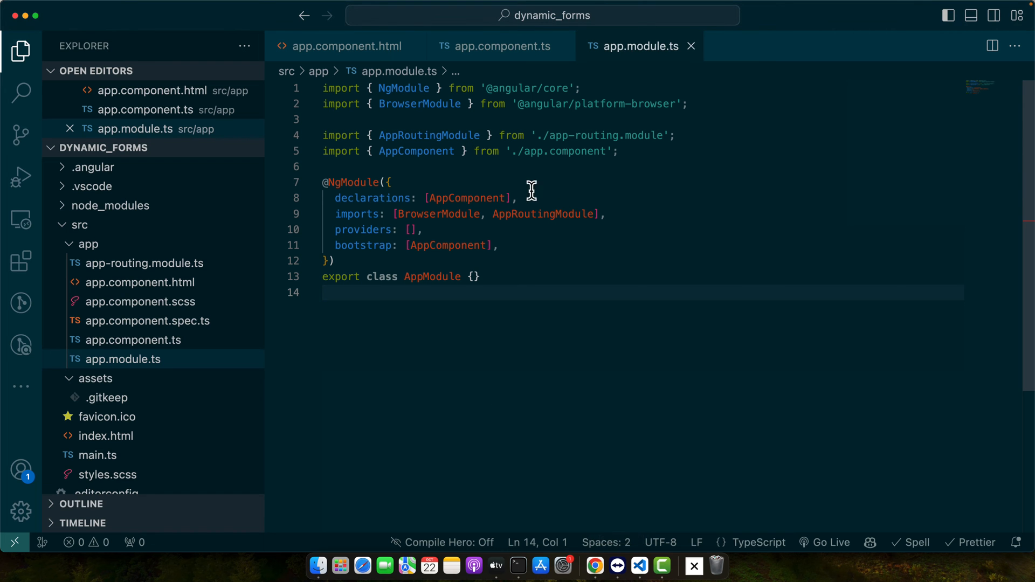
{"action": "left_click", "coordinate": [138, 282]}
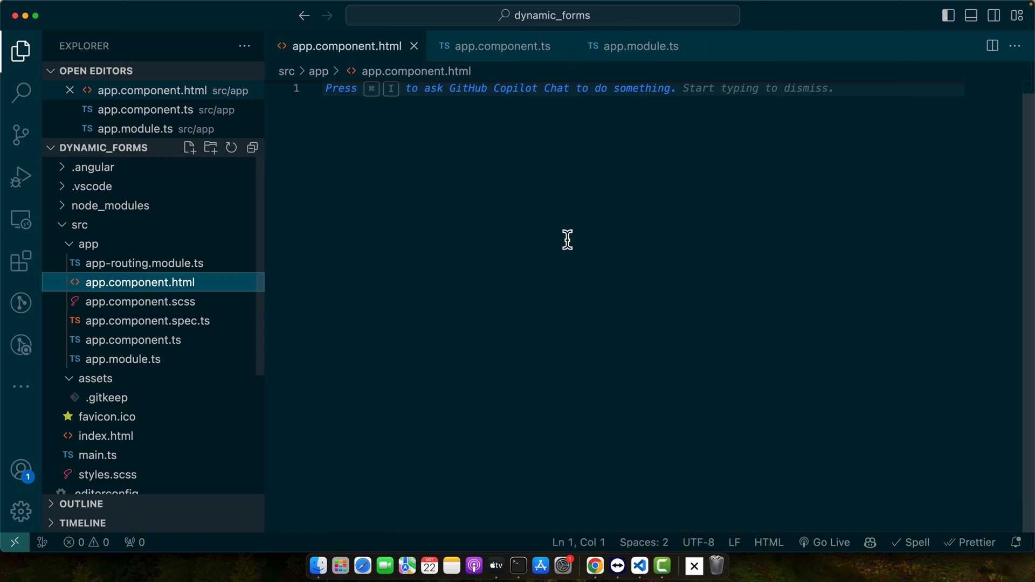
{"action": "mouse_move", "coordinate": [284, 240]}
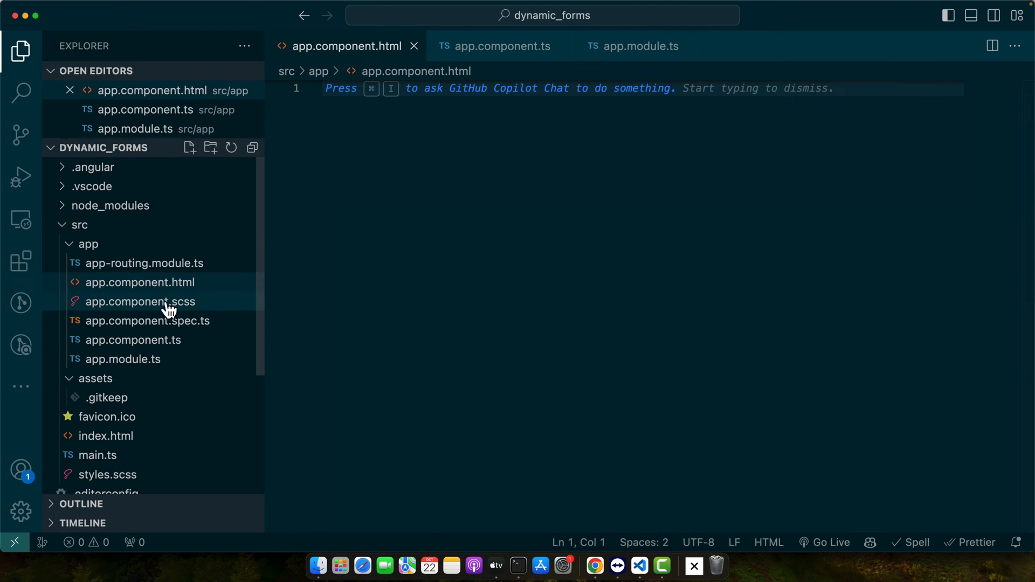
{"action": "left_click", "coordinate": [636, 47]}
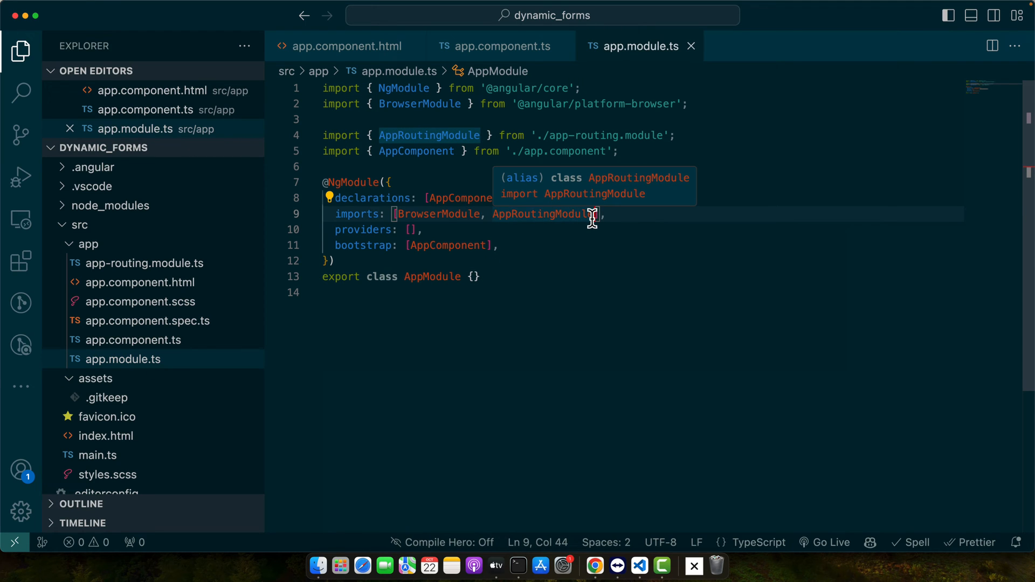
- Append ReactiveFormsModule to the app module's imports array
{"action": "type", "text": ","}
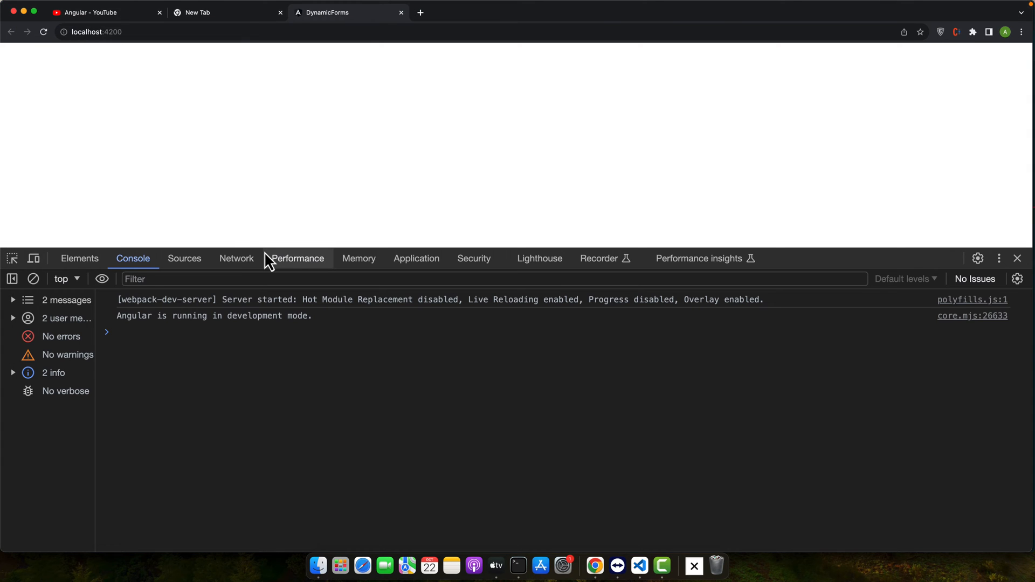
{"action": "left_click", "coordinate": [639, 566]}
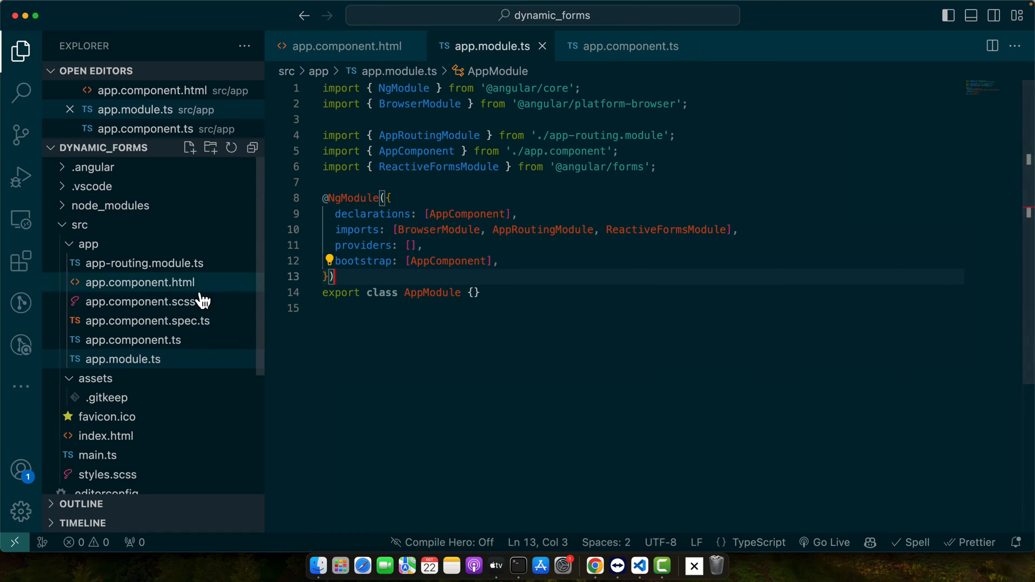
- Inject FormBuilder via the constructor and define form as a group with an empty items array
{"action": "left_click", "coordinate": [627, 46]}
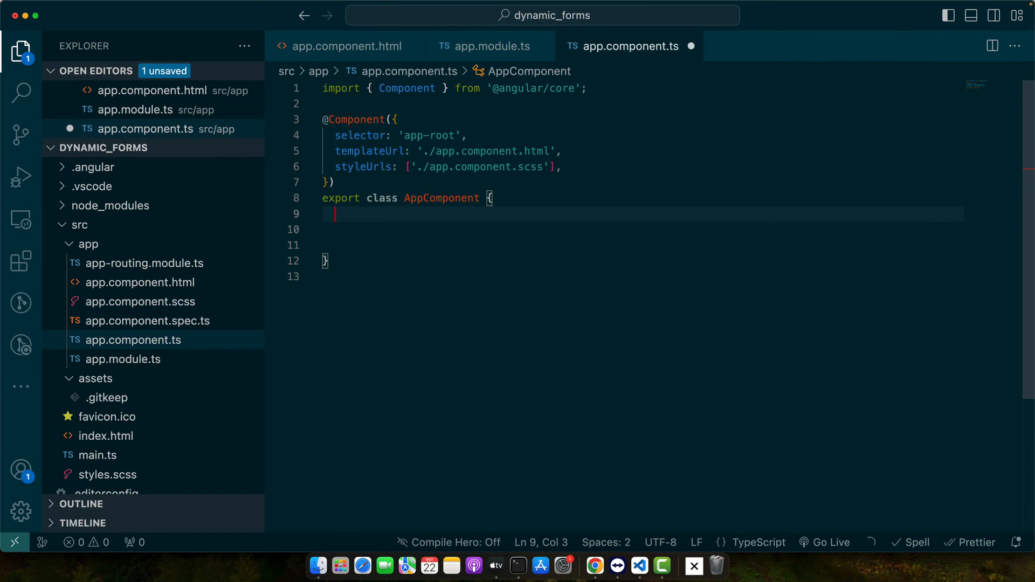
{"action": "key", "text": "Enter"}
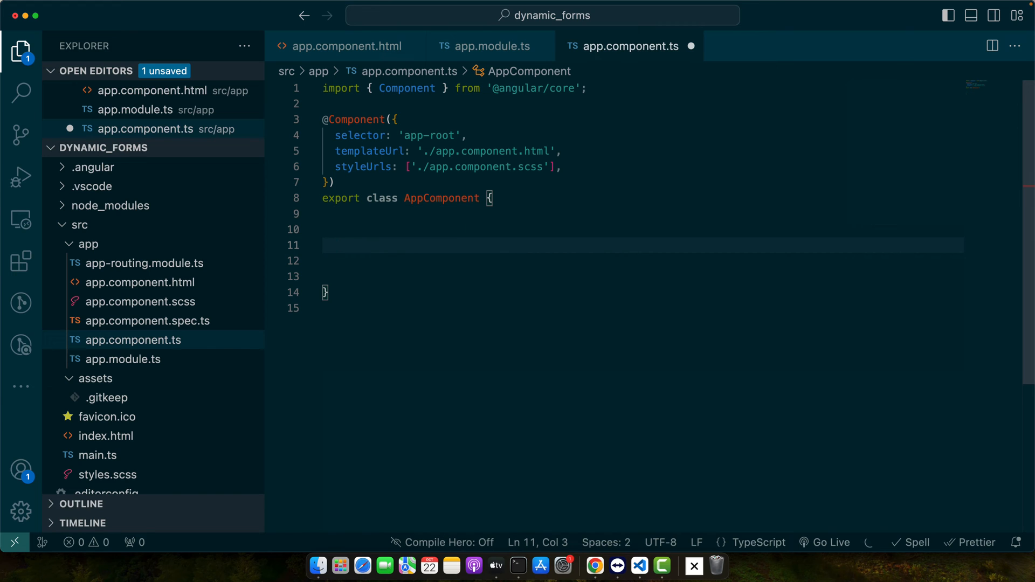
{"action": "type", "text": "constructor(private fb: FormBuilder) {"}
{"action": "type", "text": "form = this.fb.group({"}
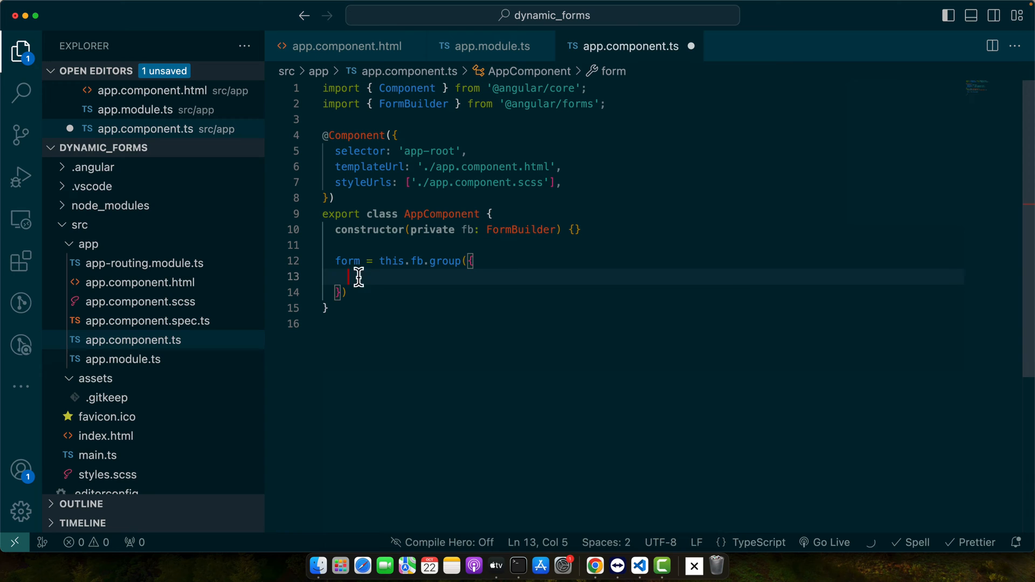
{"action": "type", "text": "items: this.fb.array([]),"}
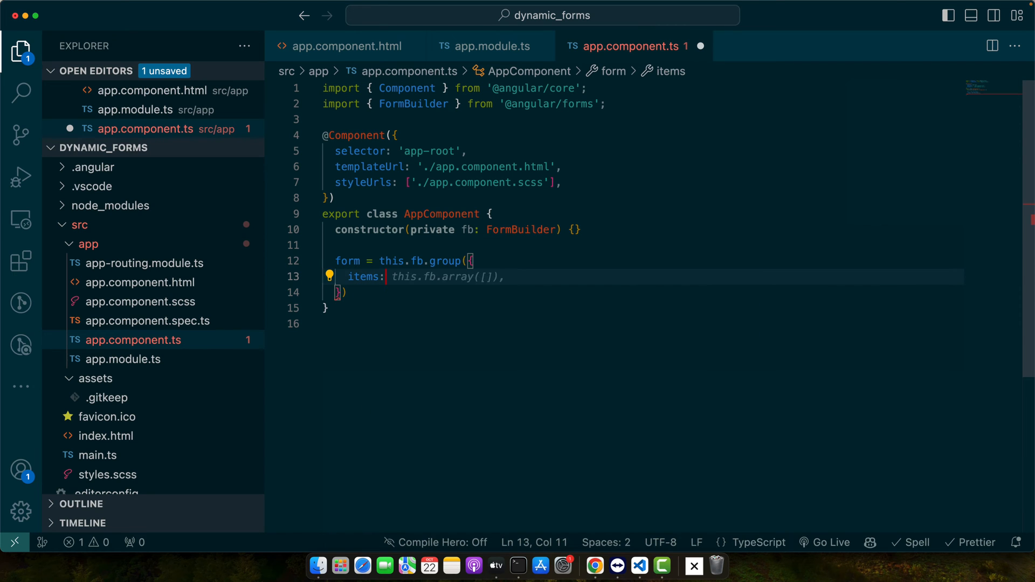
{"action": "type", "text": "this.fb"}
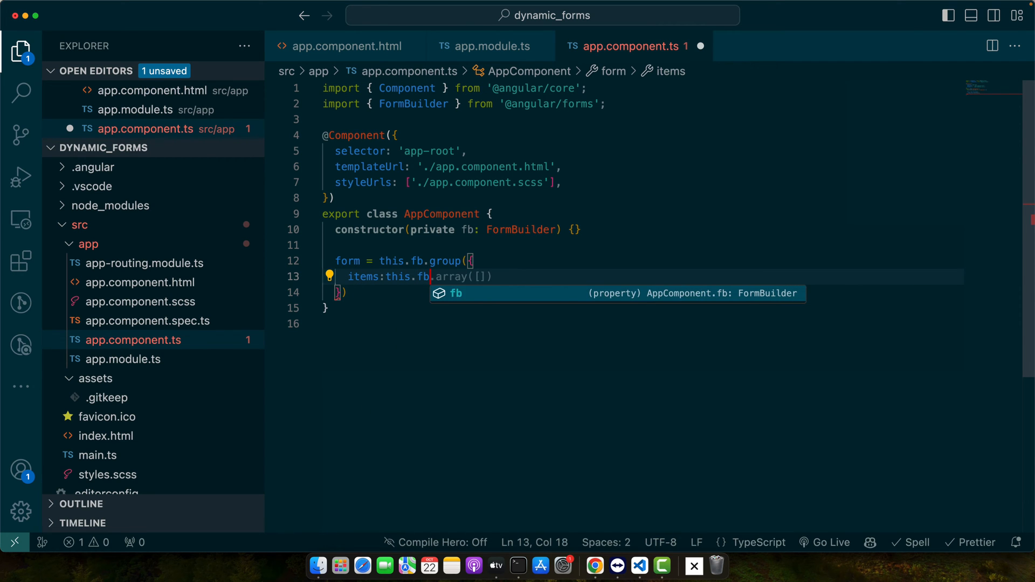
{"action": "type", "text": "ara"}
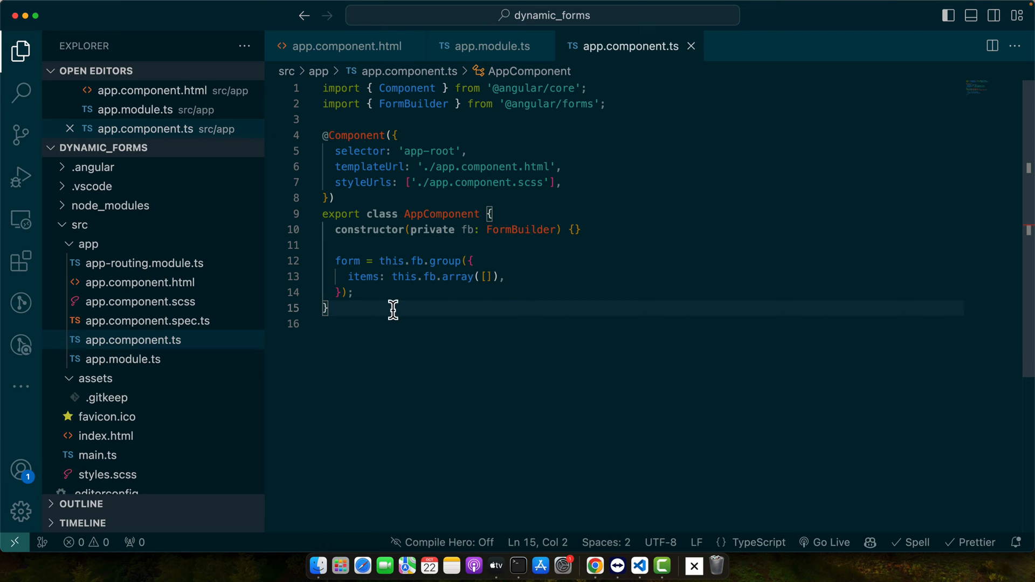
- Bind a template div with [formGroup]="form" and nest an empty inner div inside it
{"action": "left_click", "coordinate": [139, 282]}
{"action": "type", "text": "<div ></div>"}
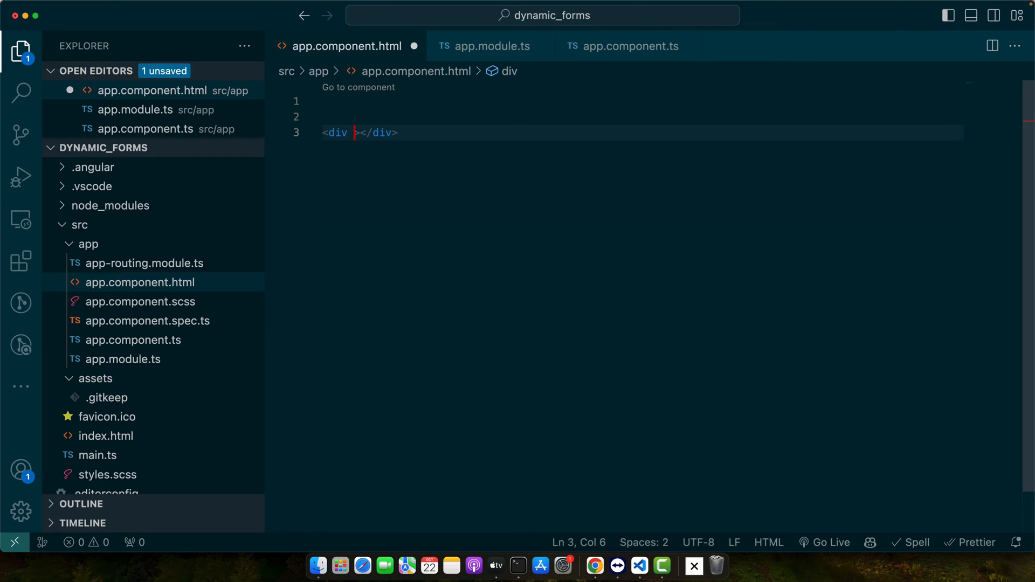
{"action": "type", "text": "[formGr]"}
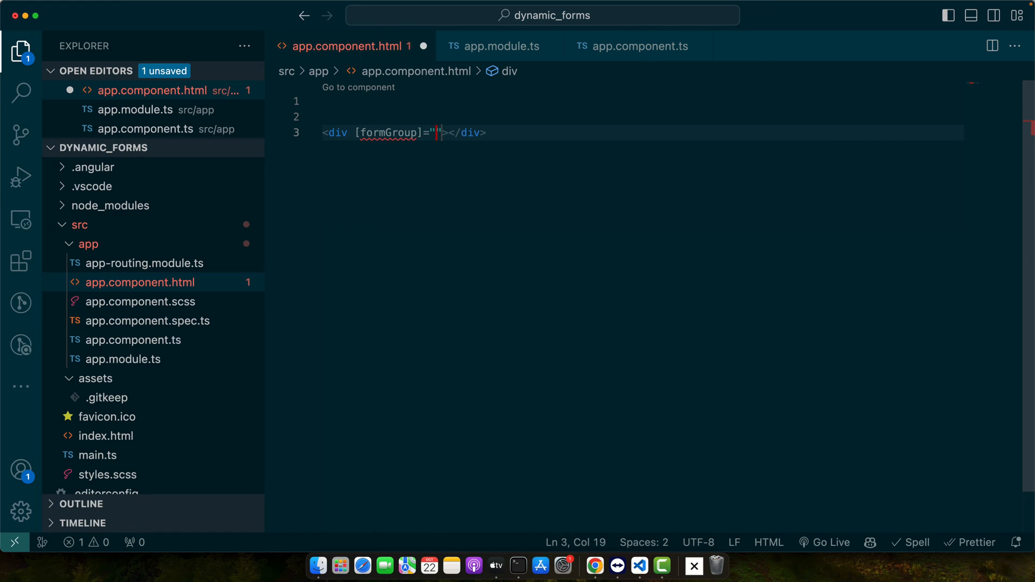
{"action": "type", "text": "form"}
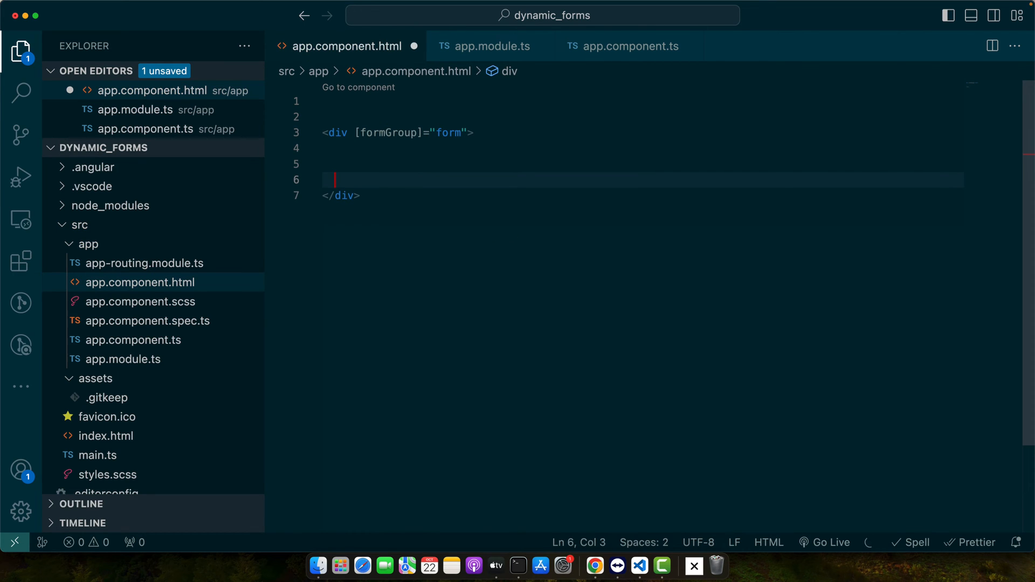
{"action": "type", "text": "<div></div>"}
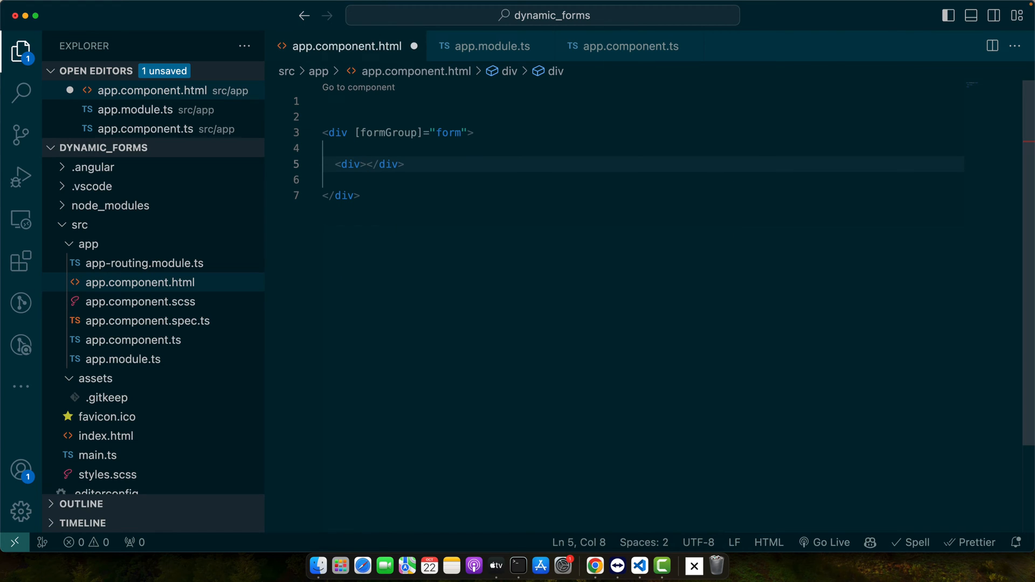
{"action": "type", "text": "fo"}
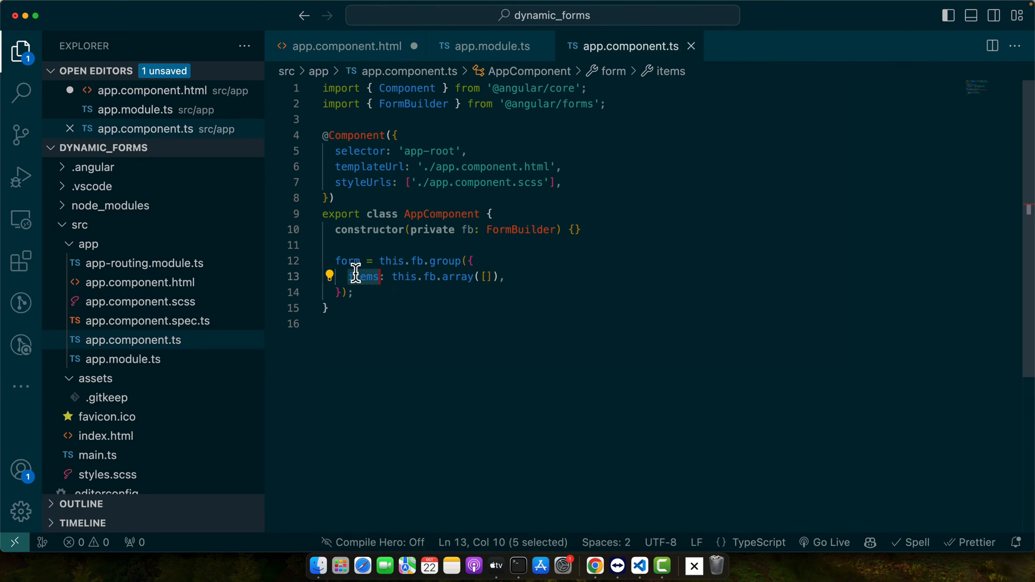
- Give the inner div formArrayName "items" and add a child div with a partial *ngFor loop
{"action": "left_click", "coordinate": [344, 45]}
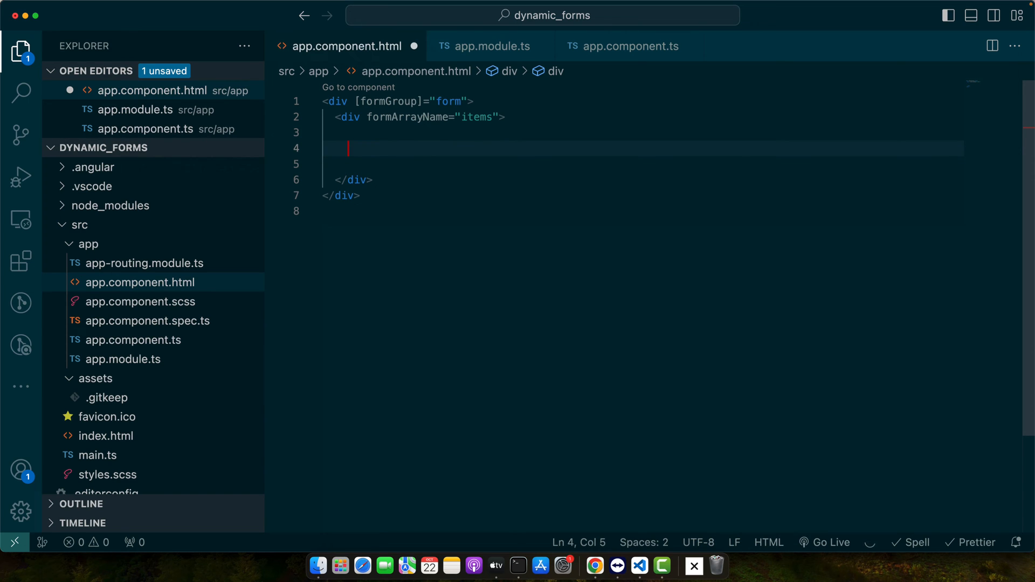
{"action": "type", "text": "<div></div>"}
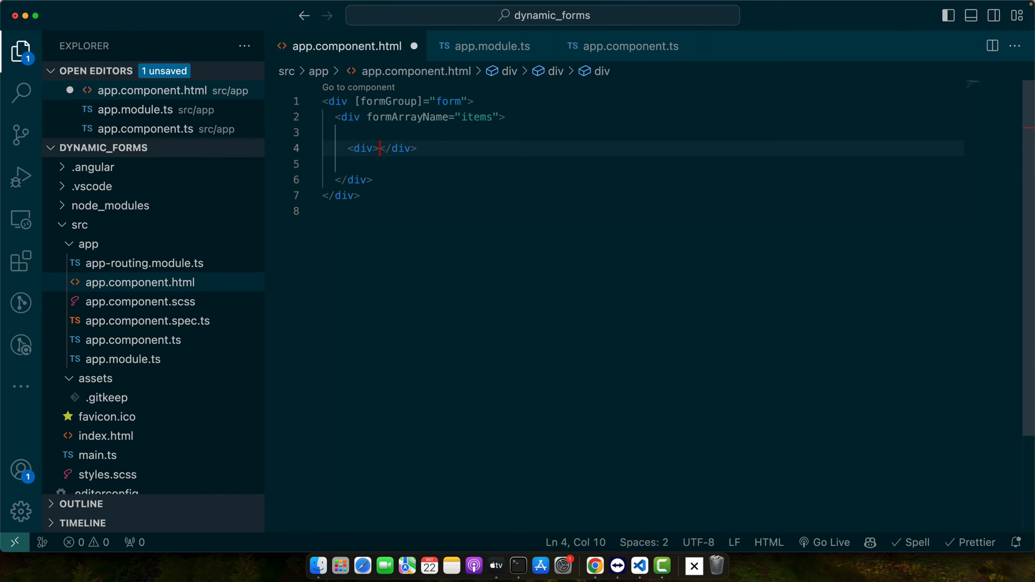
{"action": "type", "text": "*ngFor"}
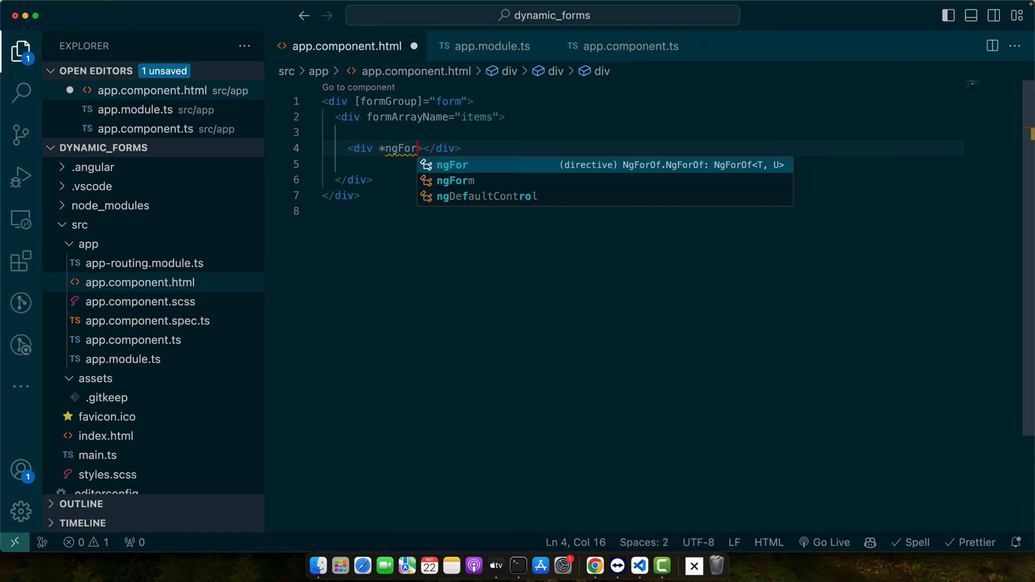
{"action": "type", "text": "=\"let items"}
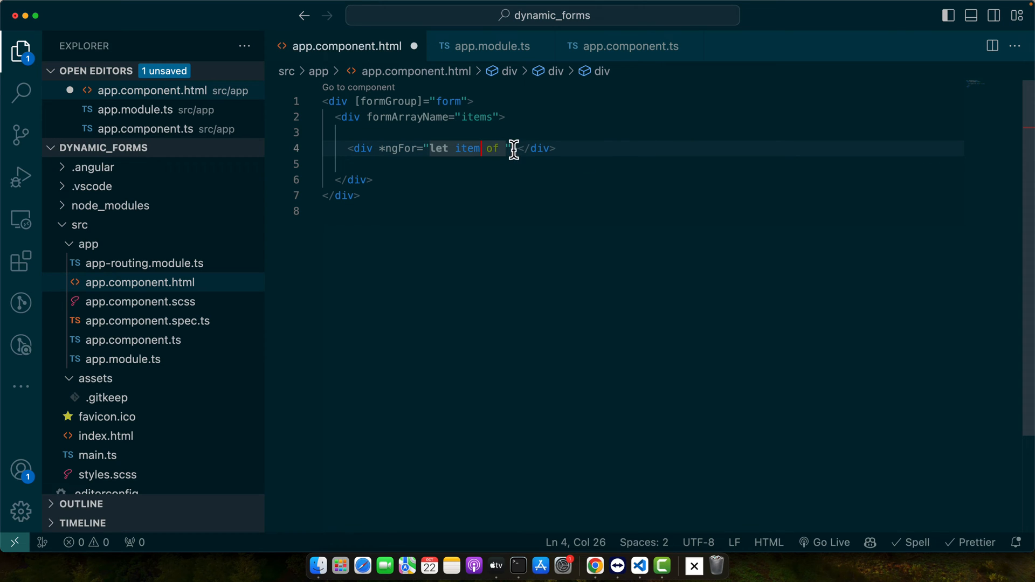
{"action": "type", "text": "items"}
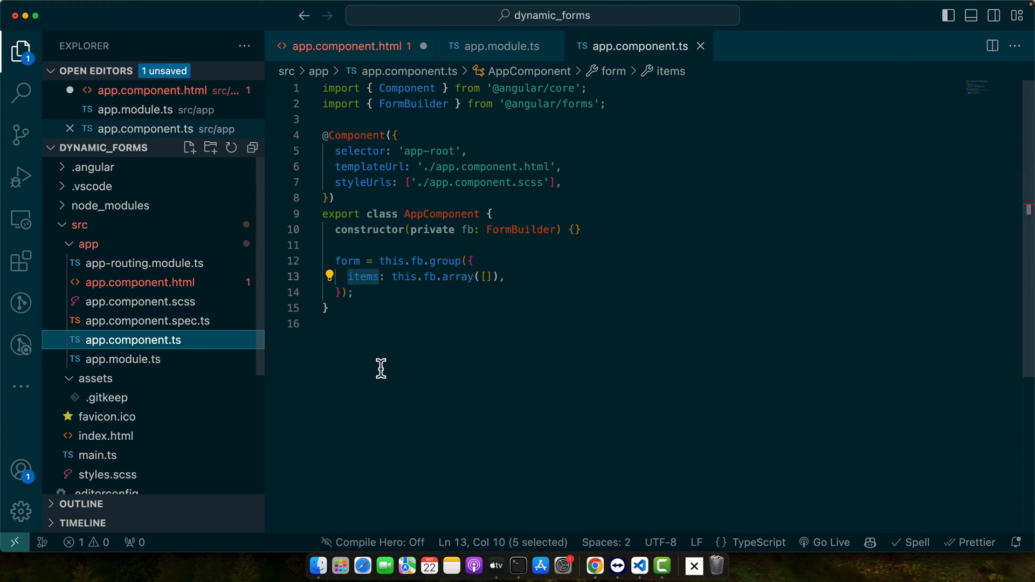
- Add an items getter returning this.form.get('items') as FormArray, with FormArray imported
{"action": "type", "text": "items;"}
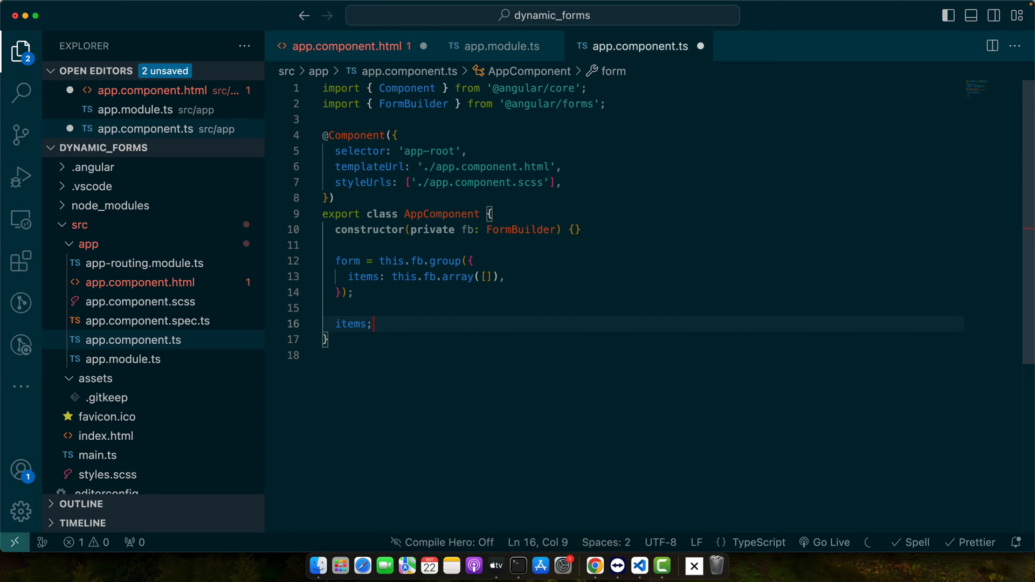
{"action": "type", "text": "get it"}
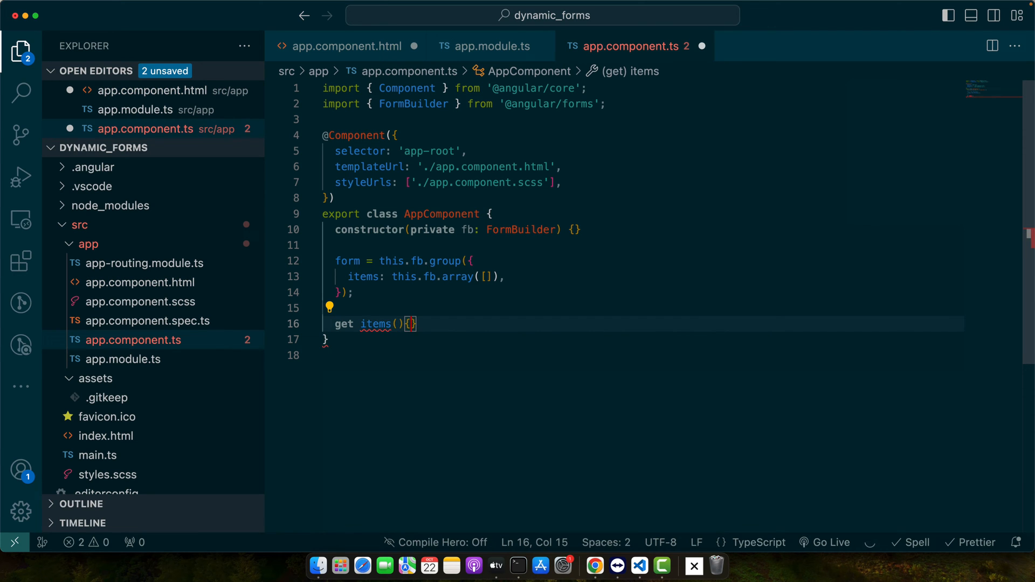
{"action": "type", "text": "return this.form.get('items') as FormArray;"}
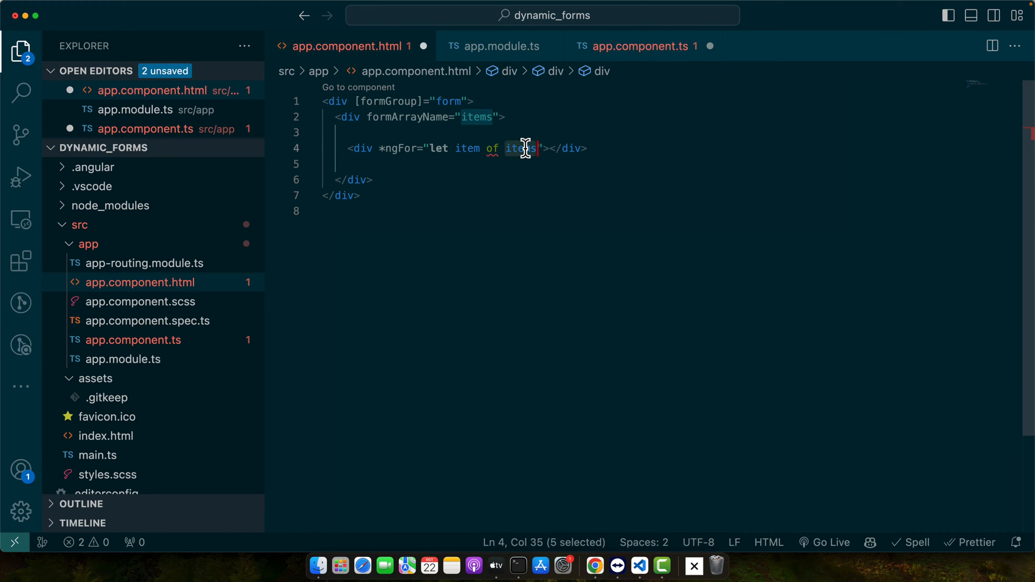
{"action": "left_click", "coordinate": [538, 148]}
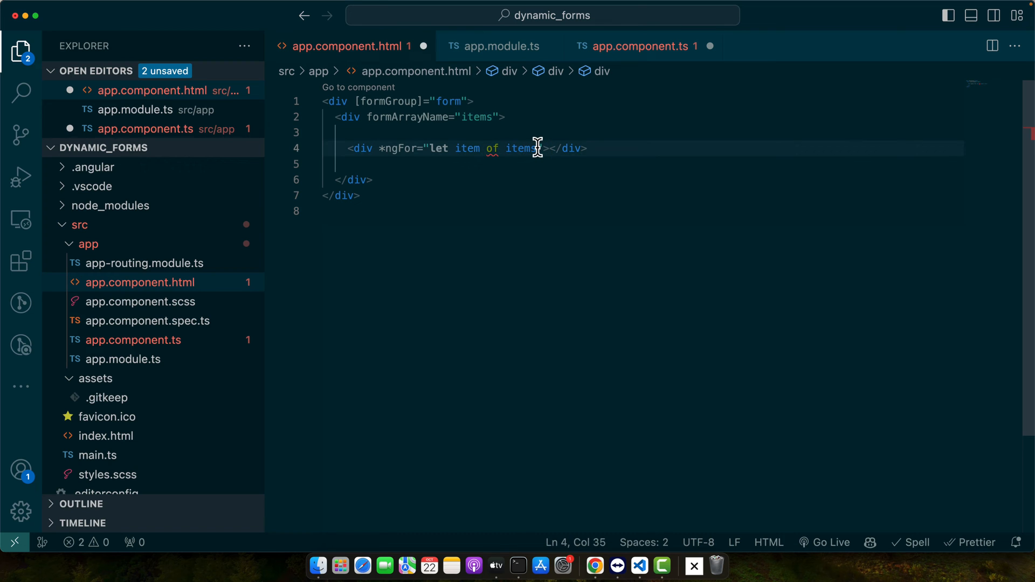
{"action": "mouse_move", "coordinate": [433, 174]}
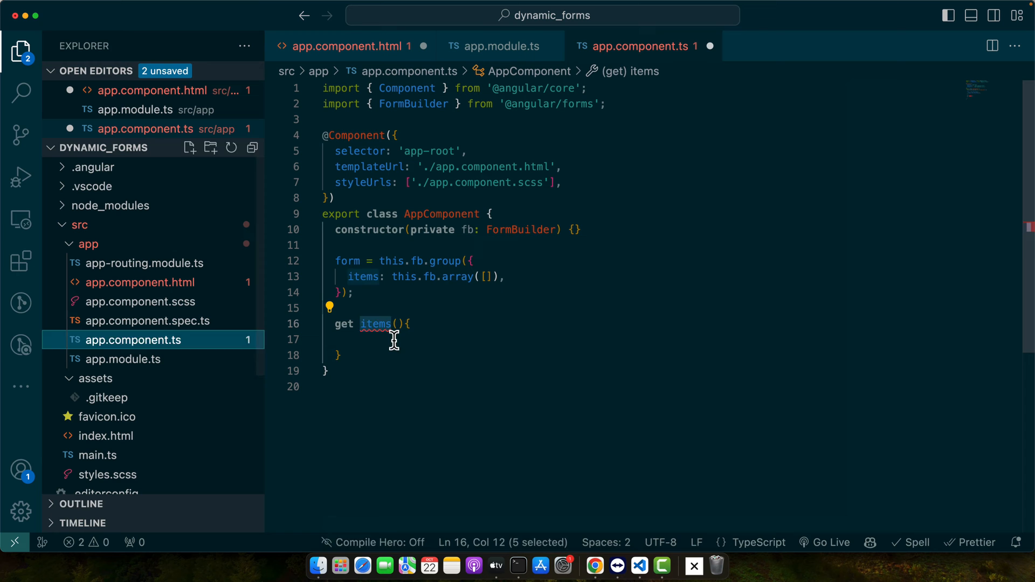
{"action": "type", "text": "return this."}
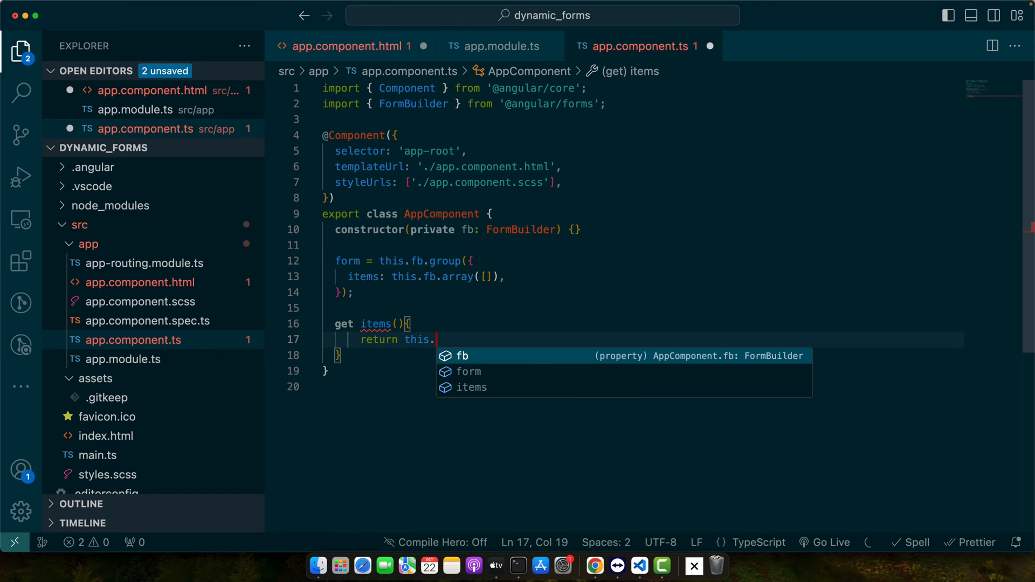
{"action": "type", "text": "form."}
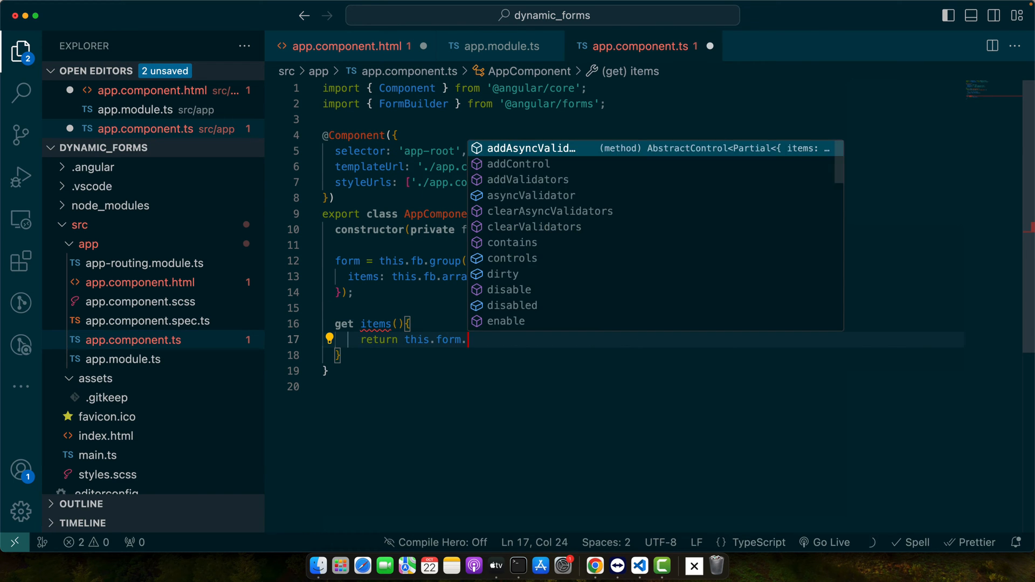
{"action": "type", "text": "get('items') as FormArray;"}
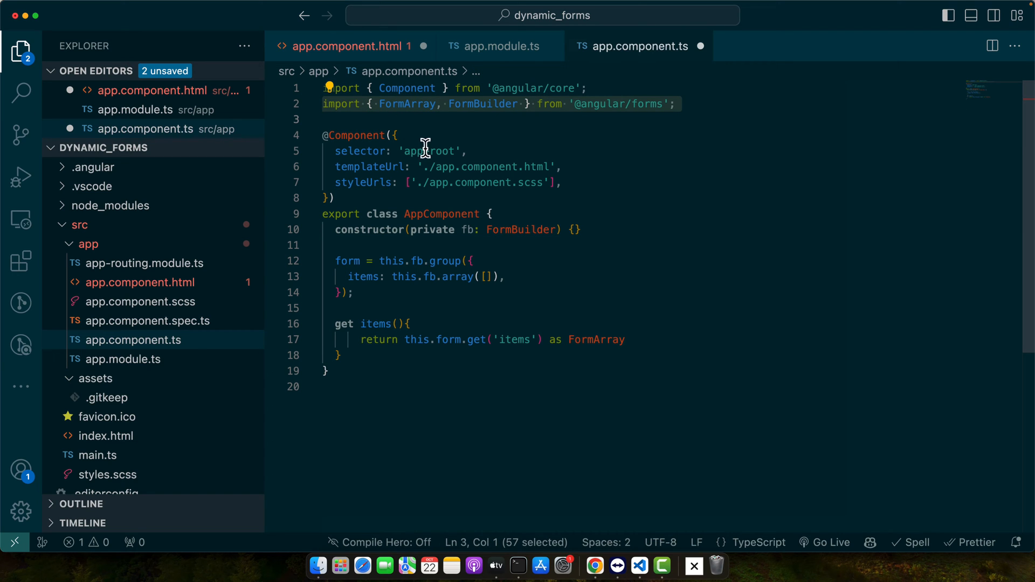
{"action": "mouse_move", "coordinate": [480, 312]}
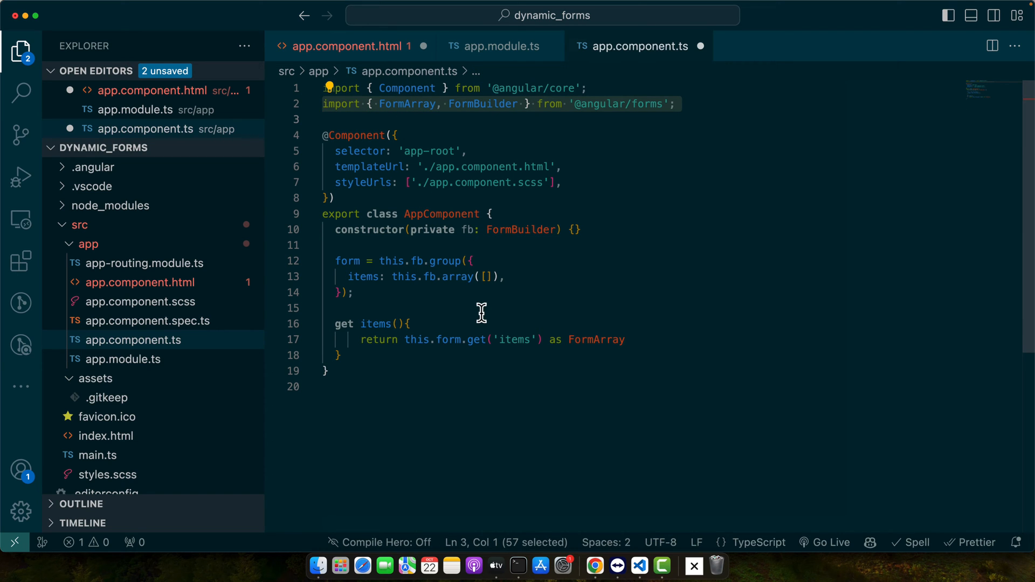
{"action": "mouse_move", "coordinate": [369, 339]}
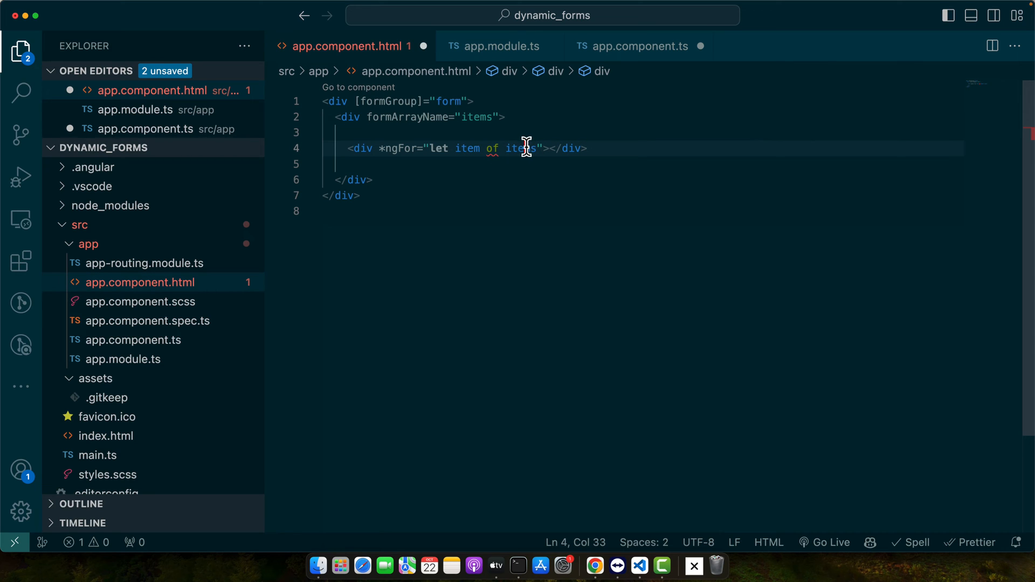
- Loop rows over items.controls with index i and bind [formGroupName] to i
{"action": "type", "text": ".controls; let i"}
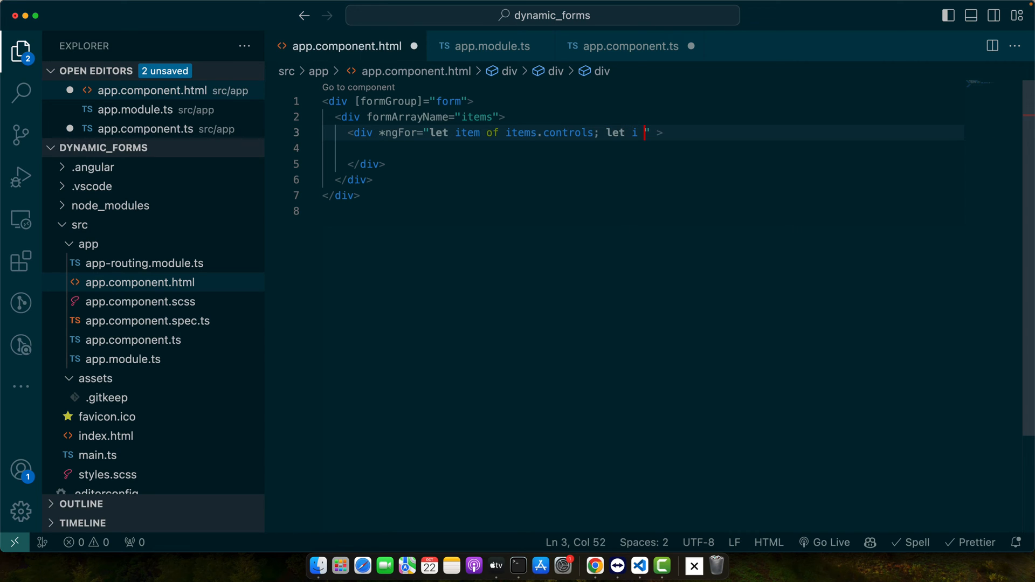
{"action": "type", "text": "= index"}
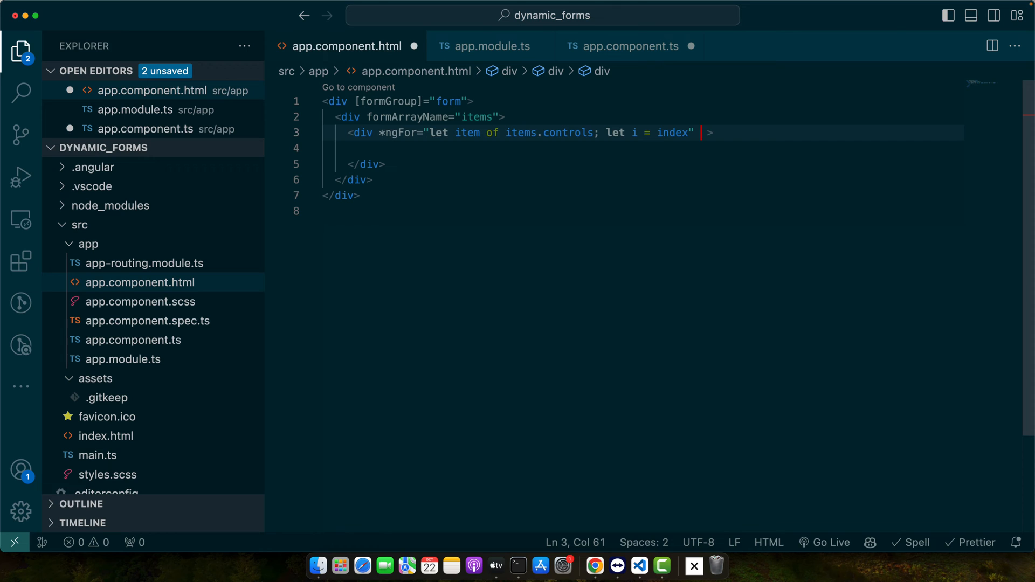
{"action": "type", "text": "[form"}
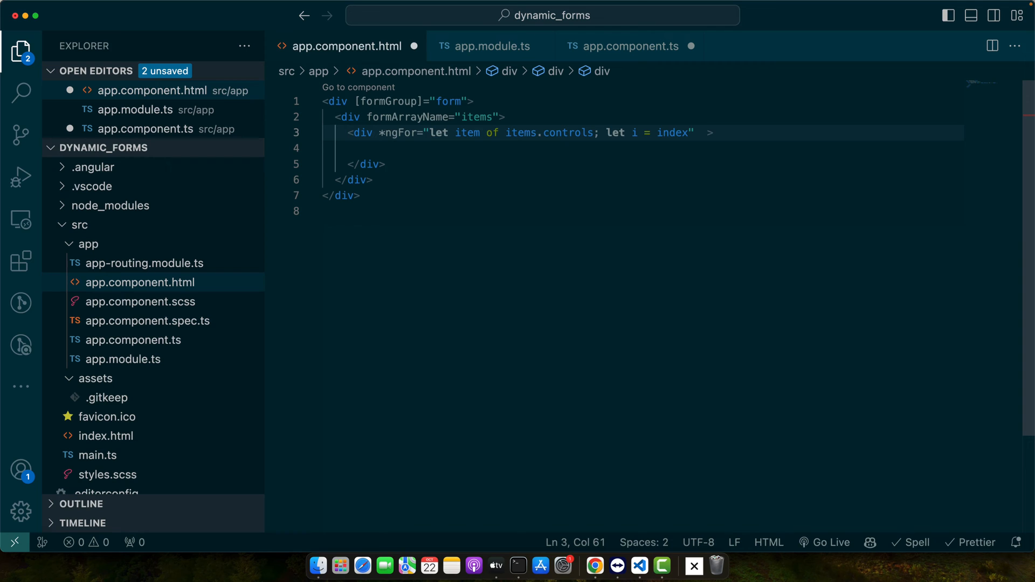
{"action": "type", "text": "form"}
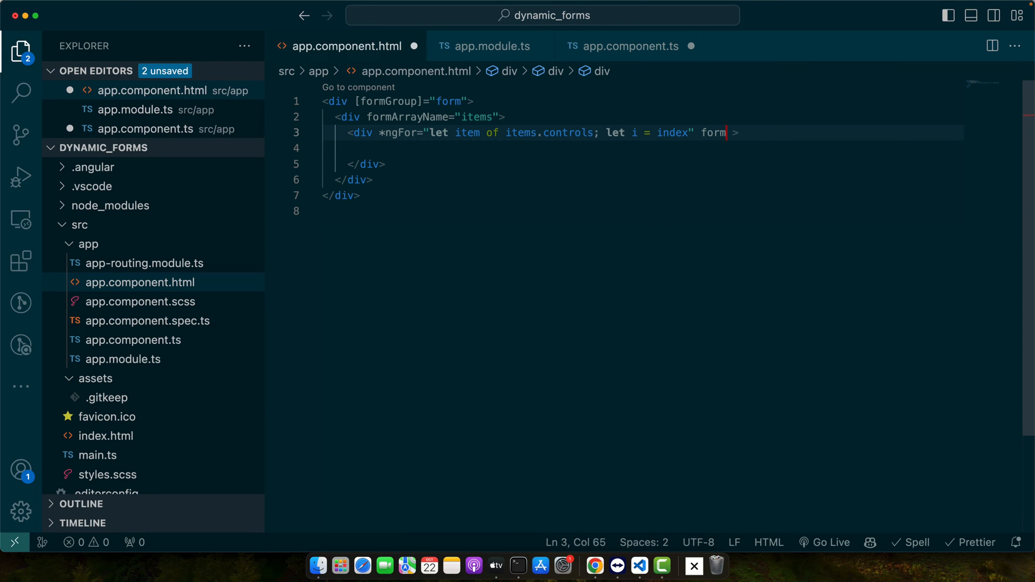
{"action": "type", "text": "groupName]=\"i"}
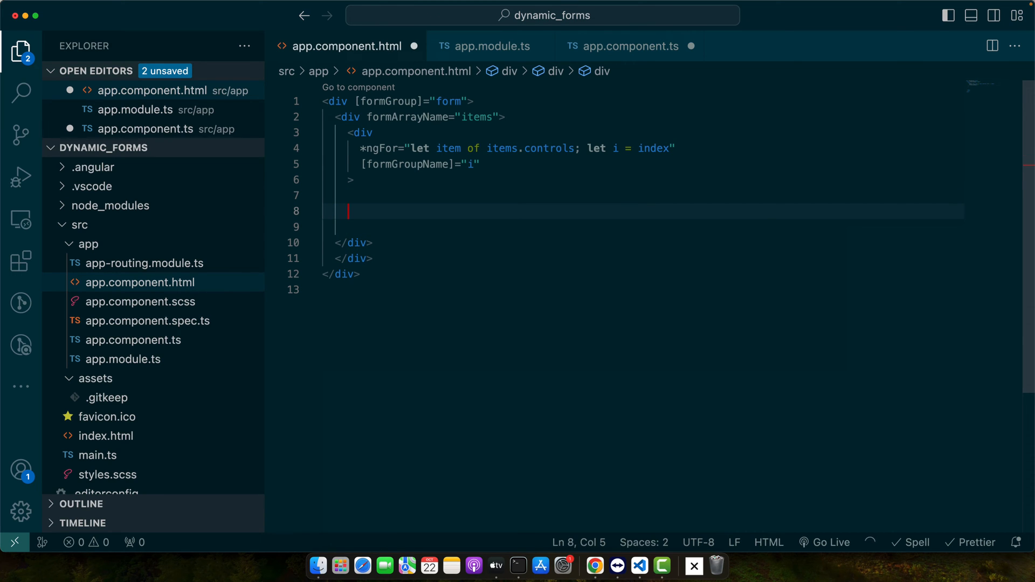
- Add name and age text inputs to each row, bound via formControlName "name" and "age"
{"action": "type", "text": "<input"}
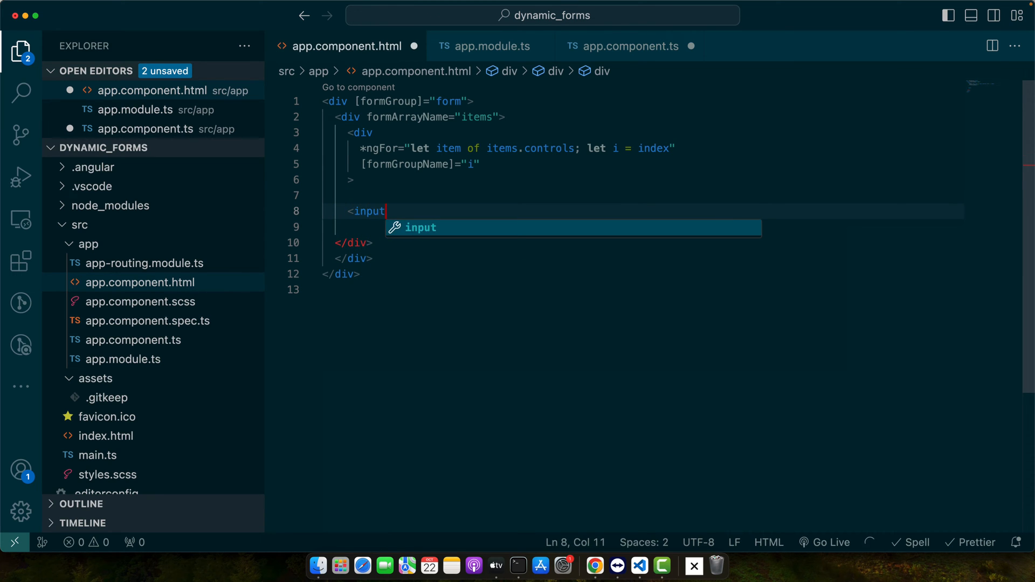
{"action": "type", "text": "placeholder=\"\""}
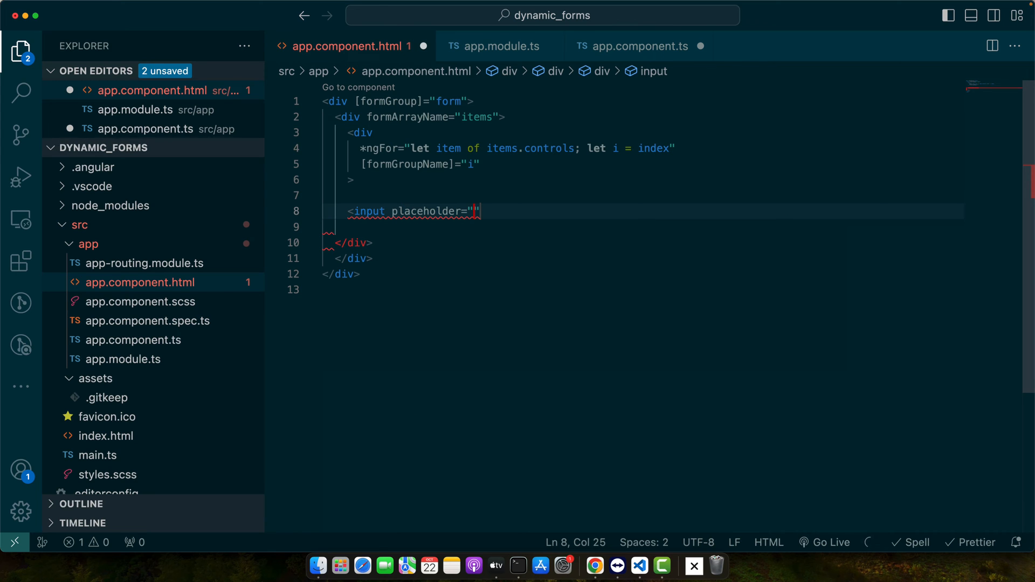
{"action": "type", "text": "name\" formControlName=\"name\" />"}
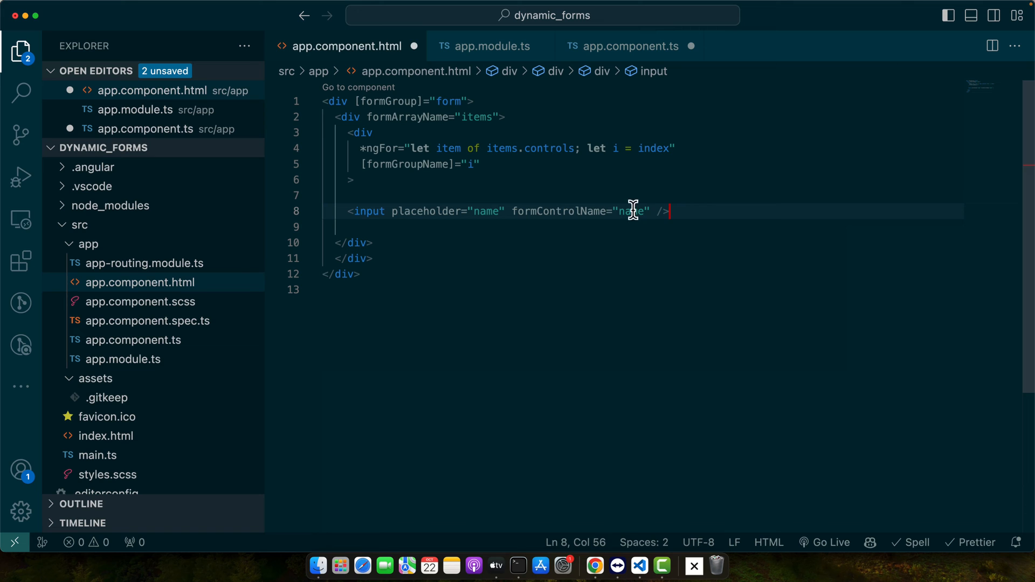
{"action": "type", "text": "type"}
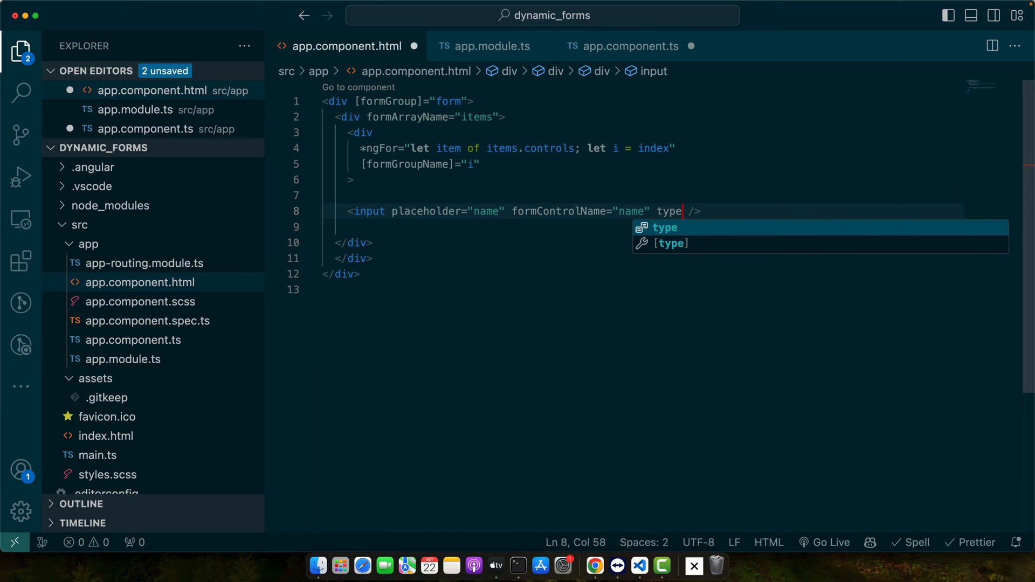
{"action": "type", "text": "=\"text\""}
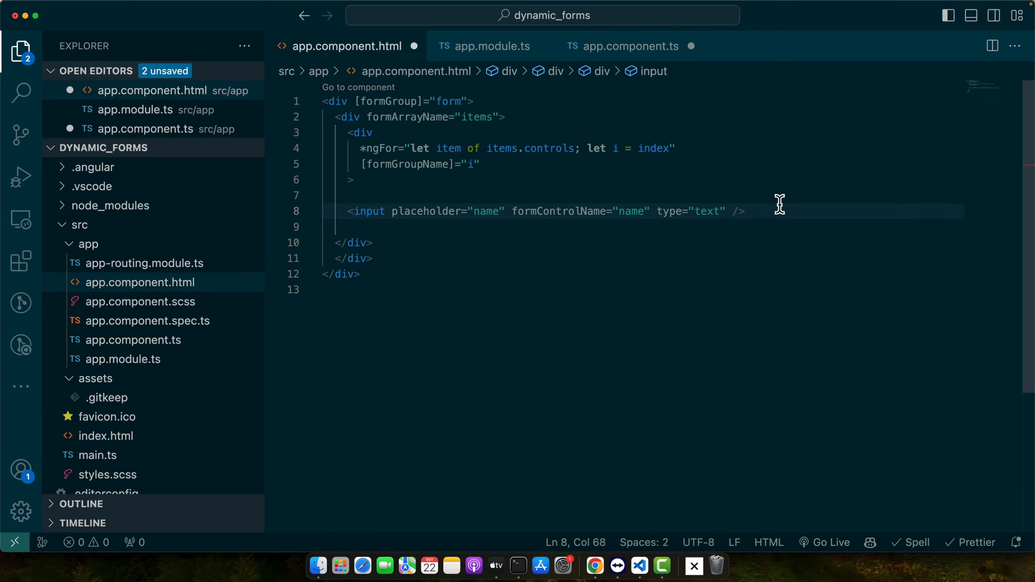
{"action": "type", "text": "<input placeholder=\"age\" formControlName=\"age\" type=\"text\" />"}
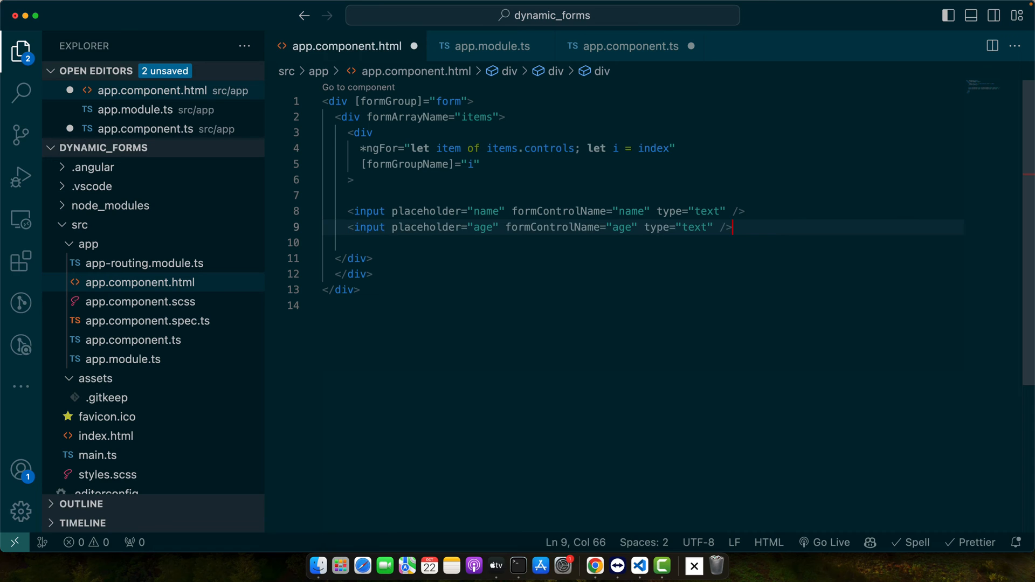
- Add a Delete button below the age input in each row
{"action": "key", "text": "enter"}
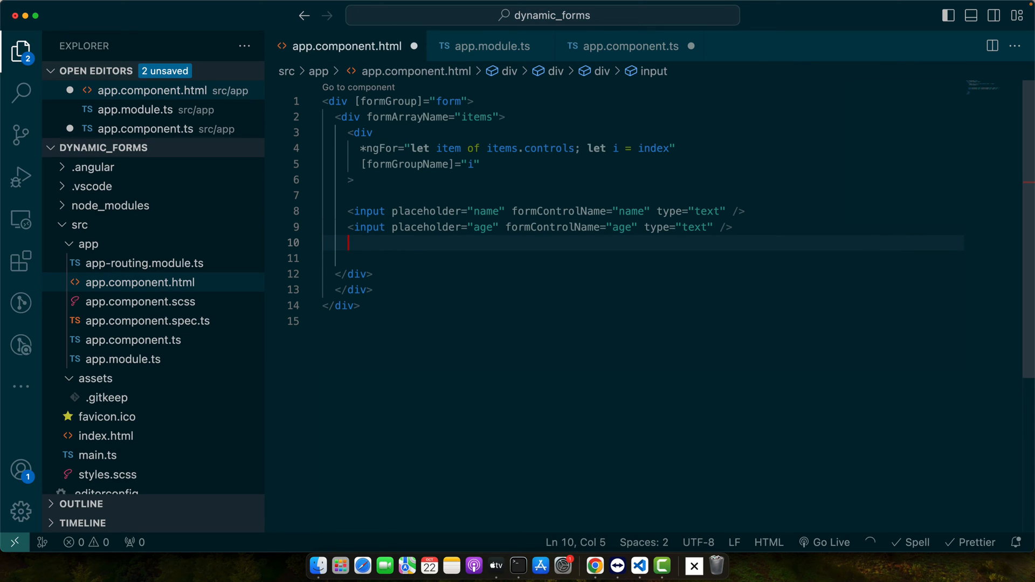
{"action": "type", "text": "<"}
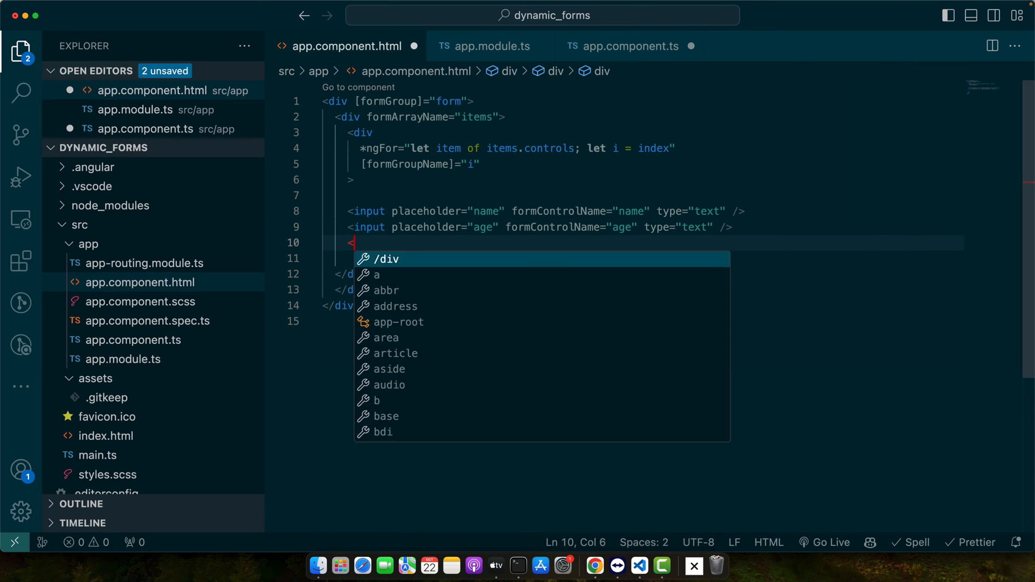
{"action": "type", "text": "button"}
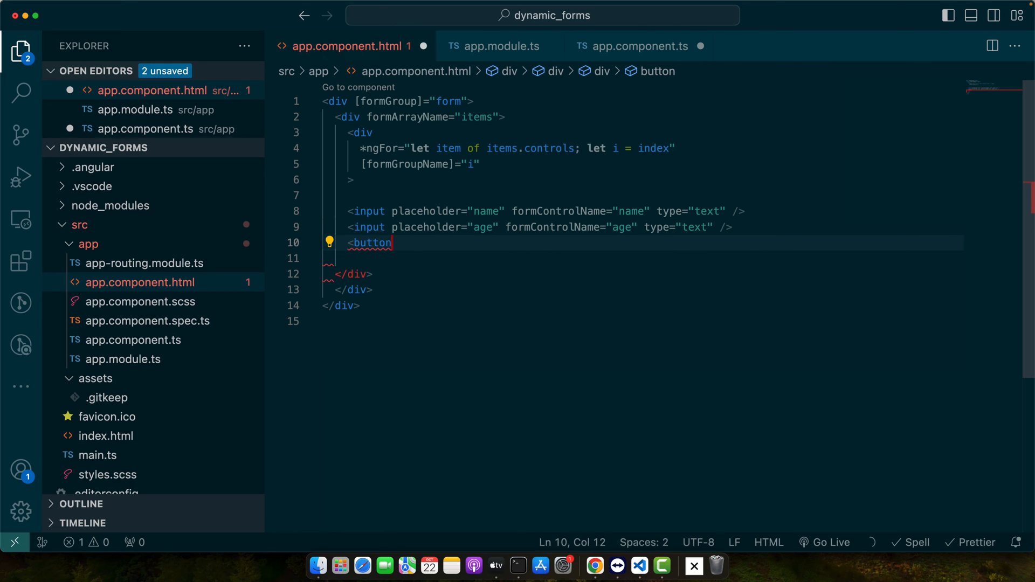
{"action": "type", "text": ">Delete</button>"}
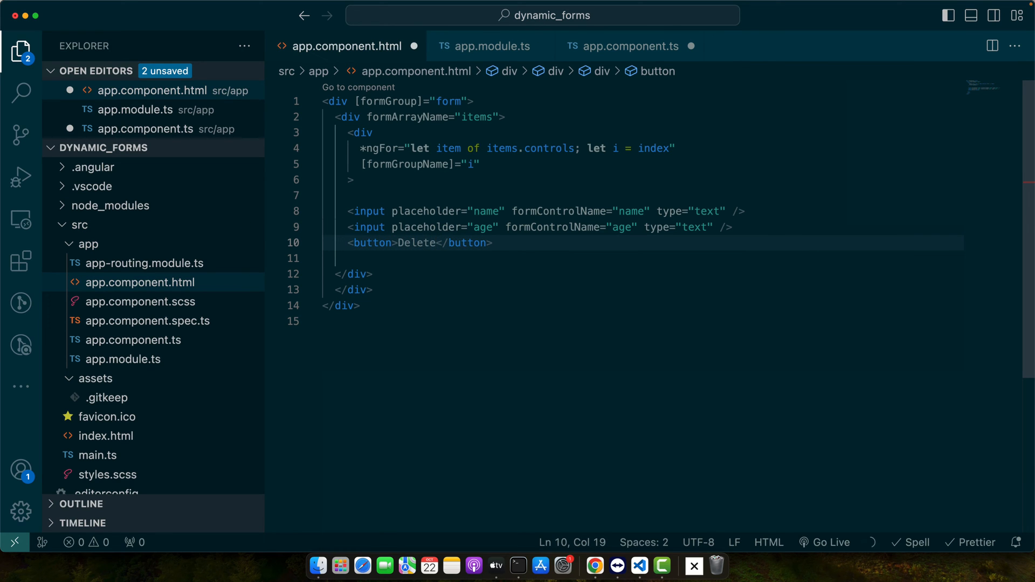
{"action": "mouse_move", "coordinate": [490, 169]}
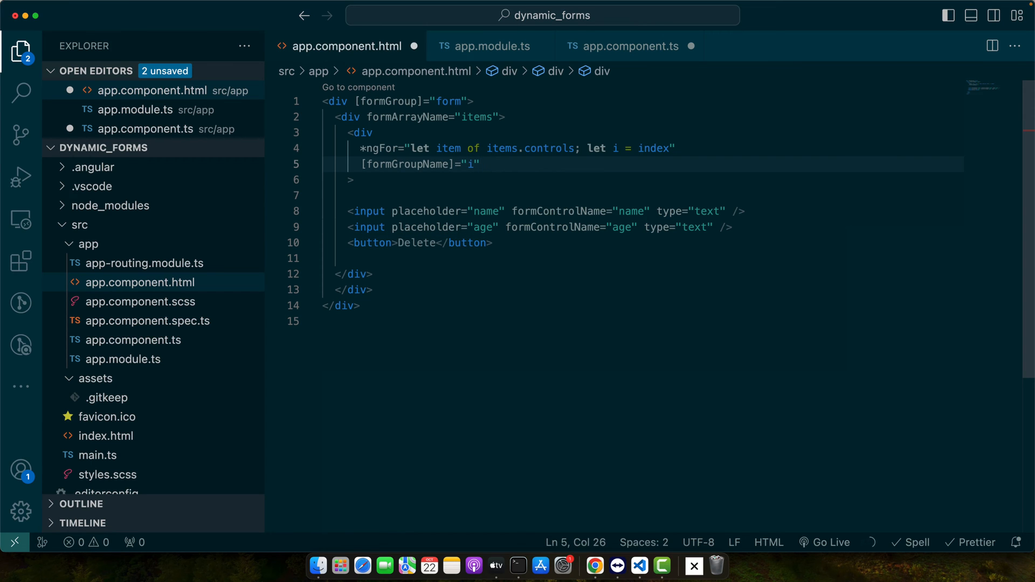
- Style each row as flex with 10px gap and 10px bottom margin, and save the template
{"action": "type", "text": "style=\"fl"}
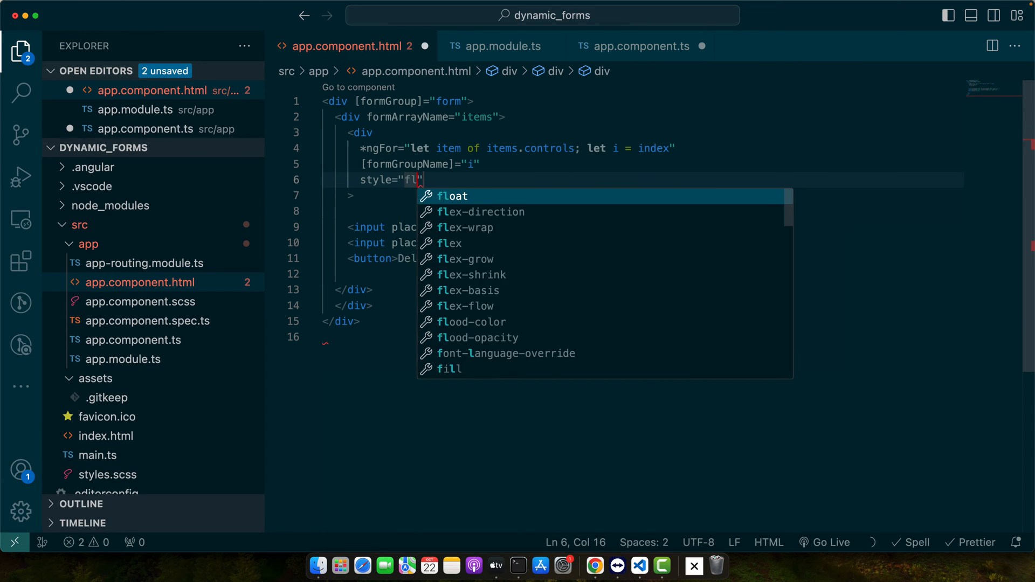
{"action": "type", "text": "display: flex;"}
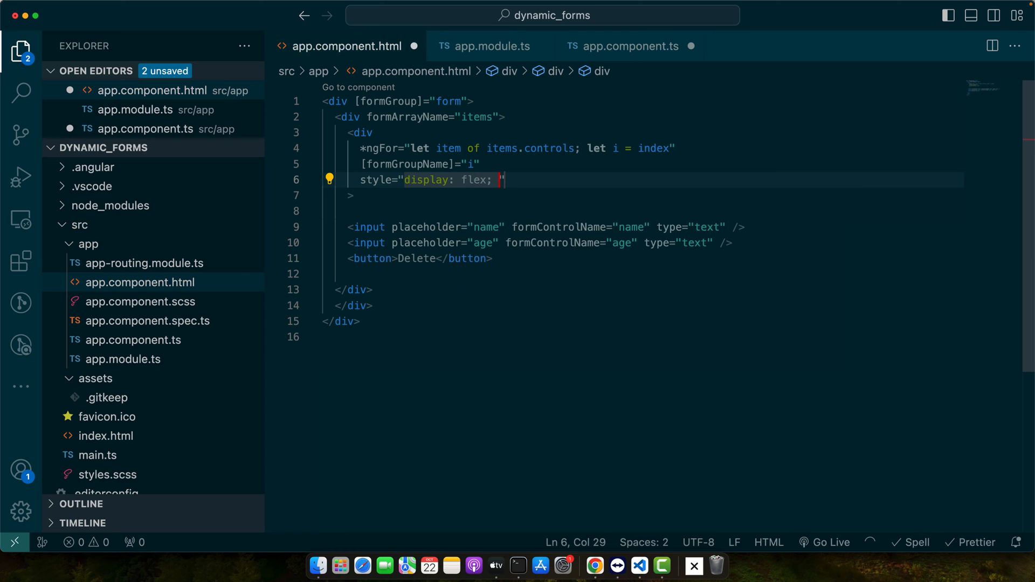
{"action": "type", "text": "gap:20p"}
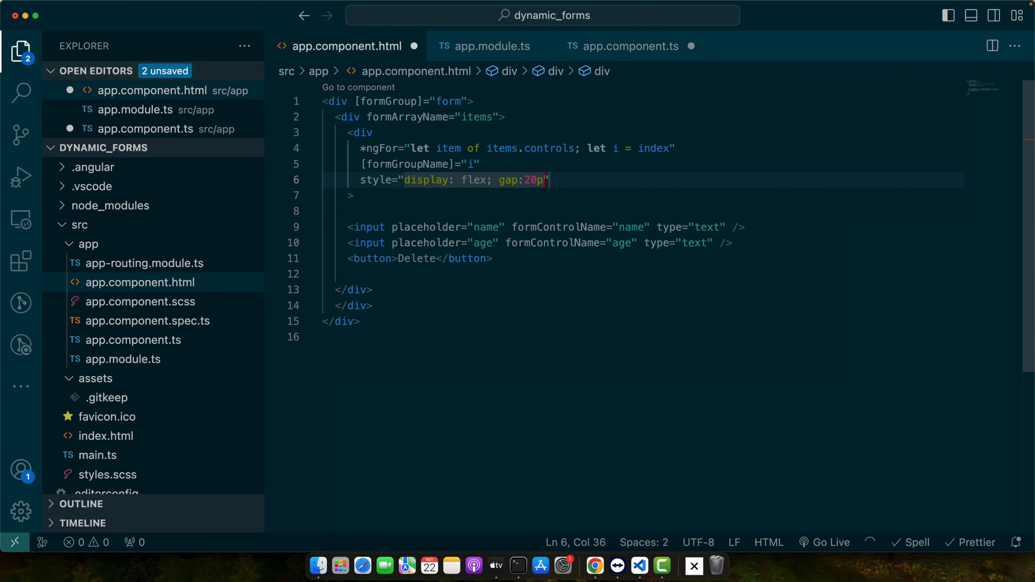
{"action": "type", "text": "10px;"}
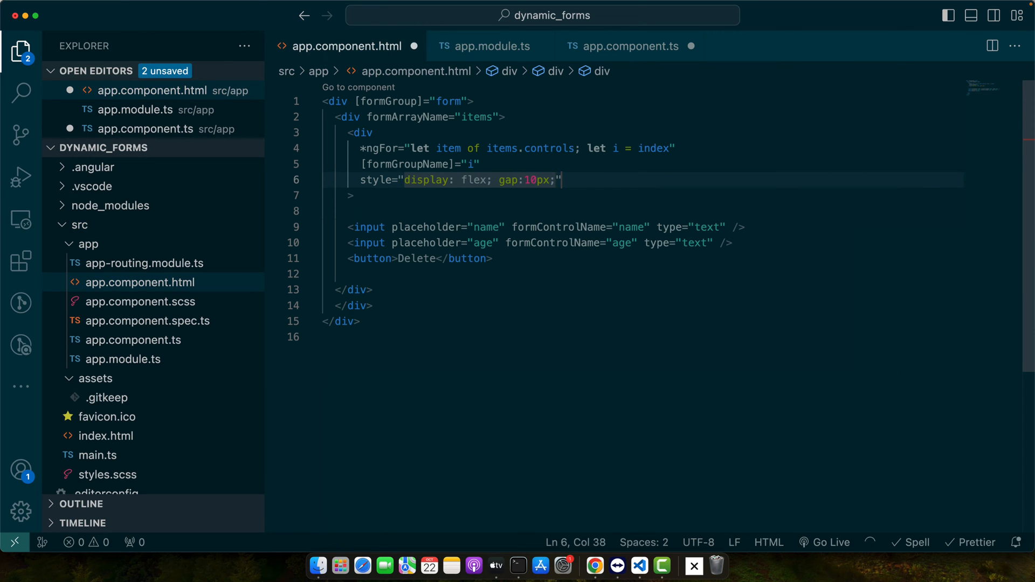
{"action": "key", "text": "cmd+s"}
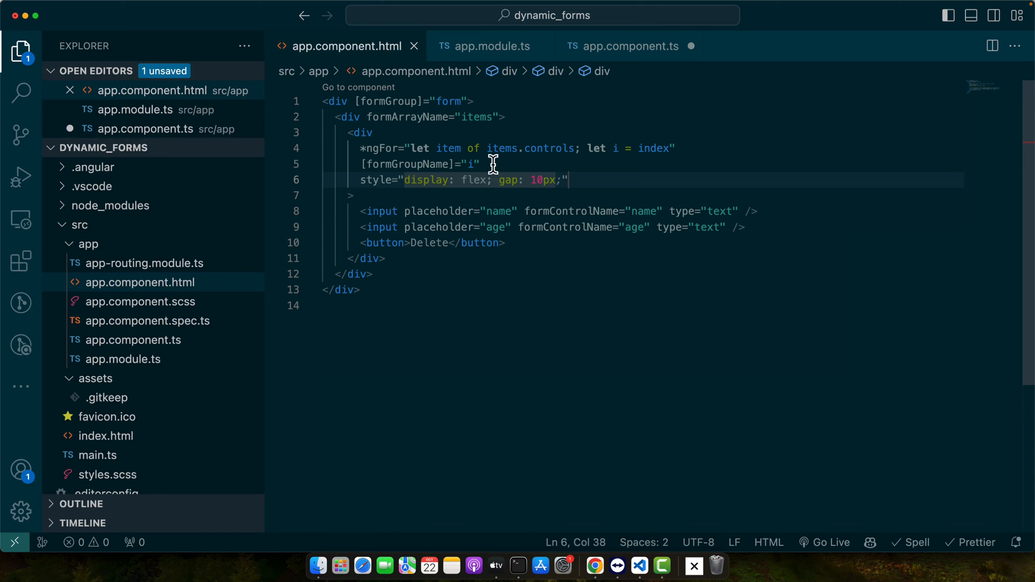
{"action": "mouse_move", "coordinate": [612, 180]}
{"action": "type", "text": "<div></div>"}
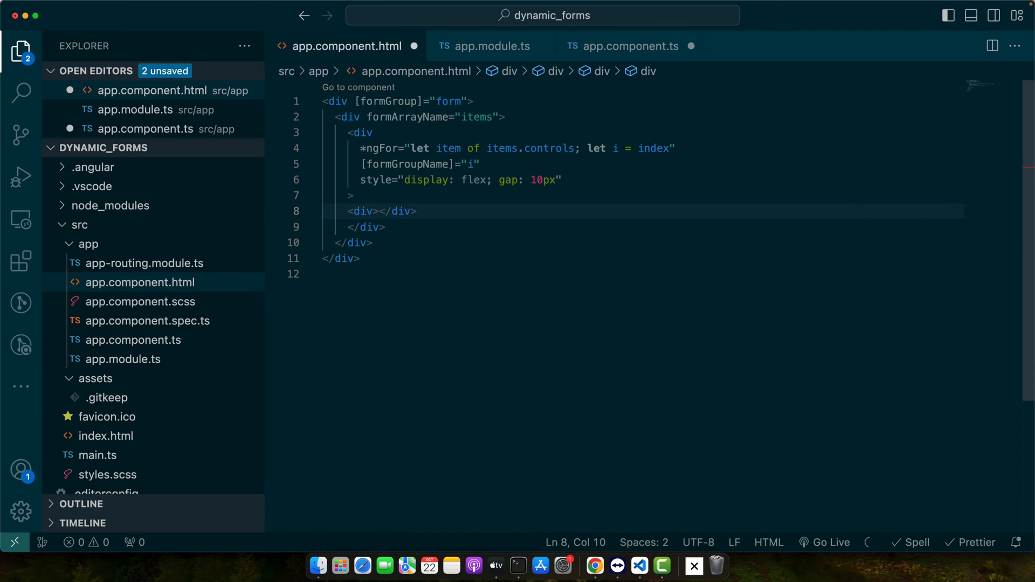
{"action": "key", "text": "Backspace"}
{"action": "type", "text": "; margin-"}
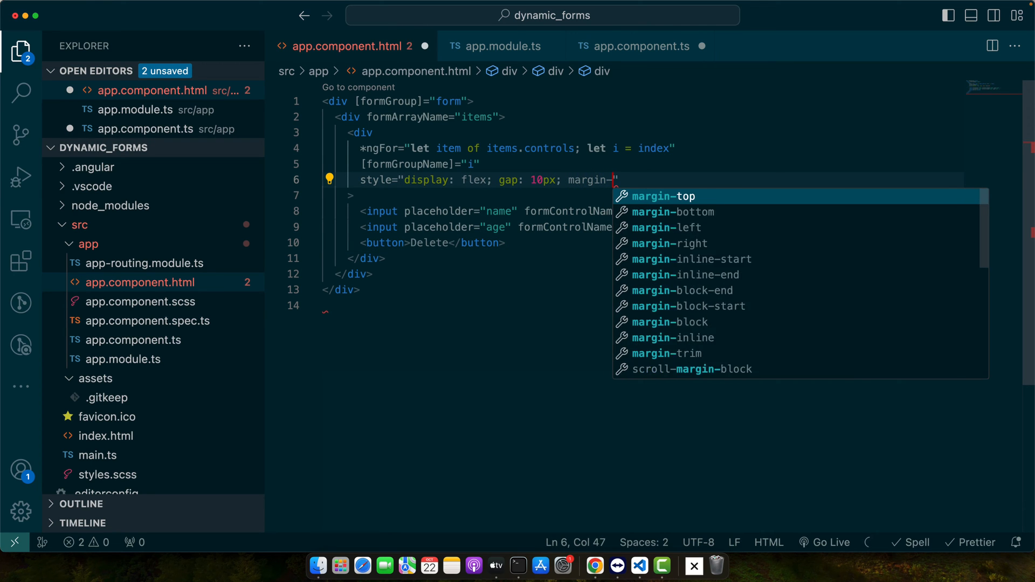
{"action": "type", "text": "bottom:1"}
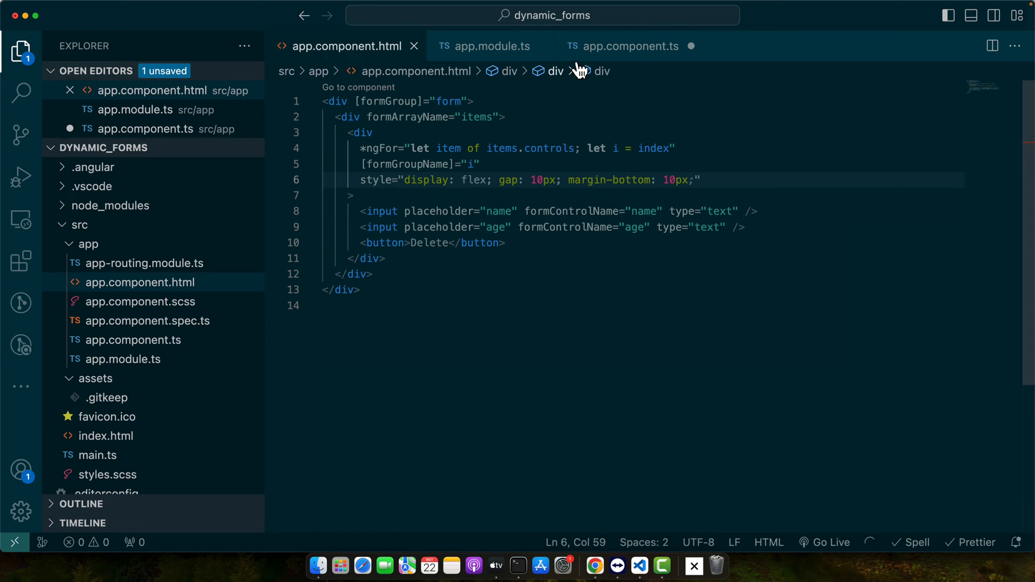
{"action": "left_click", "coordinate": [627, 46]}
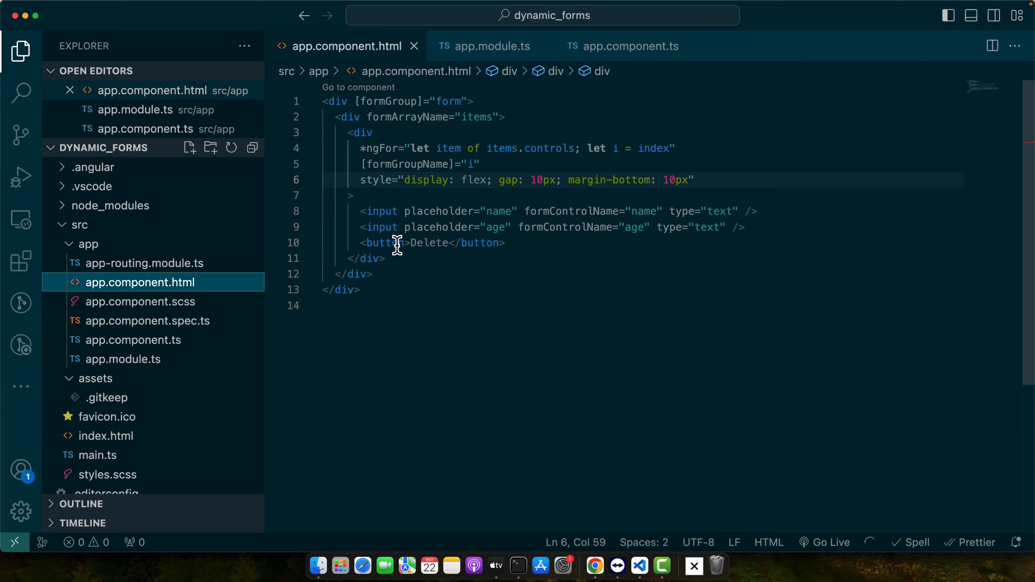
- Write a deleteItem(index: number) method that calls this.items.removeAt(index)
{"action": "left_click", "coordinate": [627, 47]}
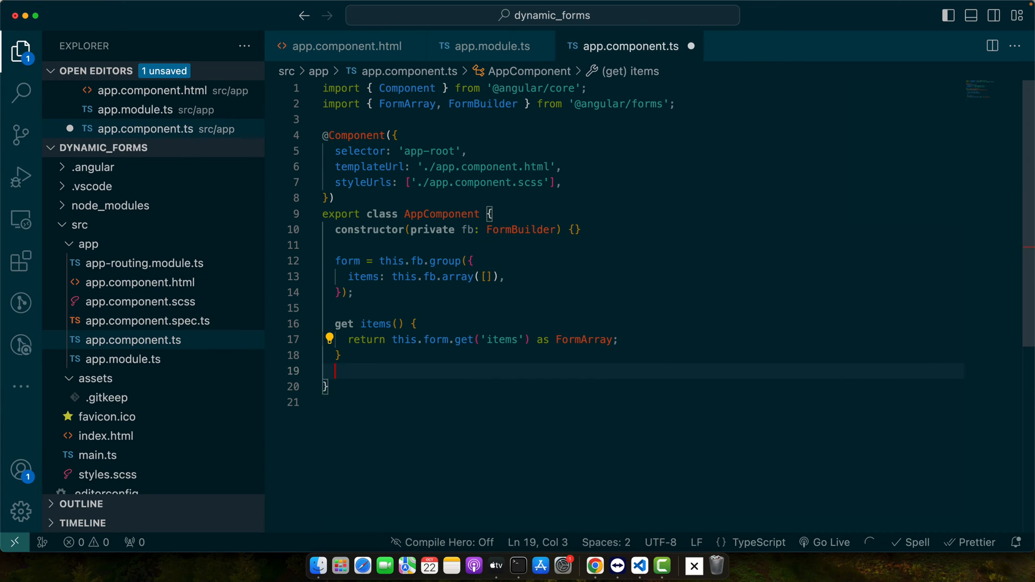
{"action": "type", "text": "deleteItem(index: number) {"}
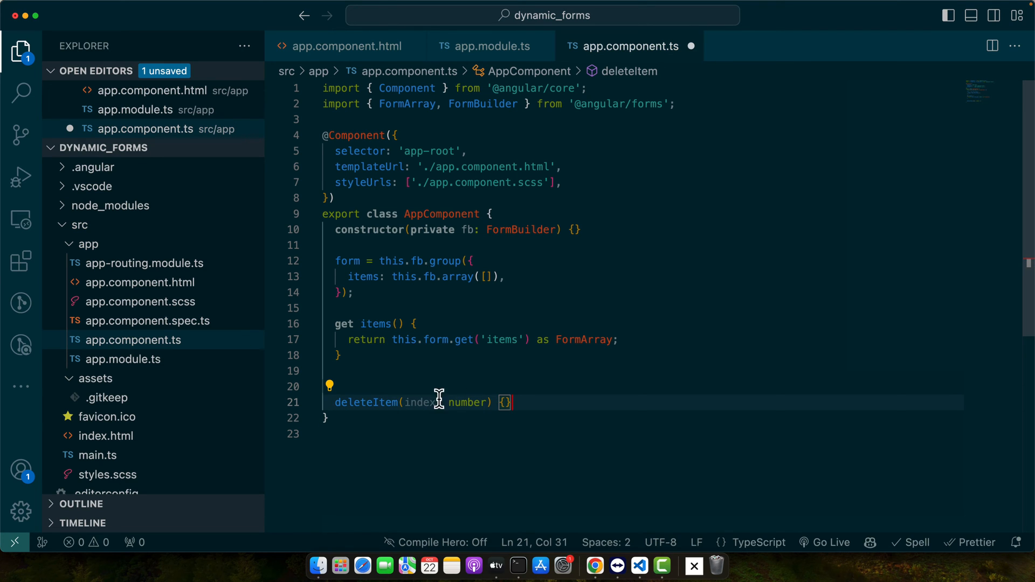
{"action": "type", "text": "this.items.removeAt(index);"}
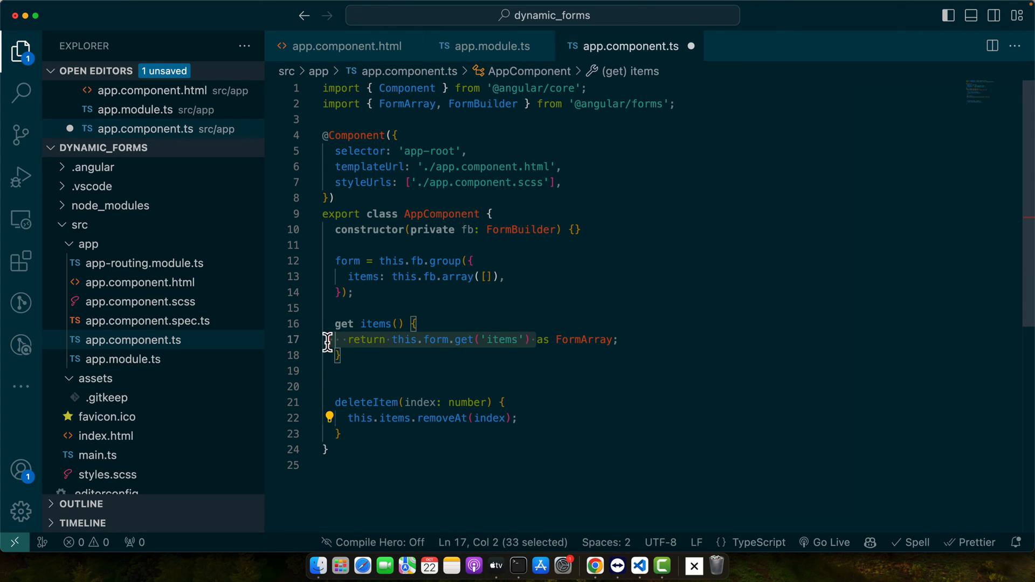
{"action": "double_click", "coordinate": [439, 417]}
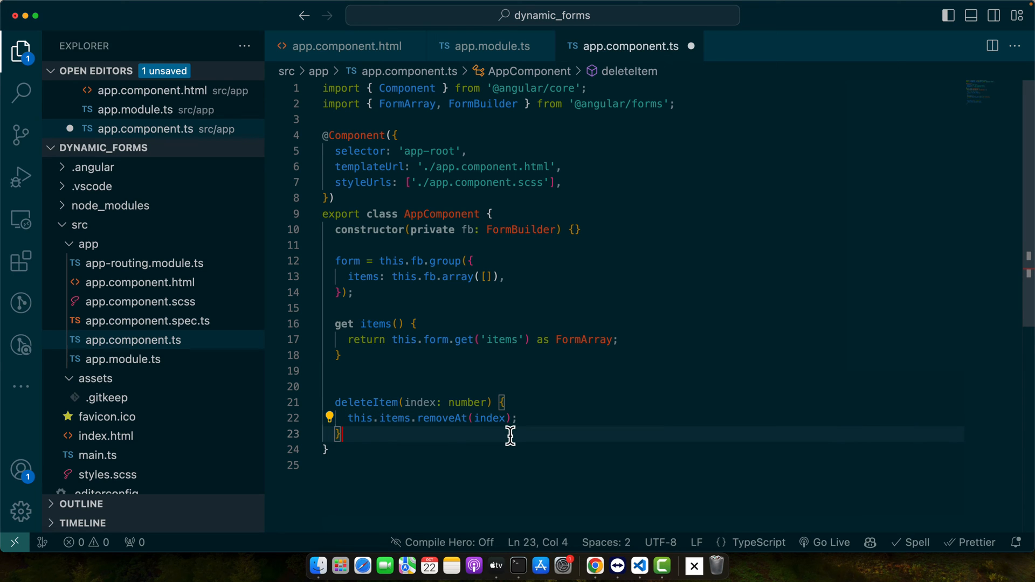
{"action": "double_click", "coordinate": [488, 417]}
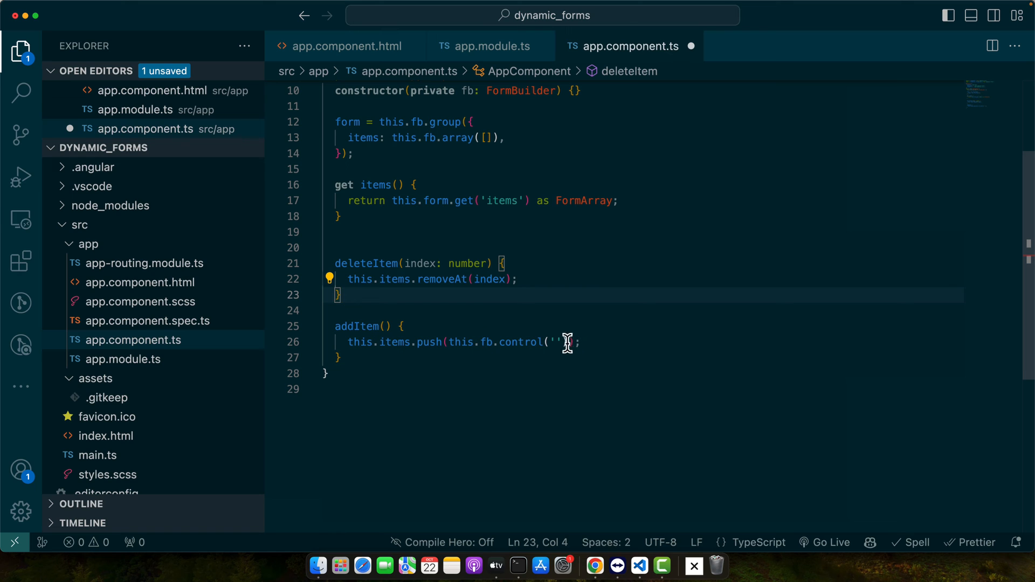
- Make addItem push a group with empty name and age controls, and save app.component.ts
{"action": "double_click", "coordinate": [520, 341]}
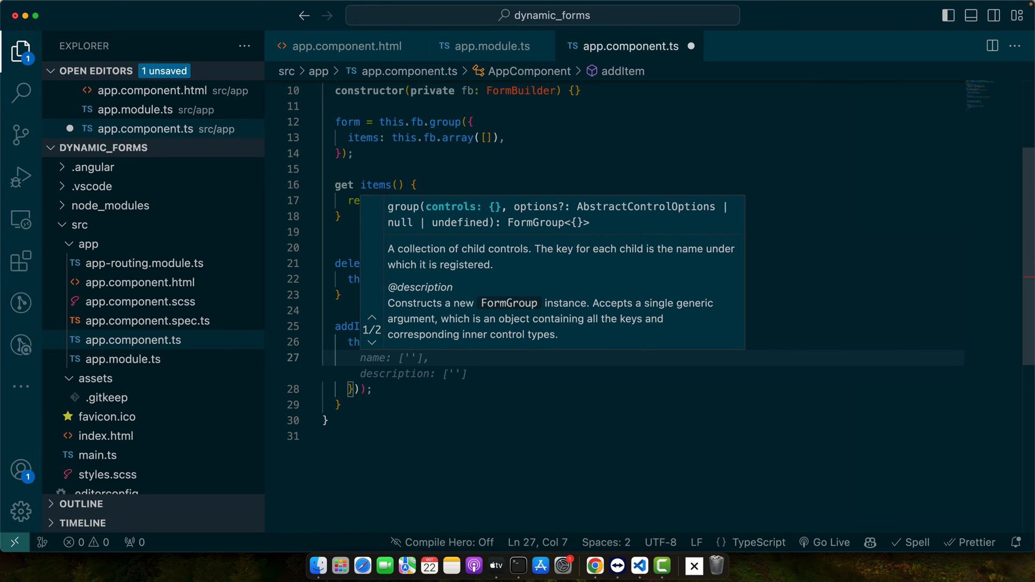
{"action": "type", "text": "age: [''],"}
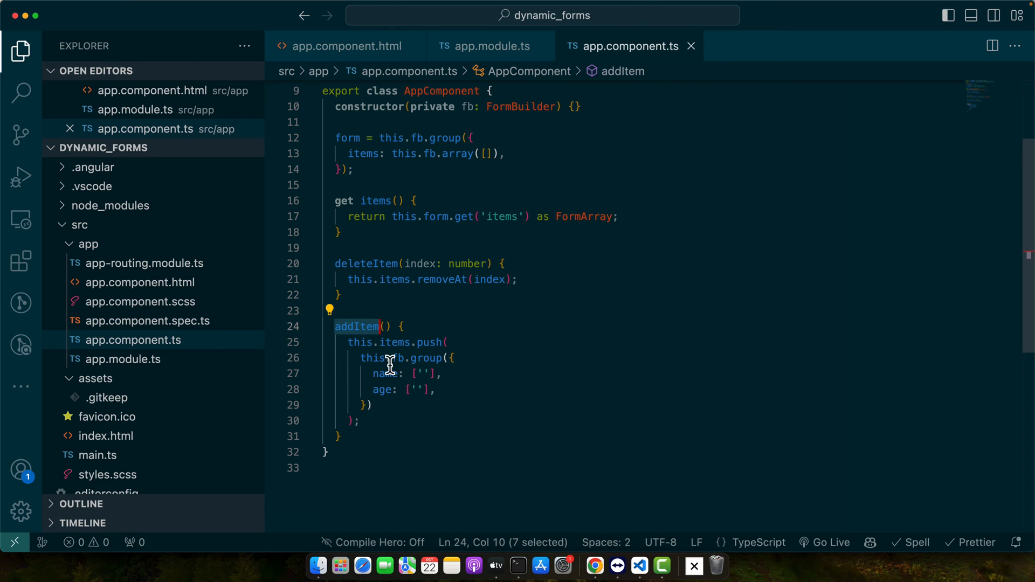
{"action": "mouse_move", "coordinate": [498, 149]}
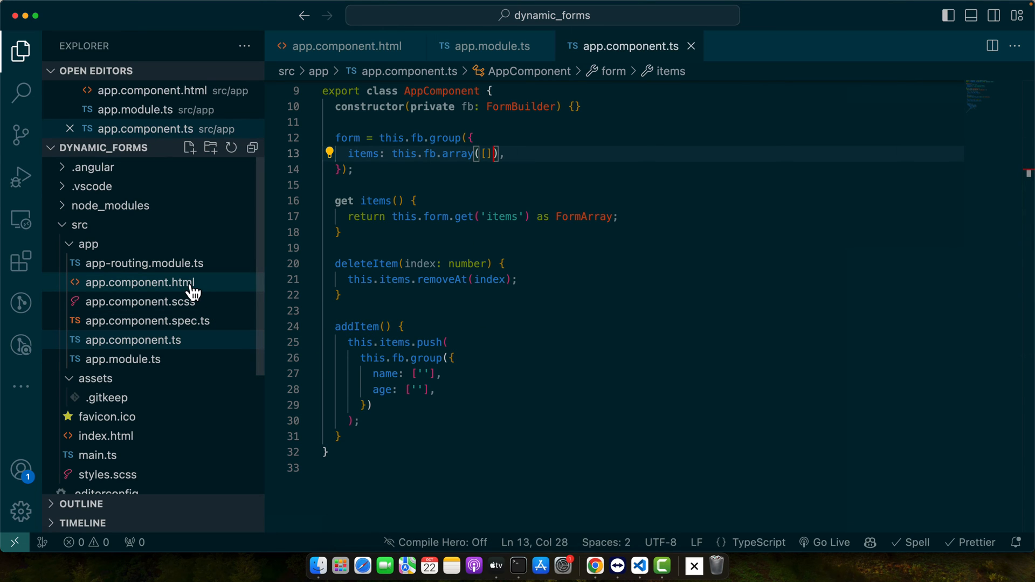
- In app.component.html, bind each row's Delete button click to deleteItem(i)
{"action": "left_click", "coordinate": [139, 282]}
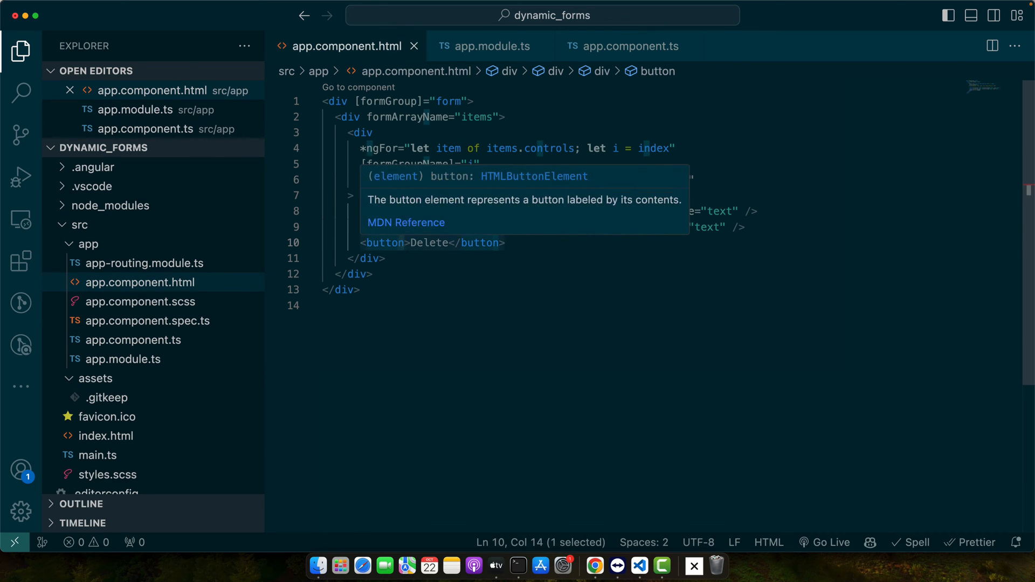
{"action": "type", "text": "click)=\"del"}
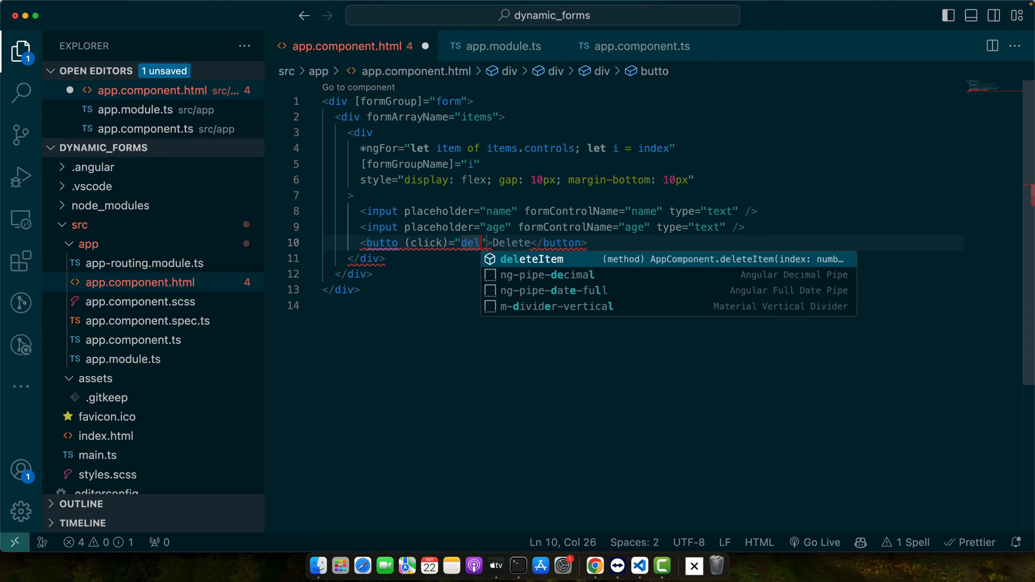
{"action": "type", "text": "eteItem(i"}
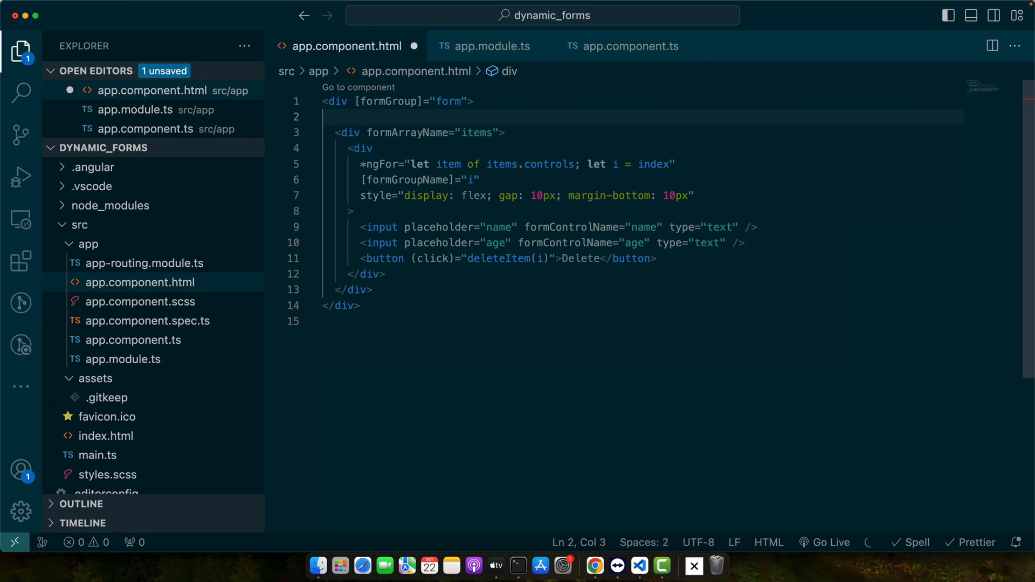
- Add an Add button calling addItem() on line 2 and begin a width:100% style on the outer div
{"action": "type", "text": "<button (click)=\"addItem()\">Add</button>"}
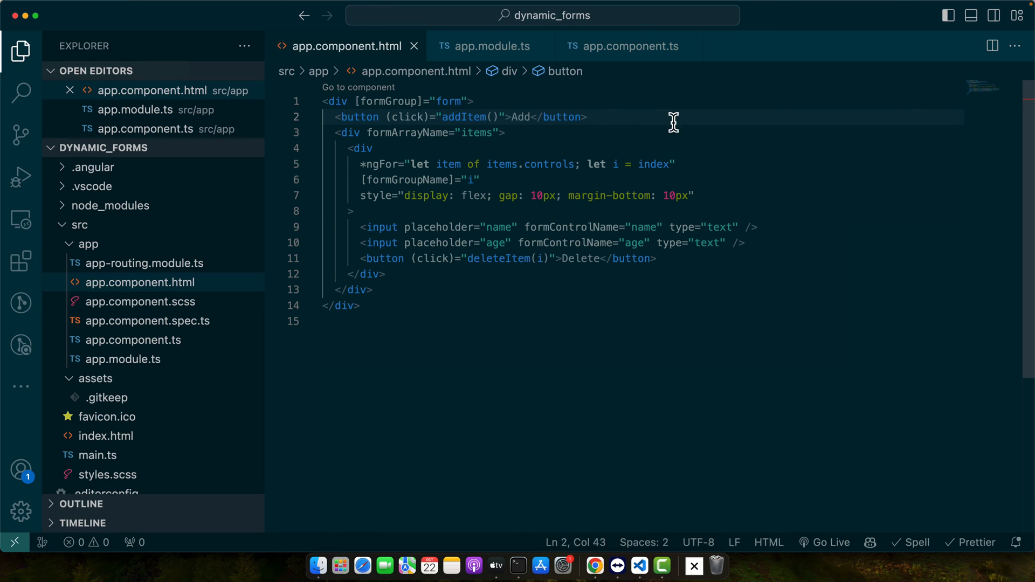
{"action": "double_click", "coordinate": [521, 117]}
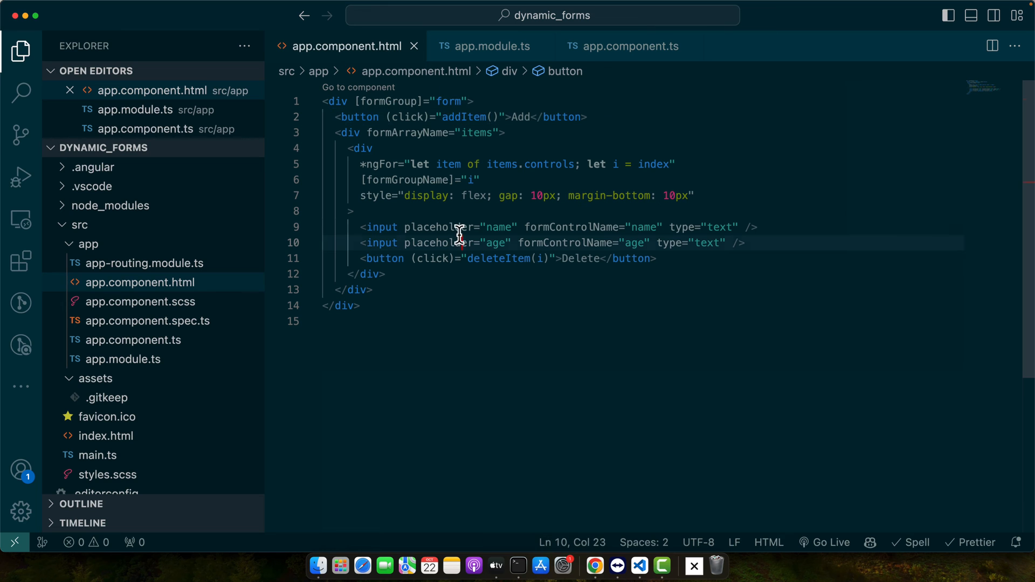
{"action": "type", "text": "style=\"width:100%; hei"}
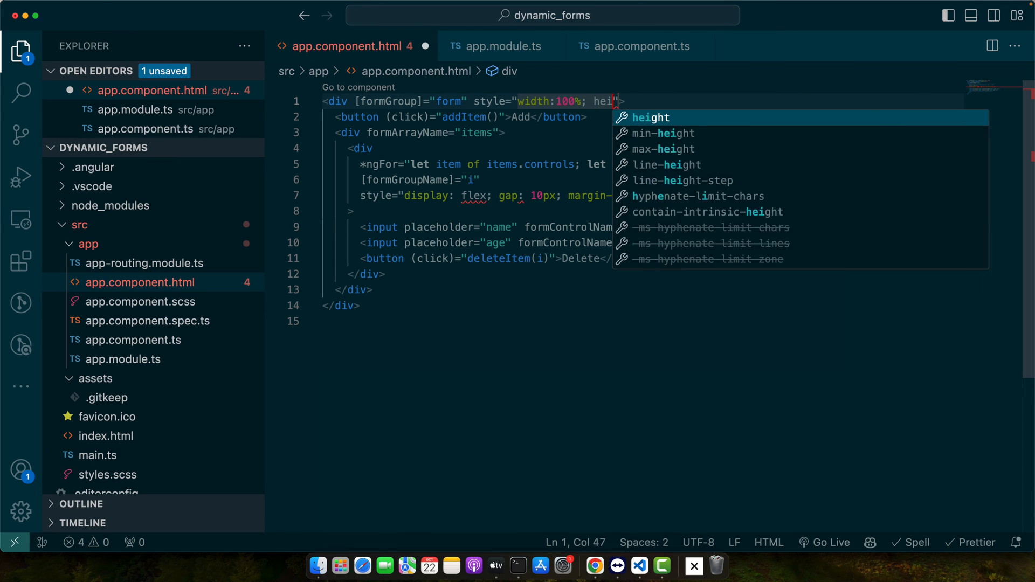
- Style the container with height 100vh, centred flex column layout and gap 20px
{"action": "type", "text": "ght: 100vh; di"}
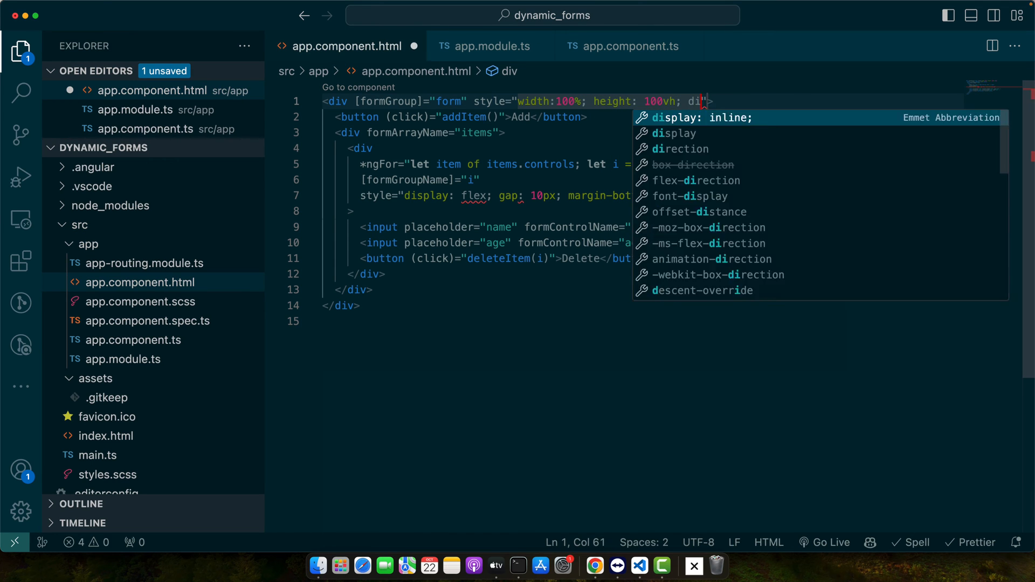
{"action": "type", "text": "splay:flex;"}
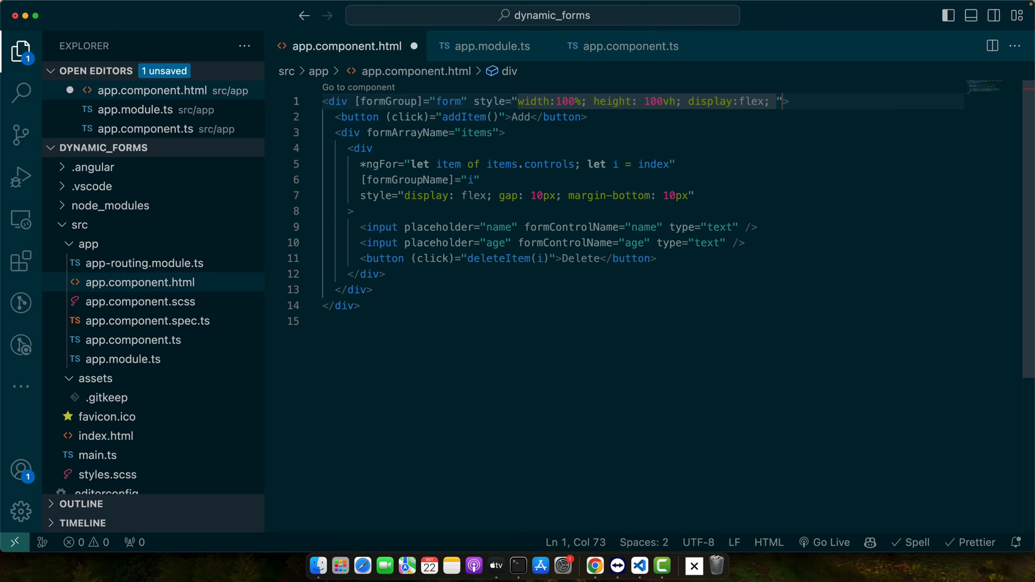
{"action": "type", "text": "justify-content: center; a;"}
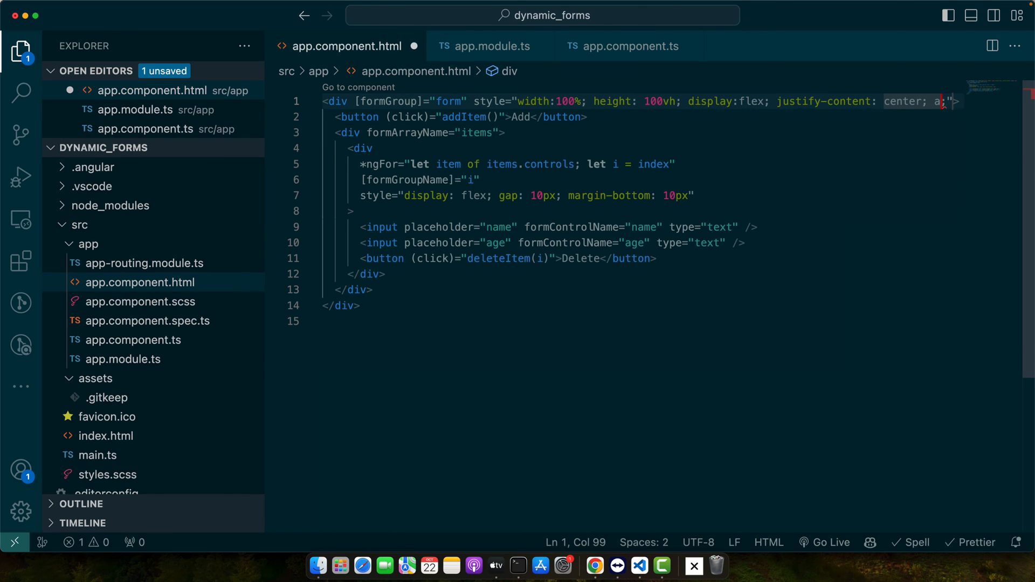
{"action": "type", "text": "align-items: center;"}
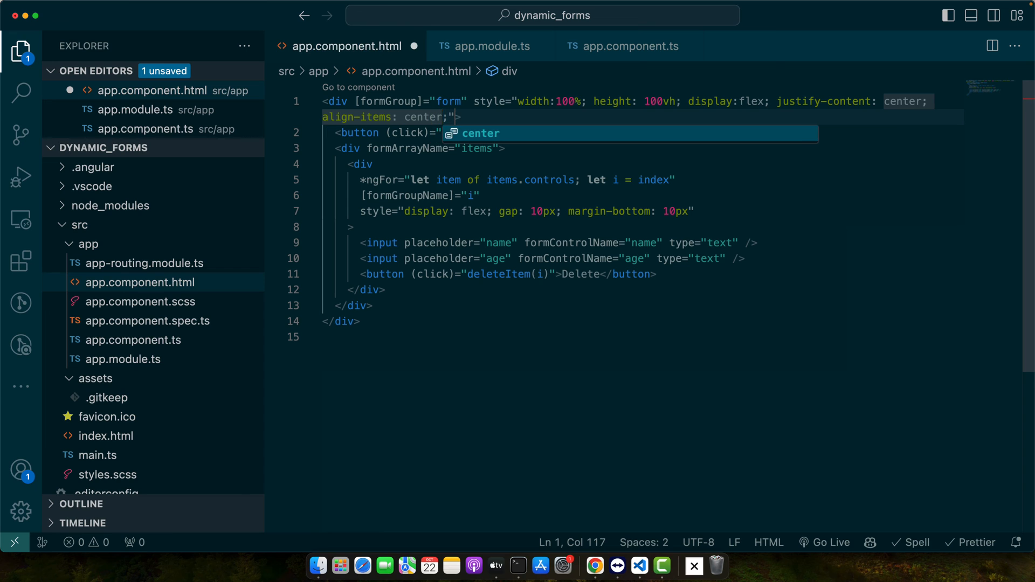
{"action": "type", "text": "flex-direction: column;"}
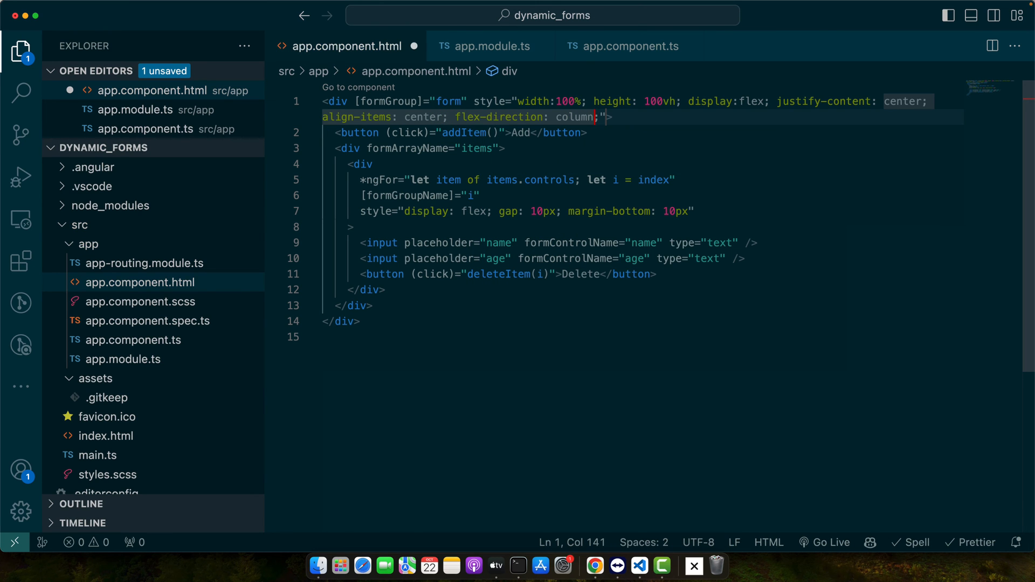
{"action": "type", "text": "gap:20px;"}
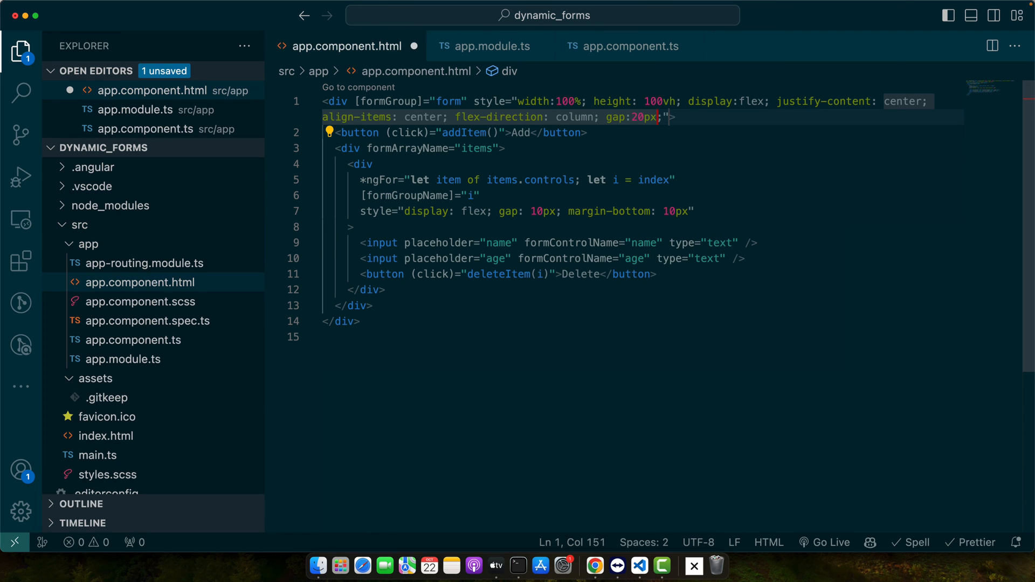
- Test the centred form at localhost:4200 by adding a row and entering age 22
{"action": "left_click", "coordinate": [593, 565]}
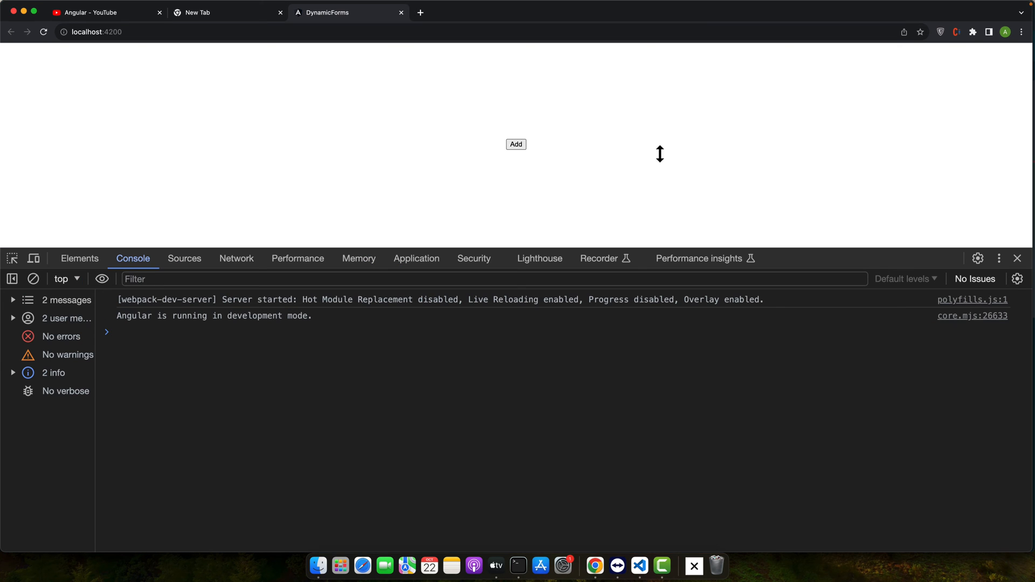
{"action": "left_click", "coordinate": [515, 144]}
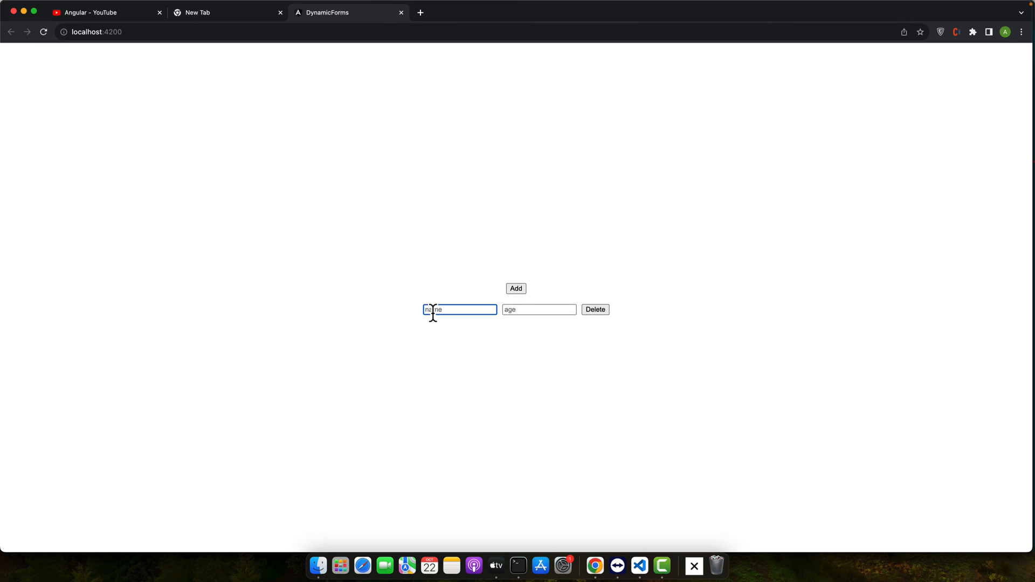
{"action": "type", "text": "22"}
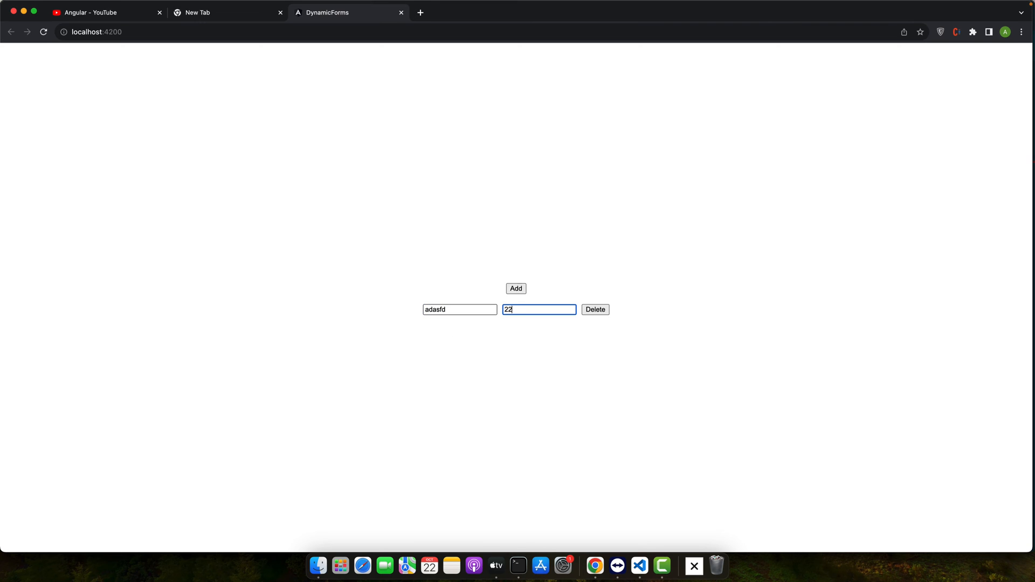
{"action": "left_click", "coordinate": [515, 288]}
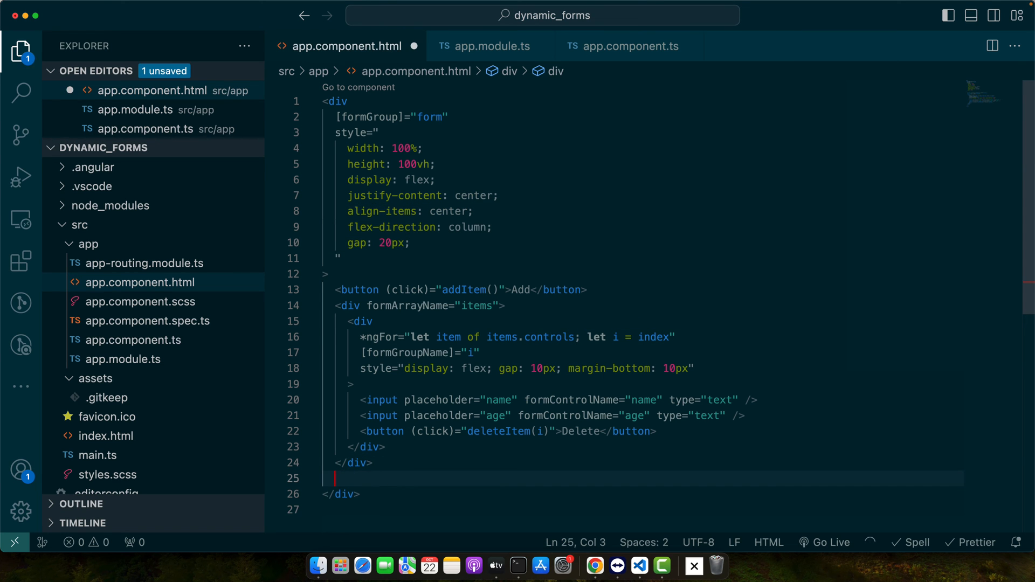
- Print {{ form.value | json }} in the template, then add four rows and fill the last in Chrome
{"action": "type", "text": "{{ form.value | json }}"}
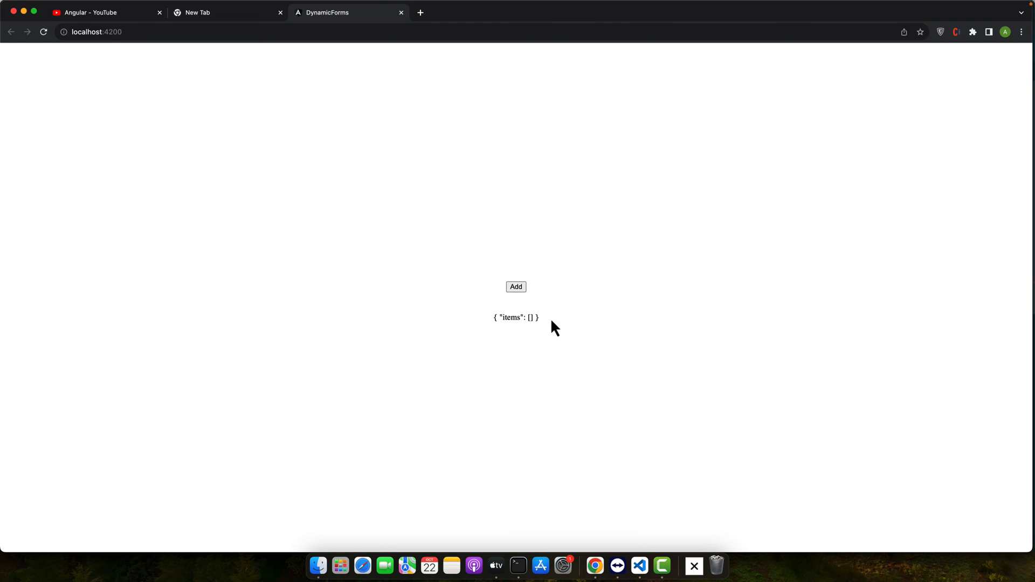
{"action": "left_click", "coordinate": [515, 286]}
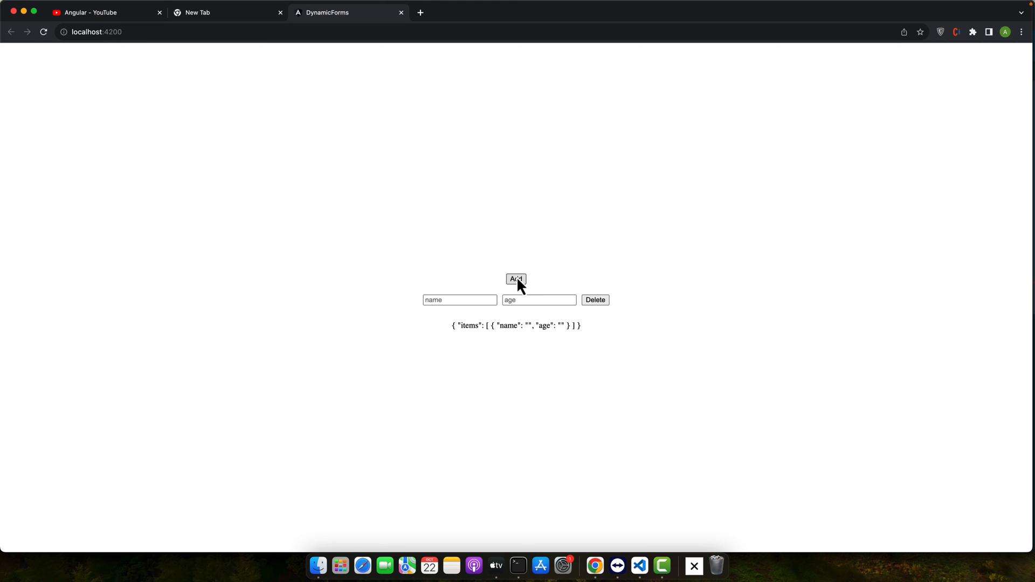
{"action": "left_click", "coordinate": [515, 279]}
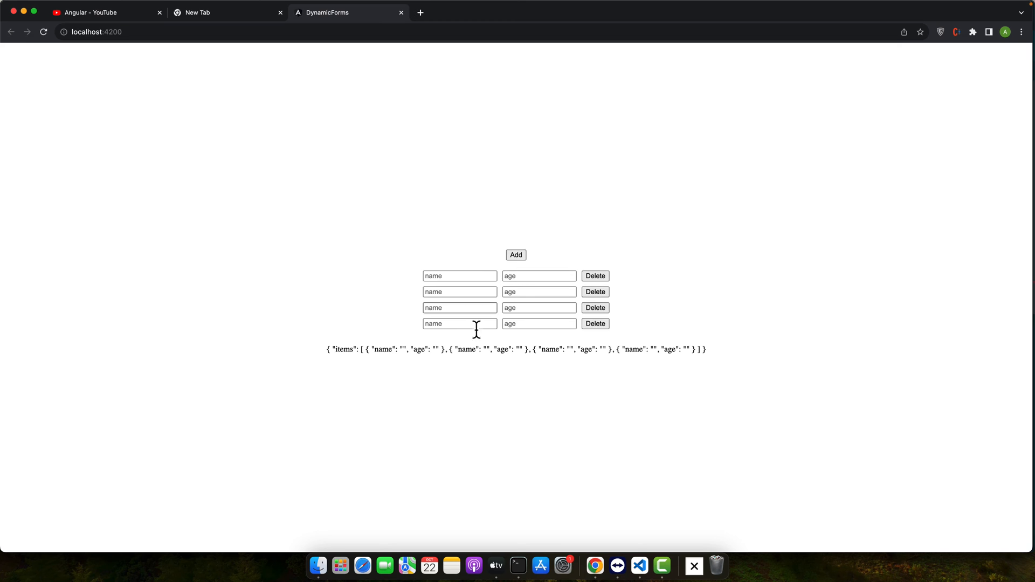
{"action": "double_click", "coordinate": [342, 350]}
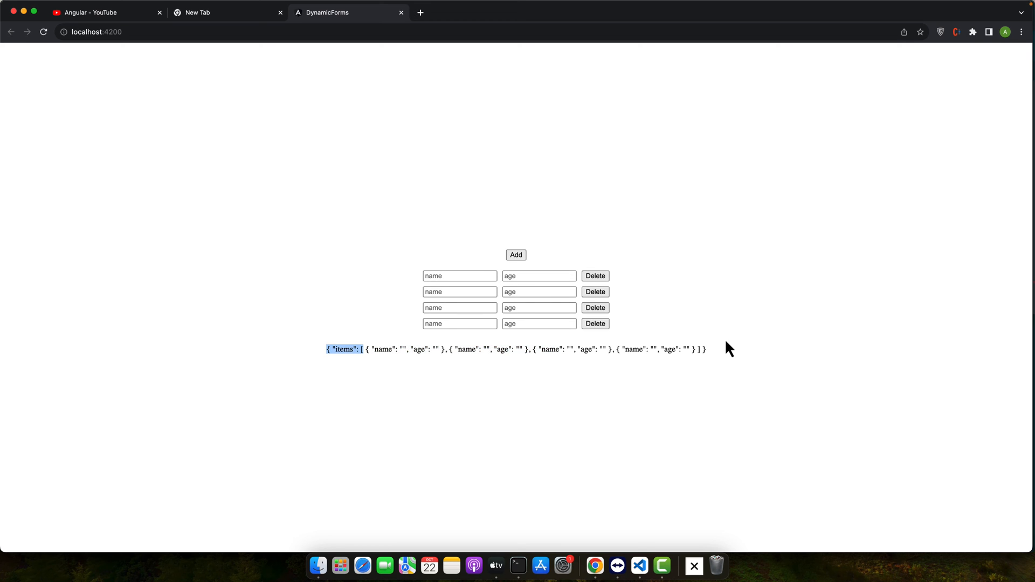
{"action": "type", "text": "adfdfdf"}
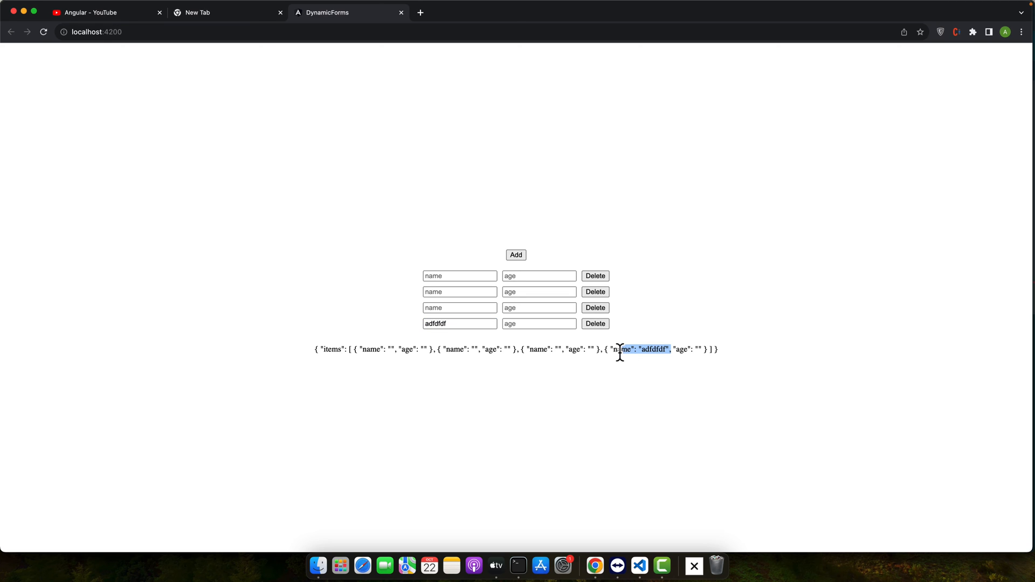
{"action": "left_click", "coordinate": [538, 324]}
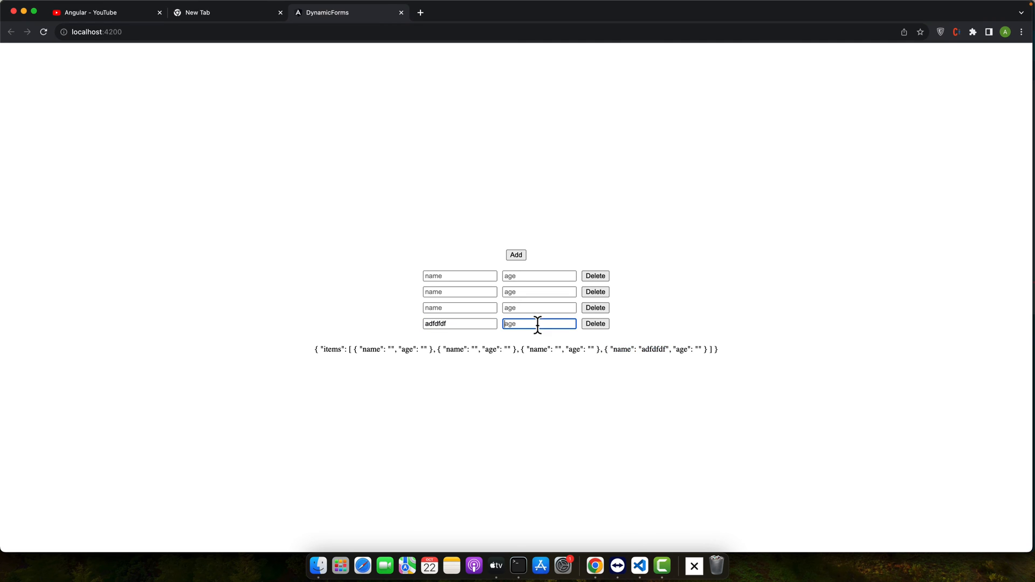
{"action": "type", "text": "2"}
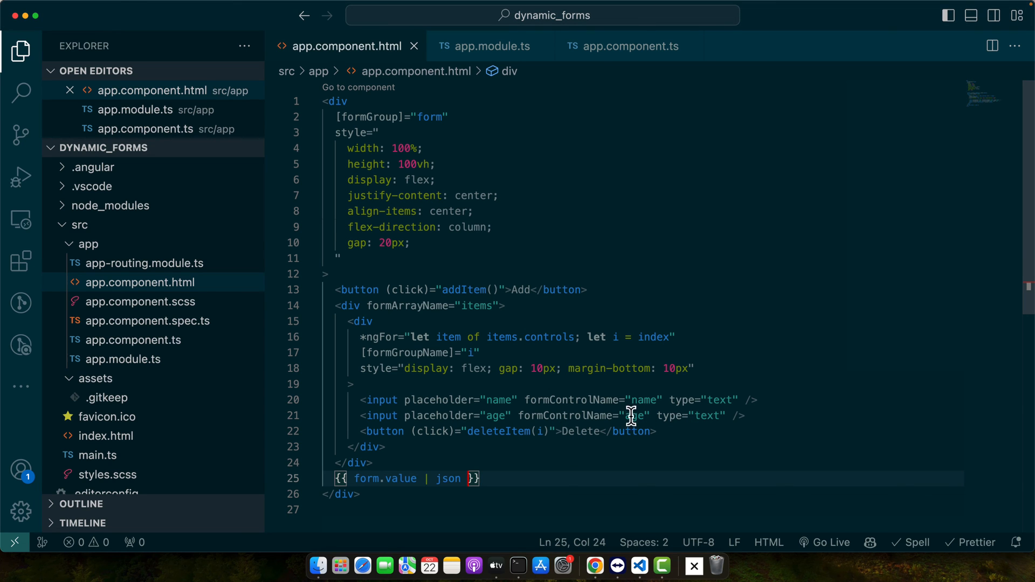
- Change the age input's type from text to number and check the form in Chrome
{"action": "type", "text": "numb"}
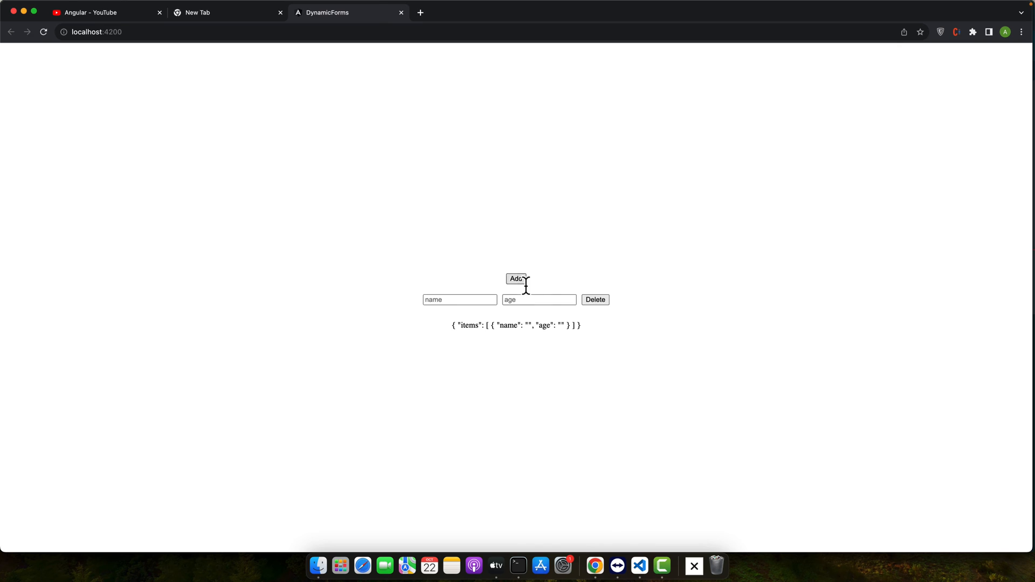
{"action": "left_click", "coordinate": [539, 299]}
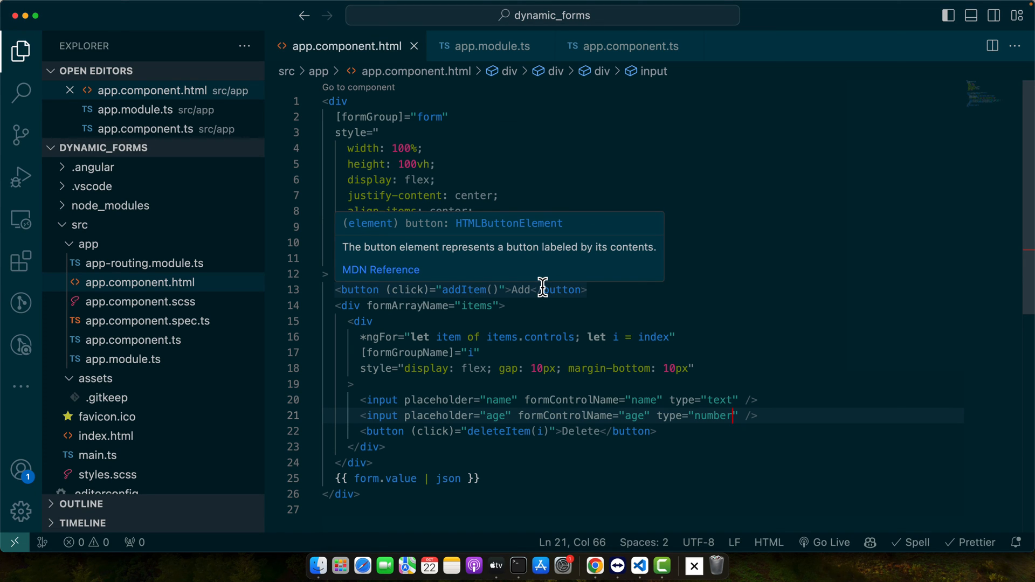
{"action": "left_click", "coordinate": [594, 565]}
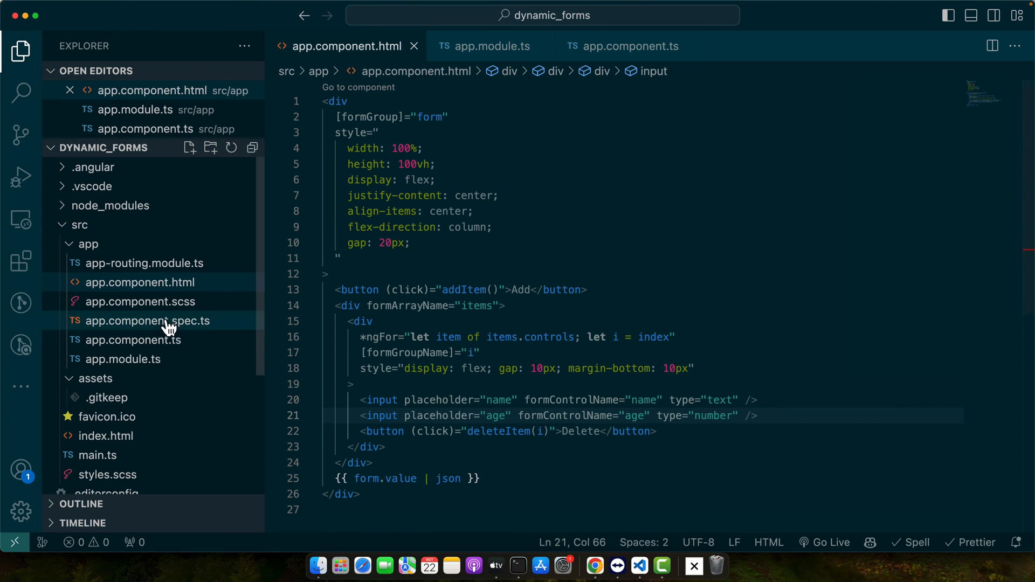
- Add a submit() method below addItem that logs this.form.value to the console
{"action": "left_click", "coordinate": [132, 340]}
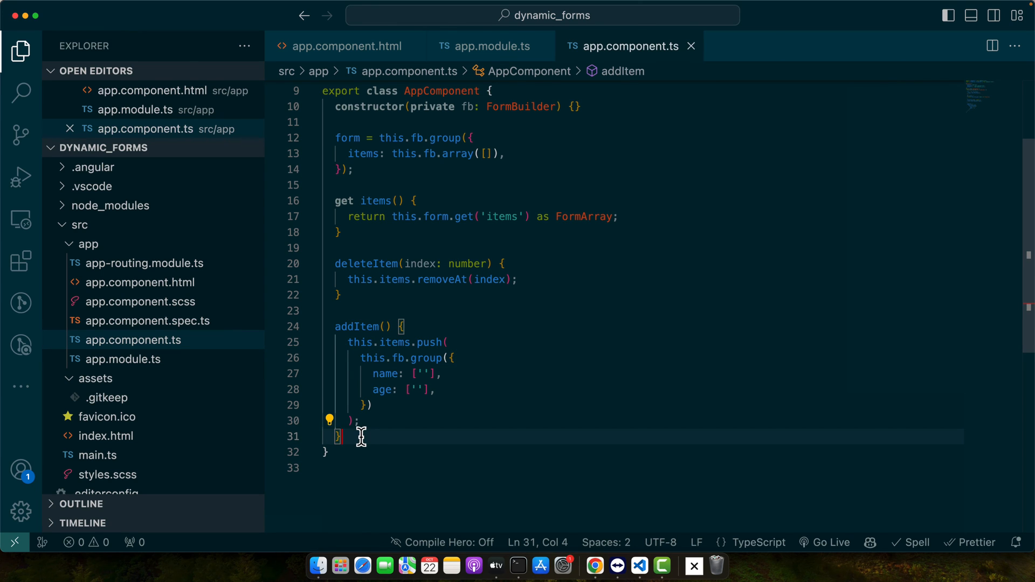
{"action": "key", "text": "Enter"}
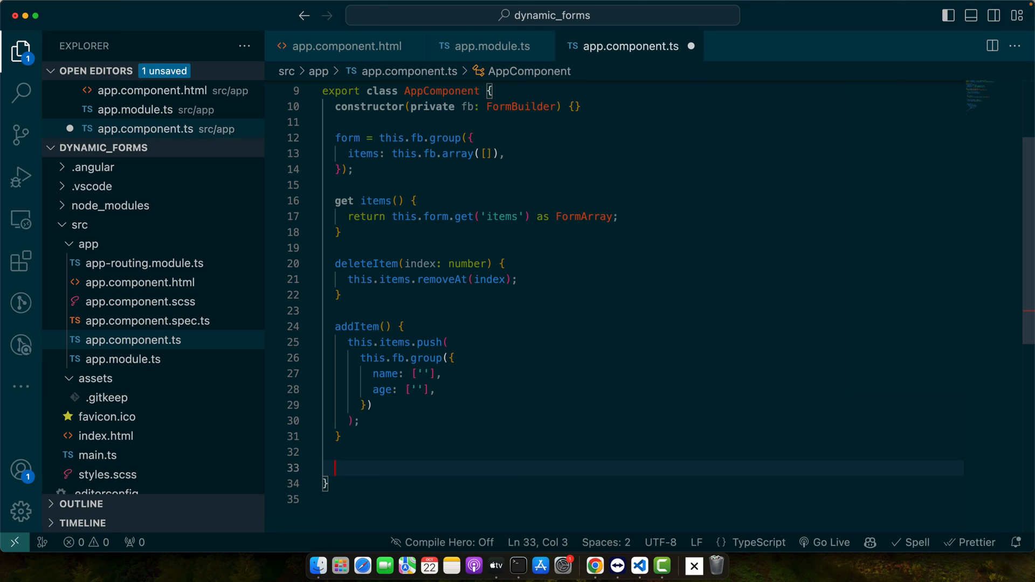
{"action": "type", "text": "submit(){"}
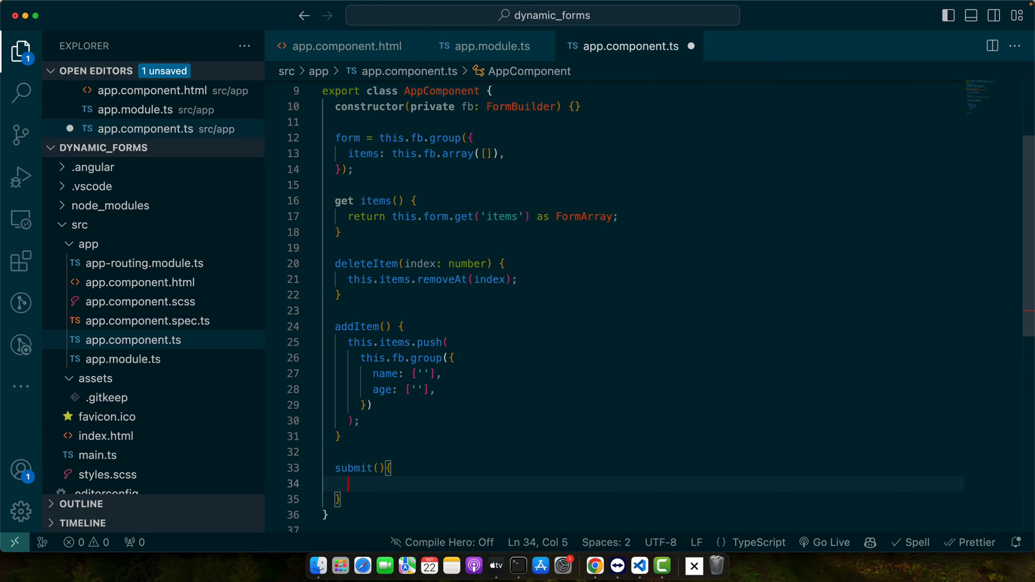
{"action": "type", "text": "aler"}
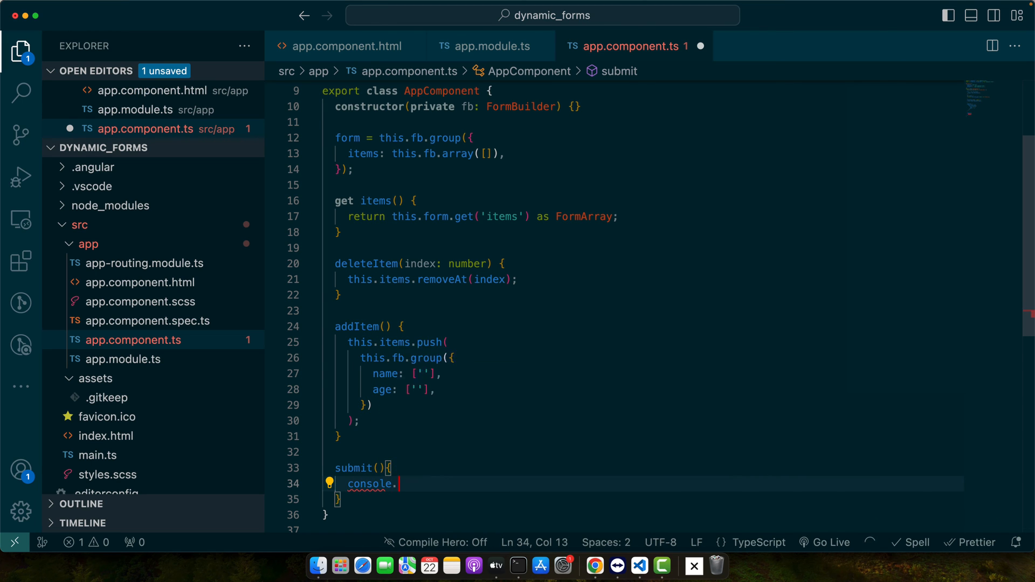
{"action": "type", "text": "log(this.form.value);"}
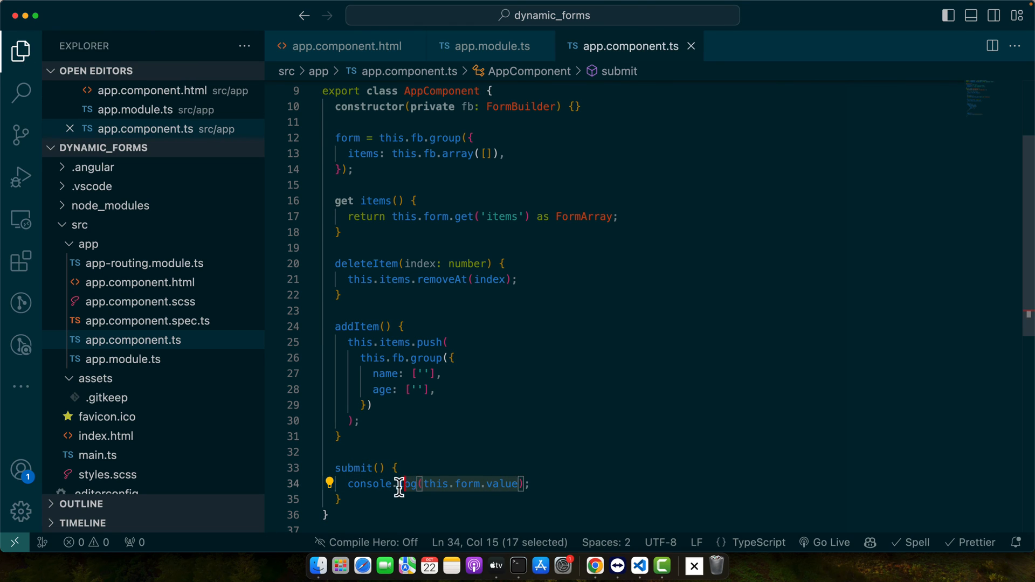
{"action": "mouse_move", "coordinate": [430, 484]}
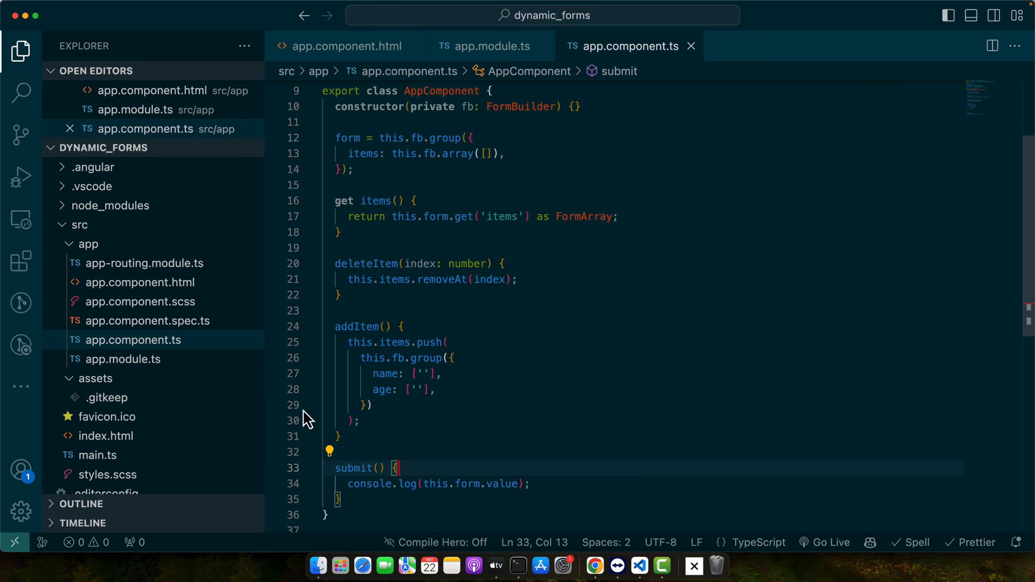
- In app.component.html, insert a Submit button calling submit() near the JSON output
{"action": "left_click", "coordinate": [346, 46]}
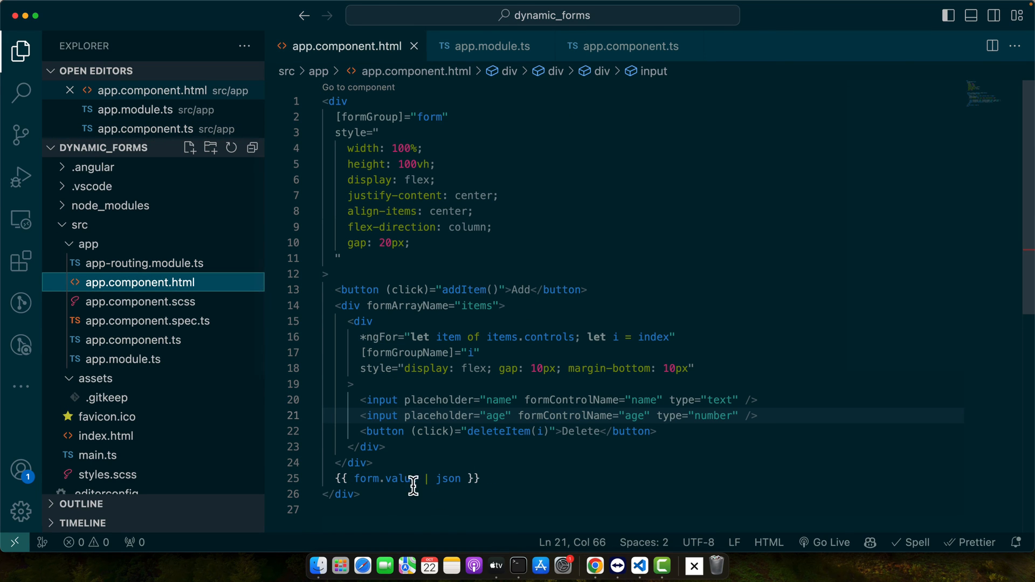
{"action": "key", "text": "enter"}
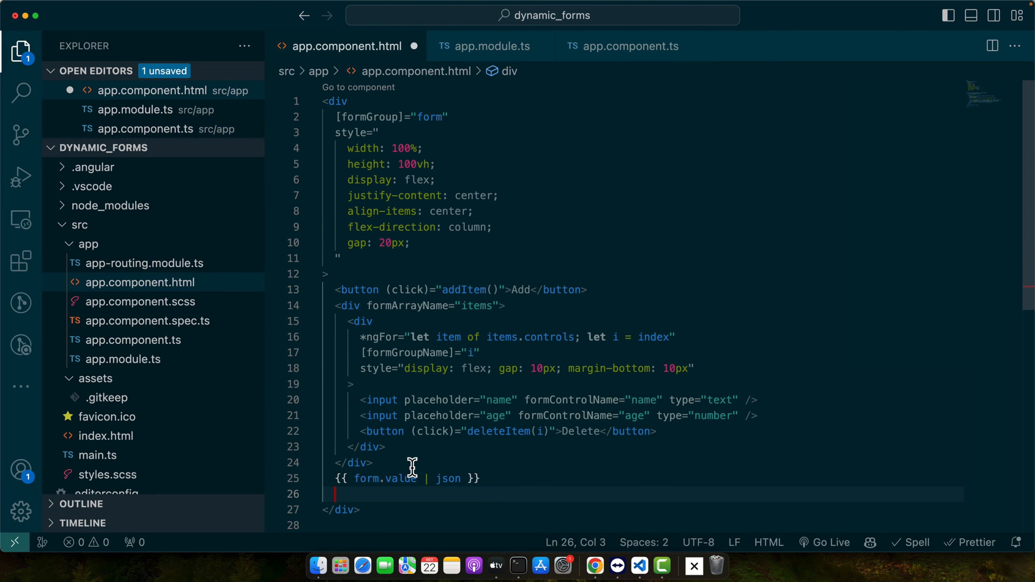
{"action": "type", "text": "<button></button>"}
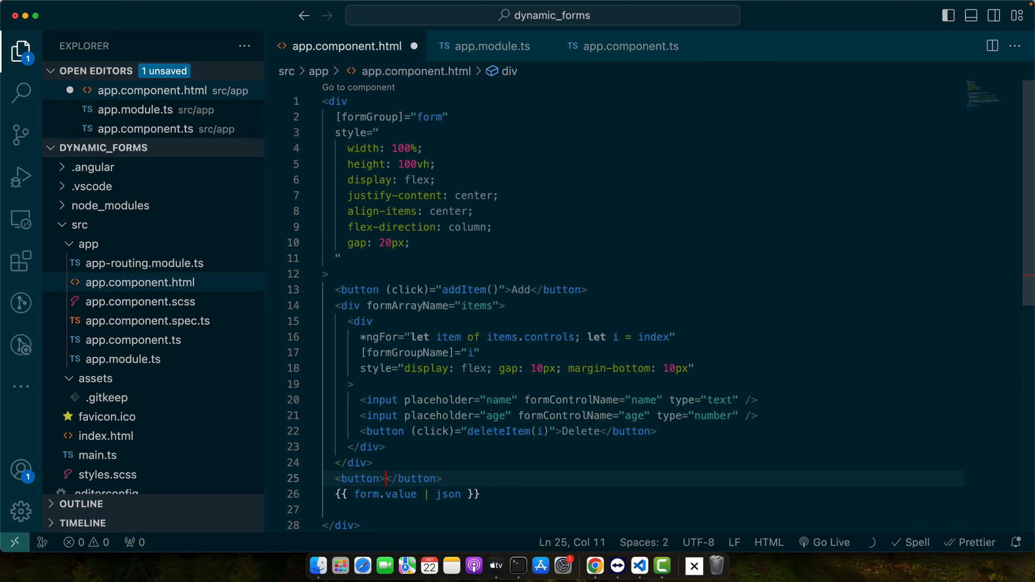
{"action": "type", "text": "Submit"}
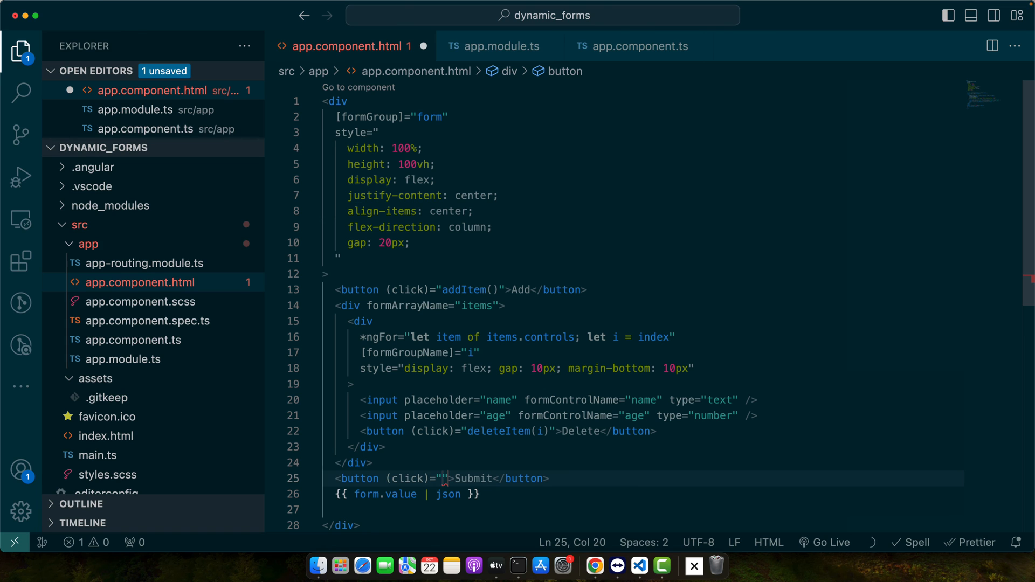
{"action": "type", "text": "submit()"}
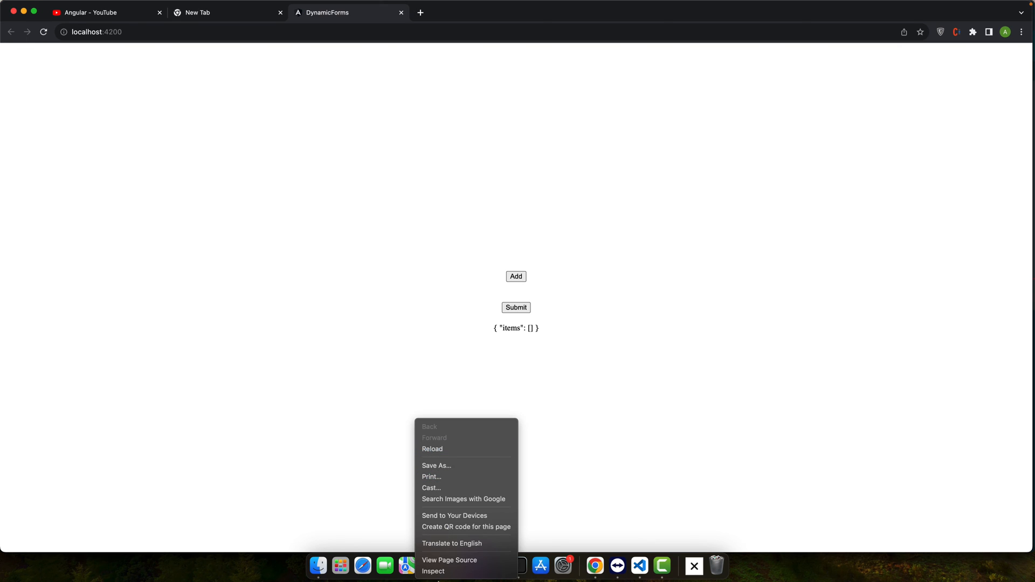
- With DevTools open, add rows with age 2323, submit, and expand the logged items array
{"action": "left_click", "coordinate": [432, 571]}
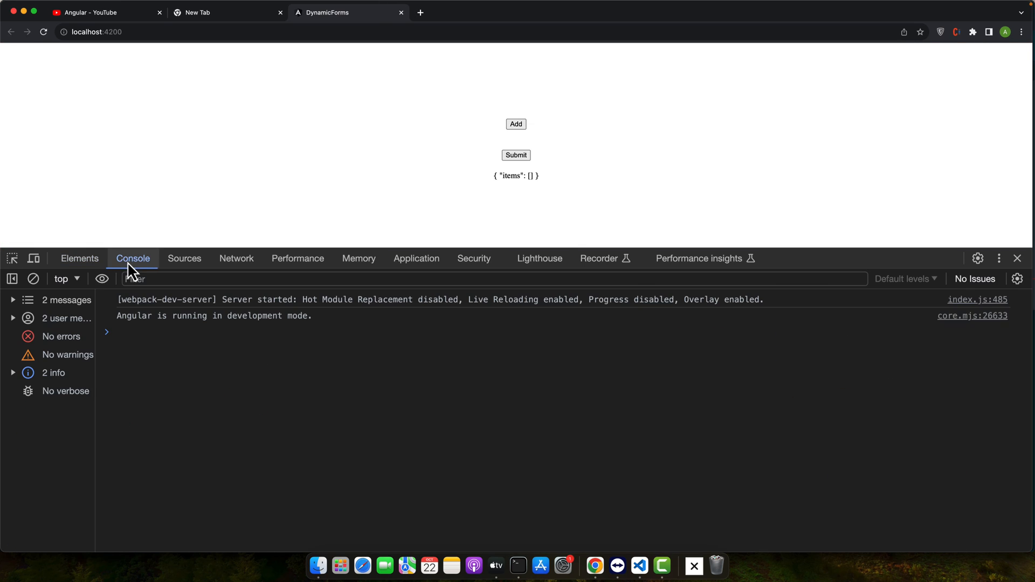
{"action": "left_click", "coordinate": [515, 124]}
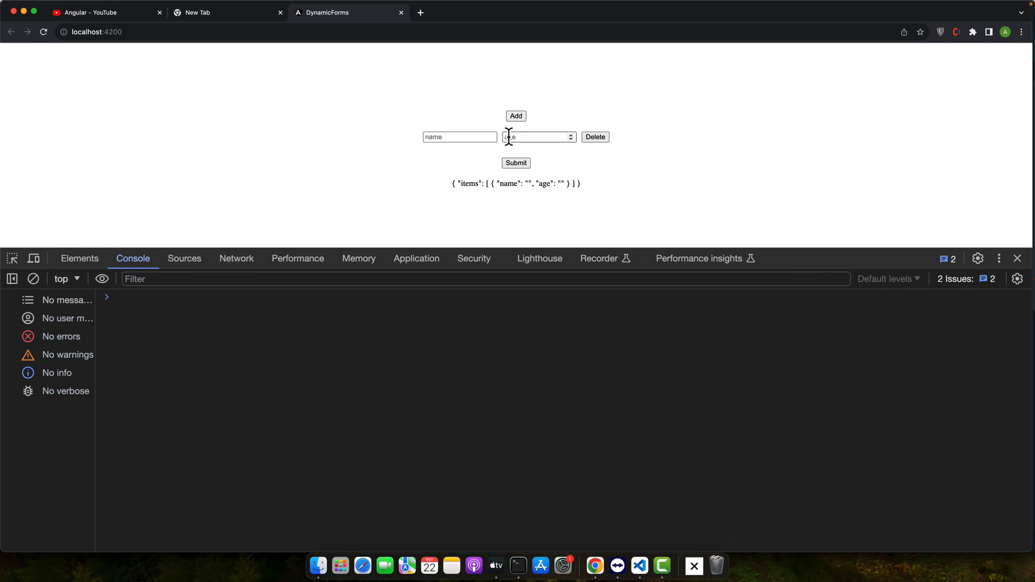
{"action": "type", "text": "2323"}
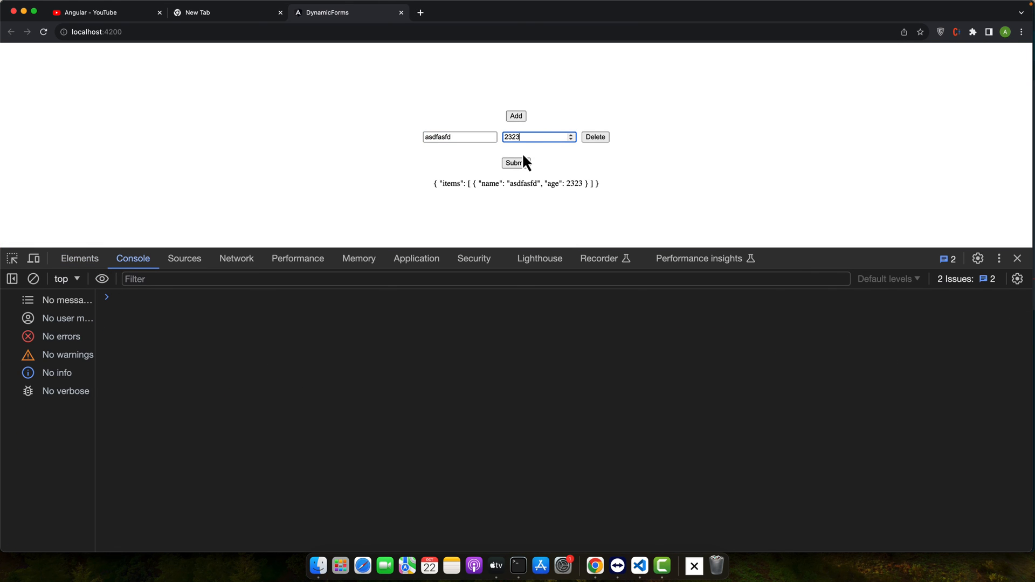
{"action": "left_click", "coordinate": [515, 116]}
{"action": "type", "text": "22"}
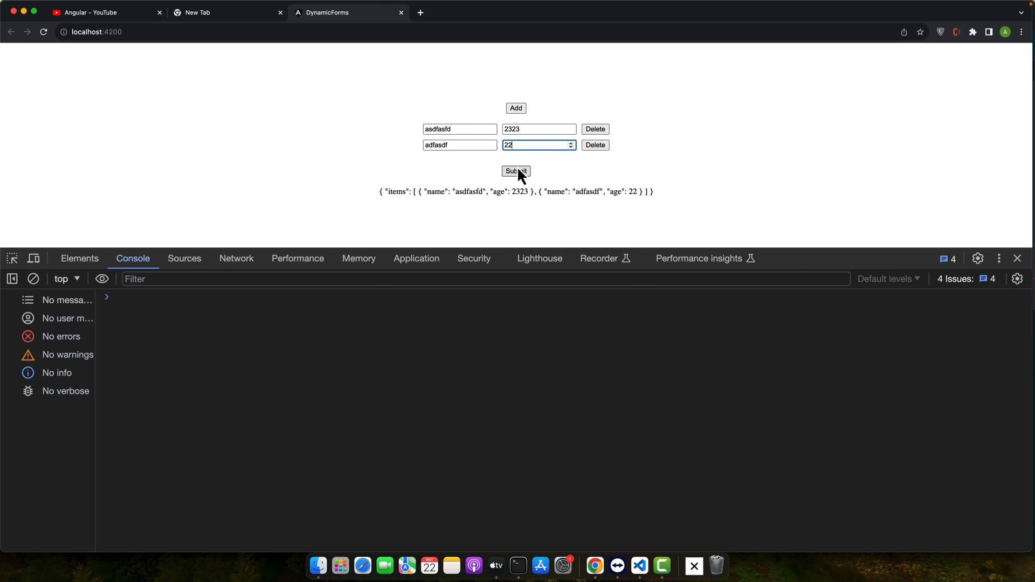
{"action": "left_click", "coordinate": [515, 171]}
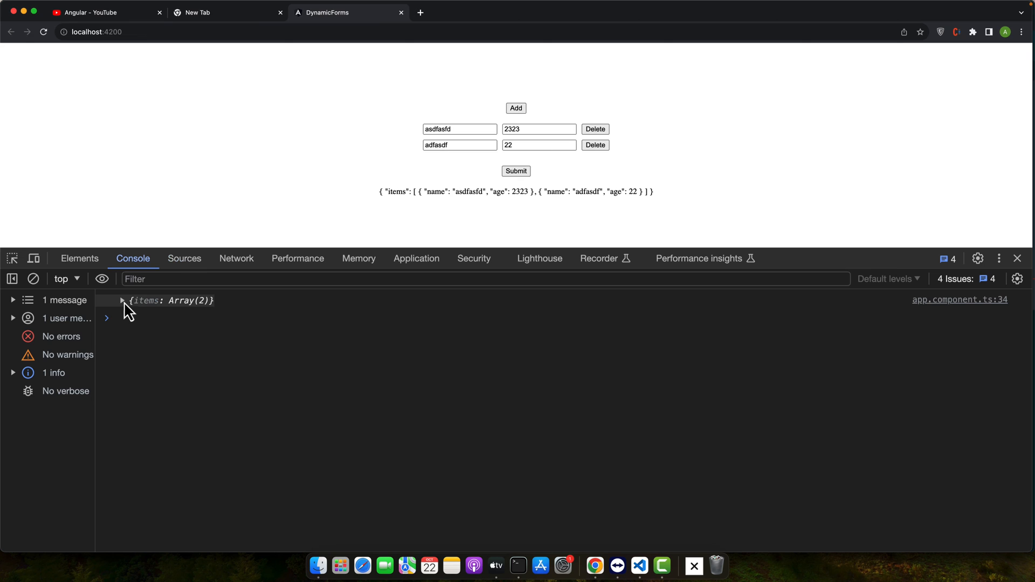
{"action": "left_click", "coordinate": [121, 300]}
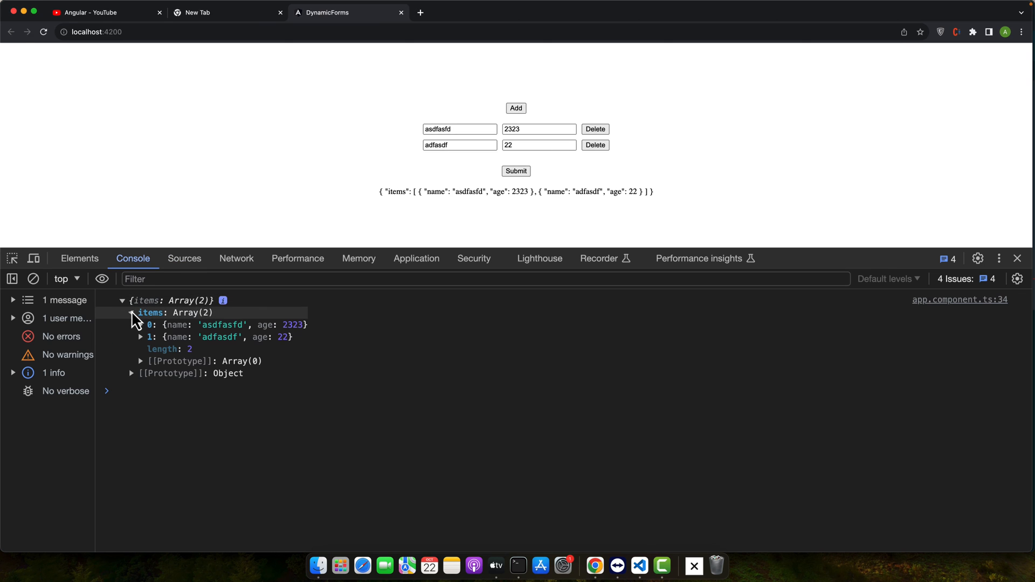
{"action": "left_click", "coordinate": [515, 109]}
{"action": "type", "text": "2"}
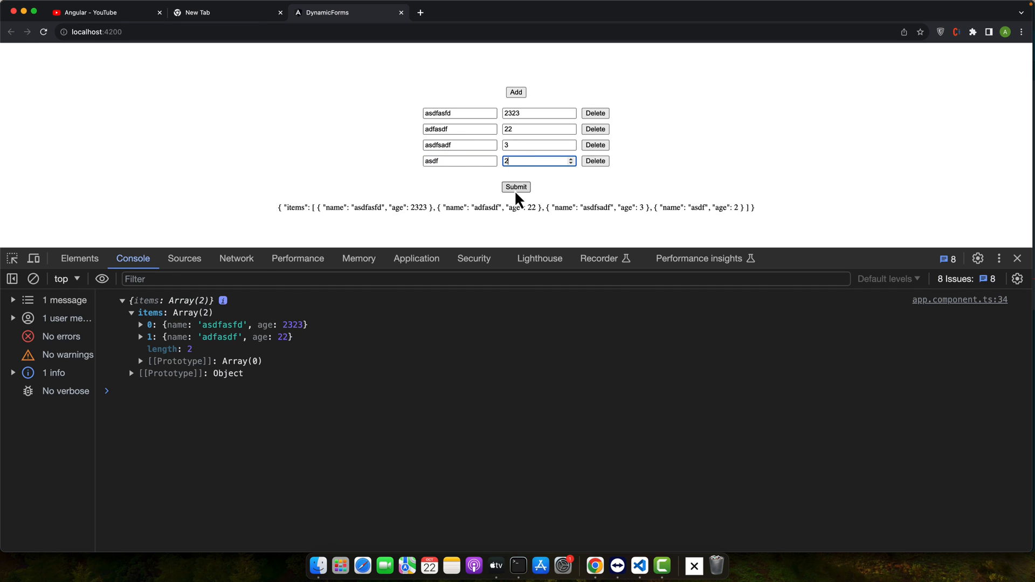
- Submit four rows, delete the second row (adfasdf, age 22), and submit again
{"action": "left_click", "coordinate": [515, 187]}
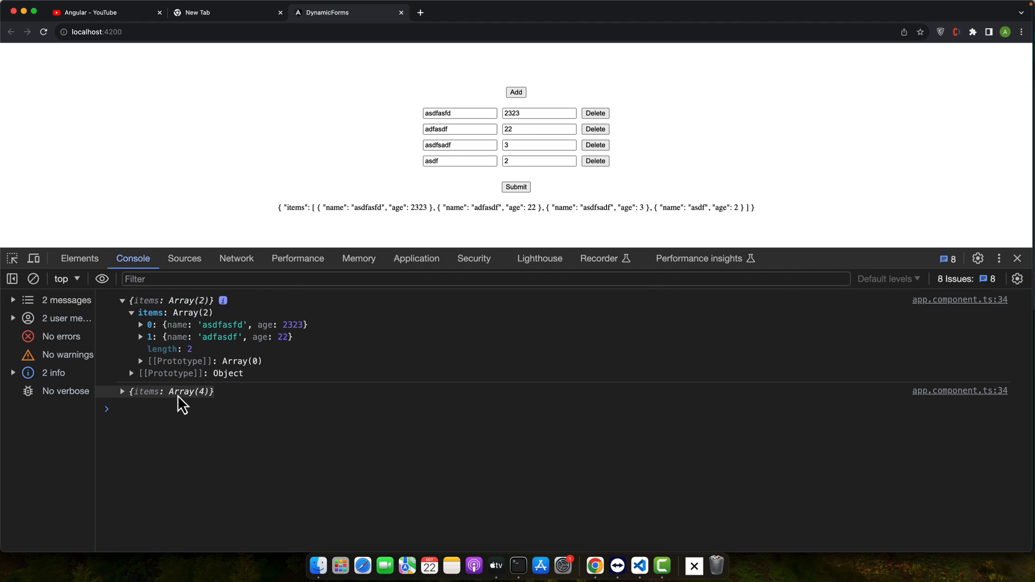
{"action": "mouse_move", "coordinate": [594, 129]}
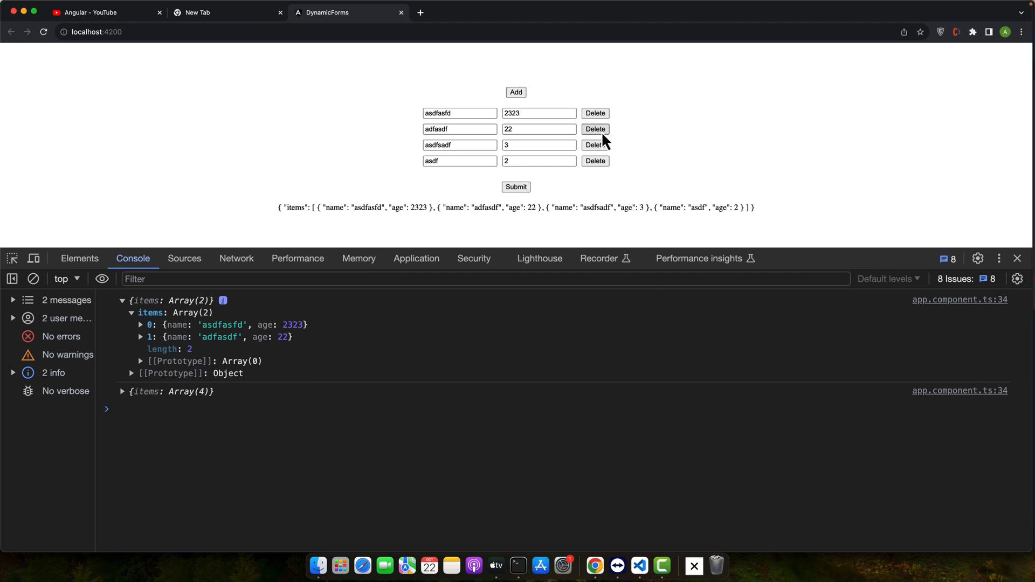
{"action": "left_click", "coordinate": [593, 129]}
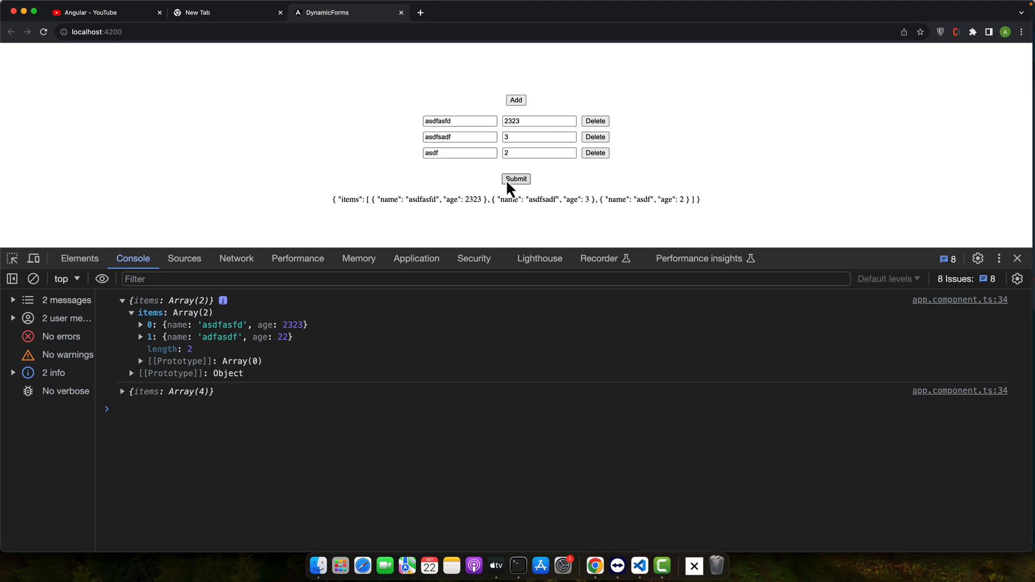
{"action": "left_click", "coordinate": [515, 178]}
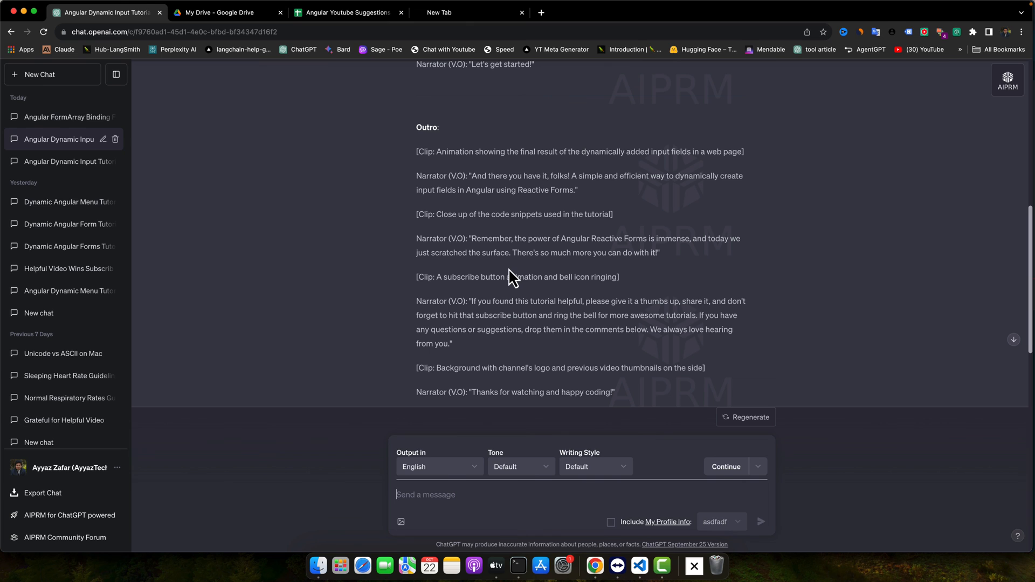
- Switch to the browser tab showing the ChatGPT tutorial script's outro
{"action": "left_click", "coordinate": [106, 12]}
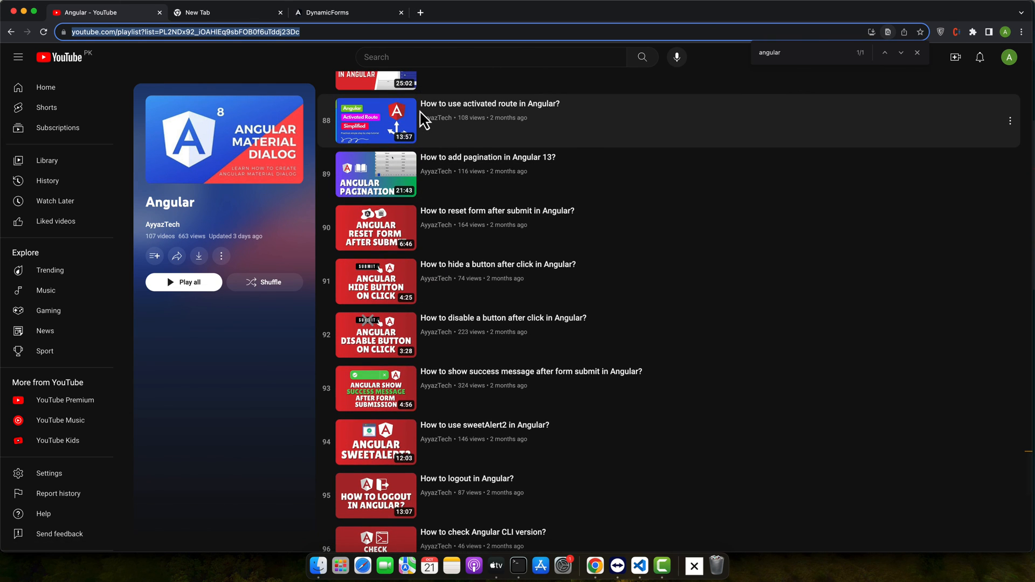
- Scroll the YouTube Angular playlist down to videos around 92–100, like sweetAlert2 and logout
{"action": "scroll", "scroll_direction": "down", "scroll_amount": 3}
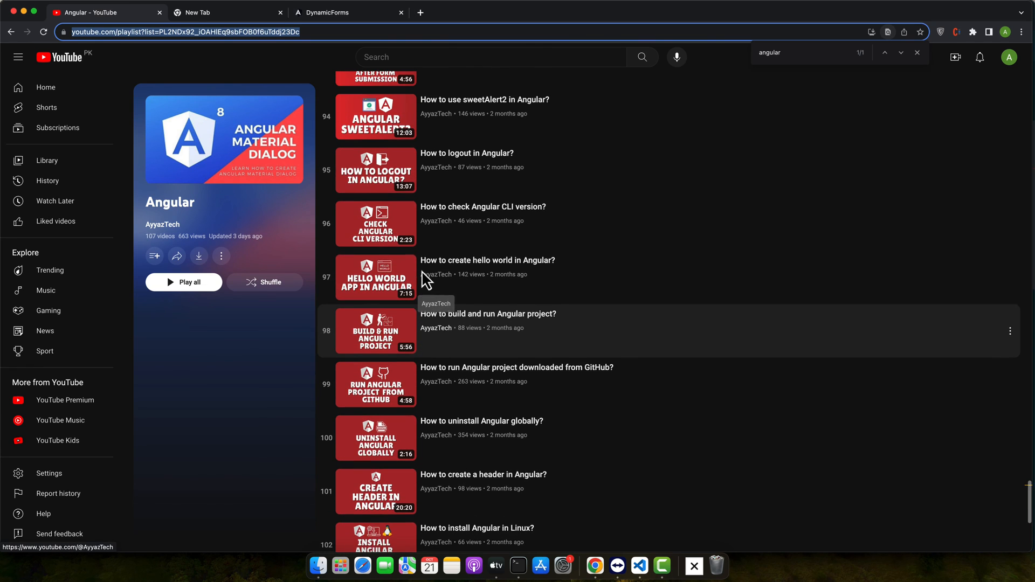
{"action": "scroll", "scroll_direction": "down", "scroll_amount": 3}
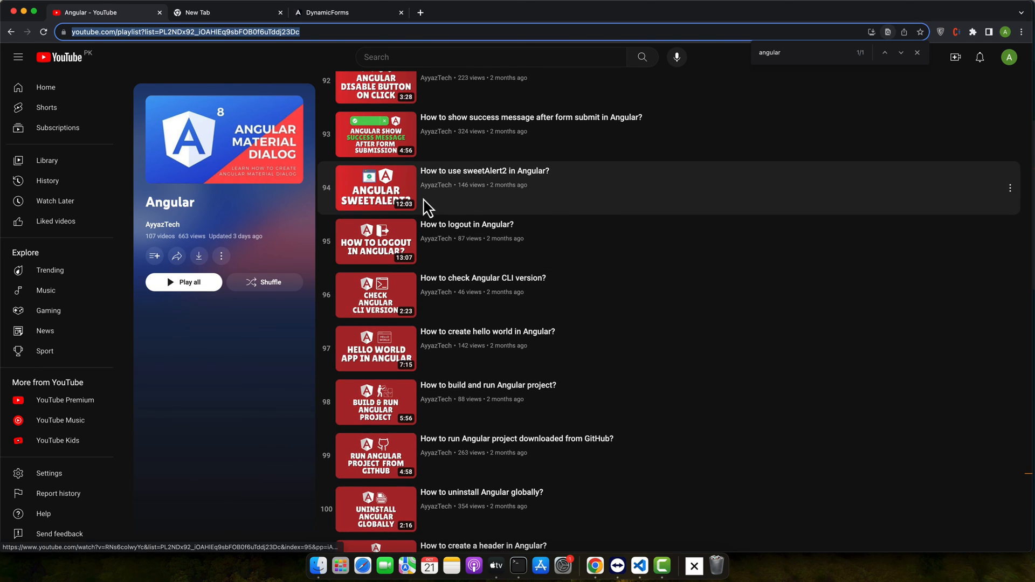